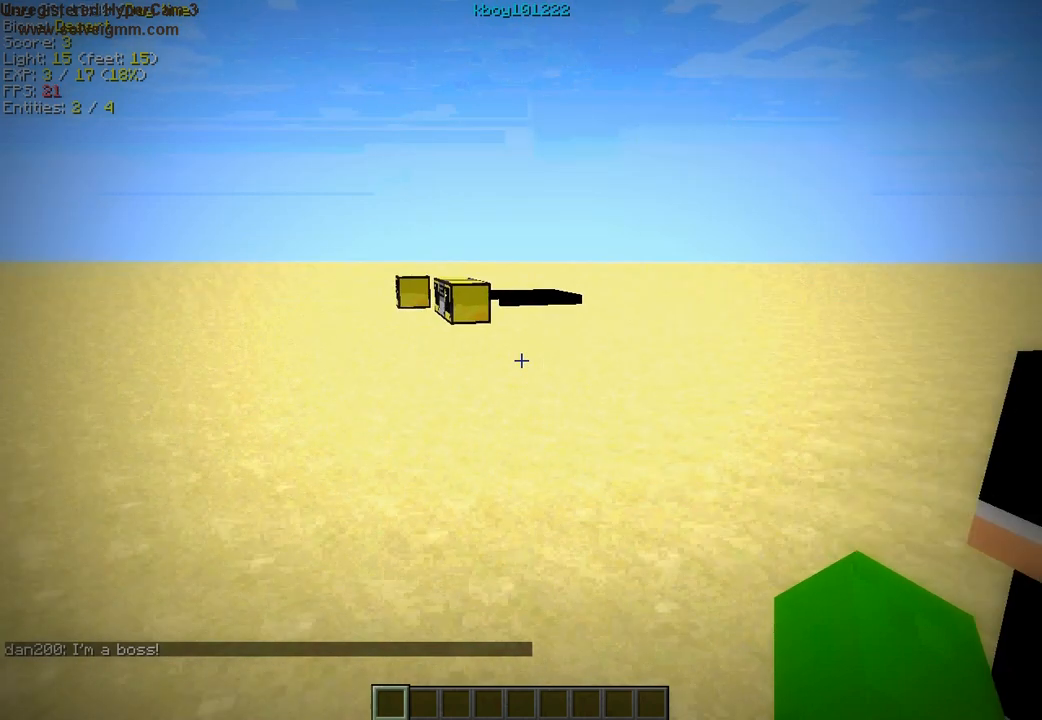
# Step: Take ComputerCraft blocks and floppy disks from the creative inventory, place the disk drive and view its storage screen
pyautogui.press('e')
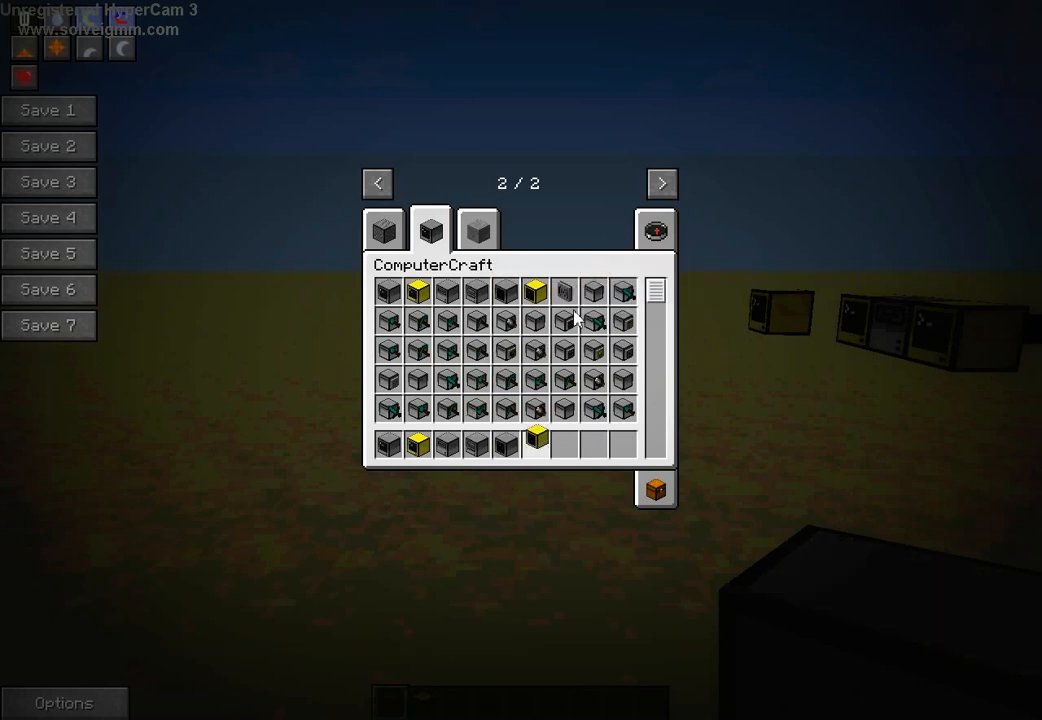
pyautogui.press('Escape')
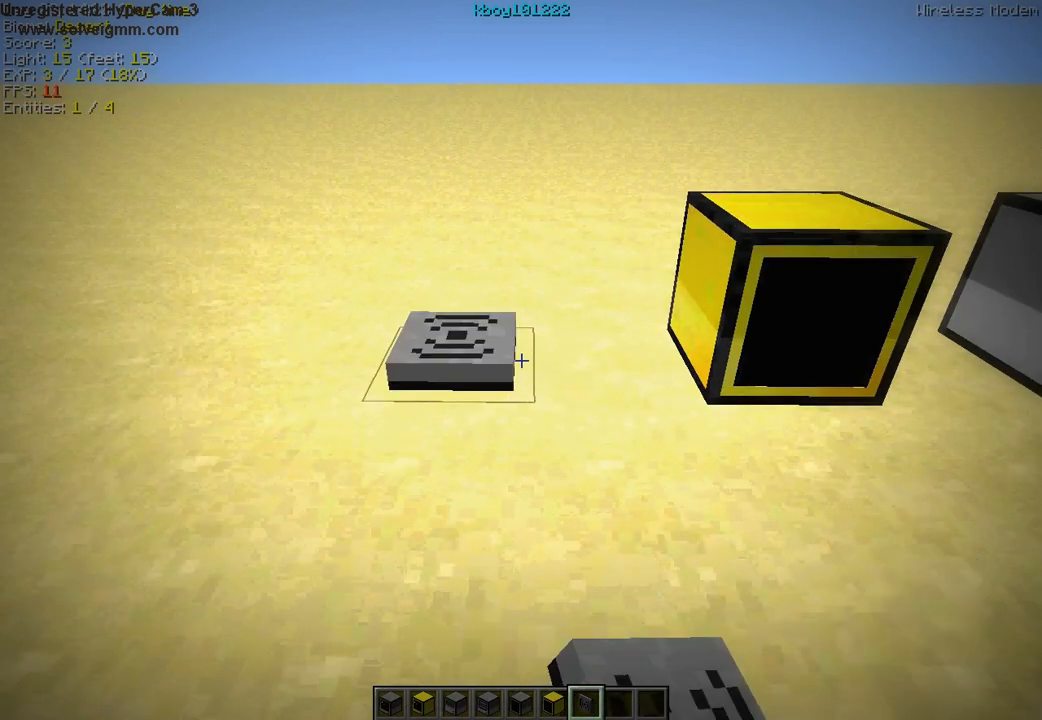
pyautogui.press('e')
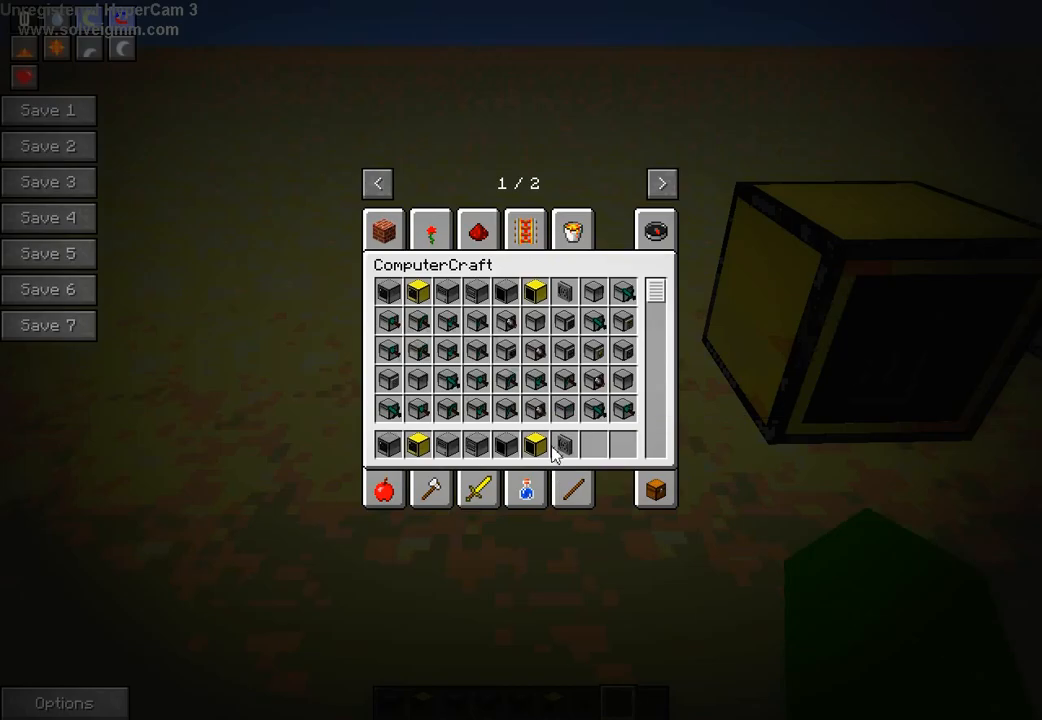
pyautogui.moveTo(388, 444)
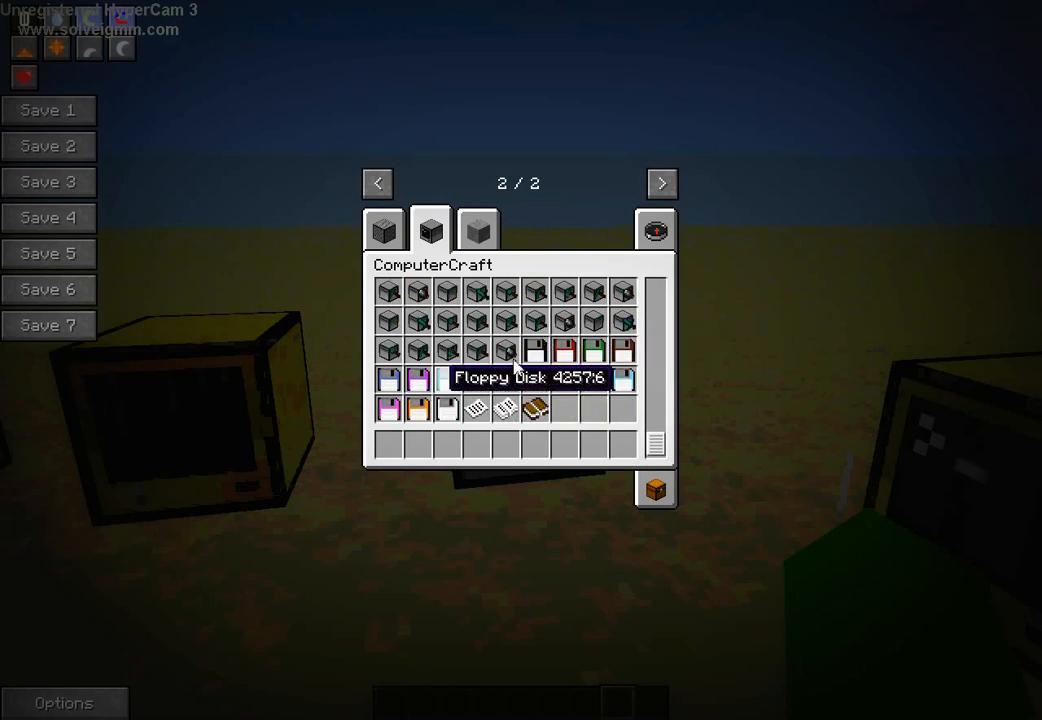
pyautogui.press('Escape')
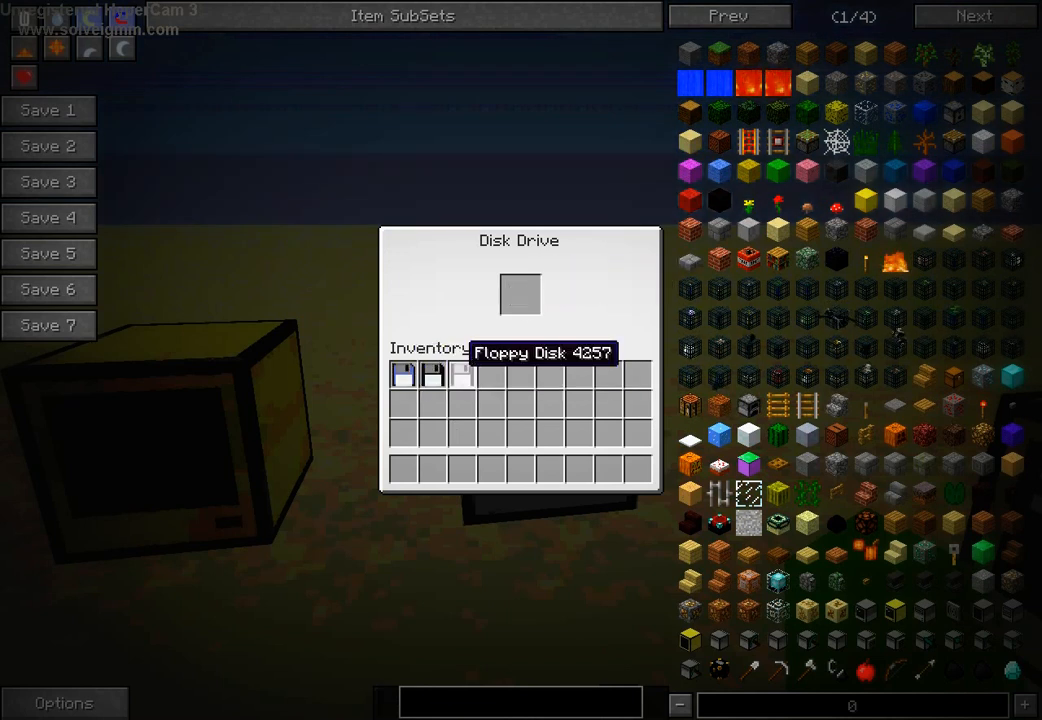
pyautogui.press('Escape')
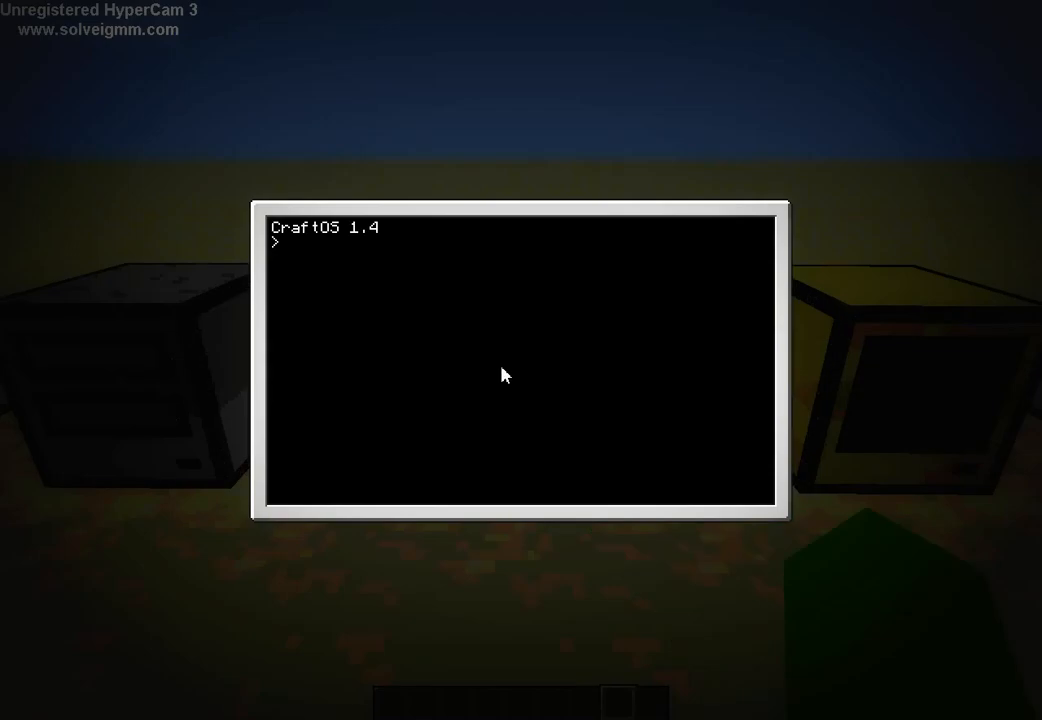
# Step: List CraftOS programs with 'programs', try 'edit name', then switch to the advanced computer's terminal
pyautogui.write('programs')
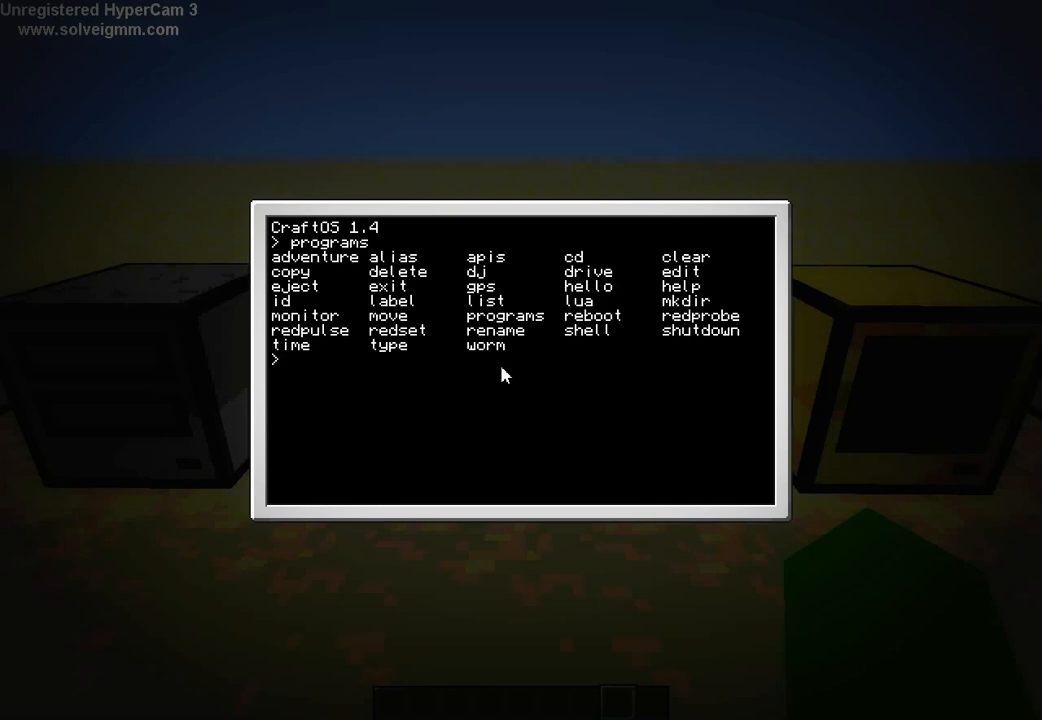
pyautogui.moveTo(398, 252)
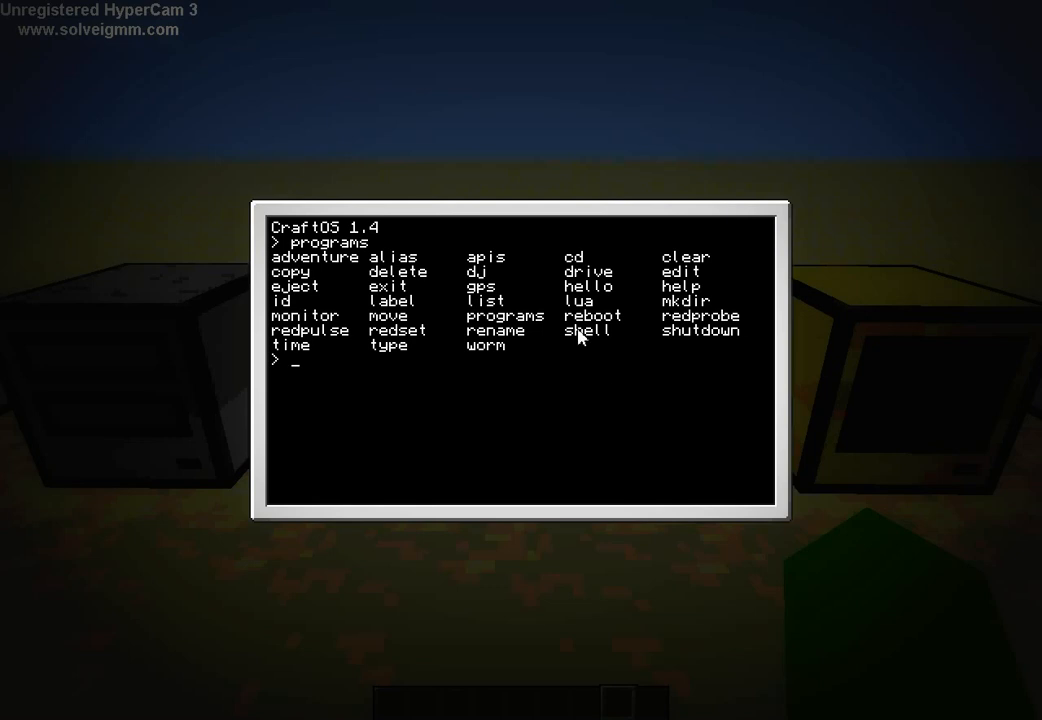
pyautogui.write('edit')
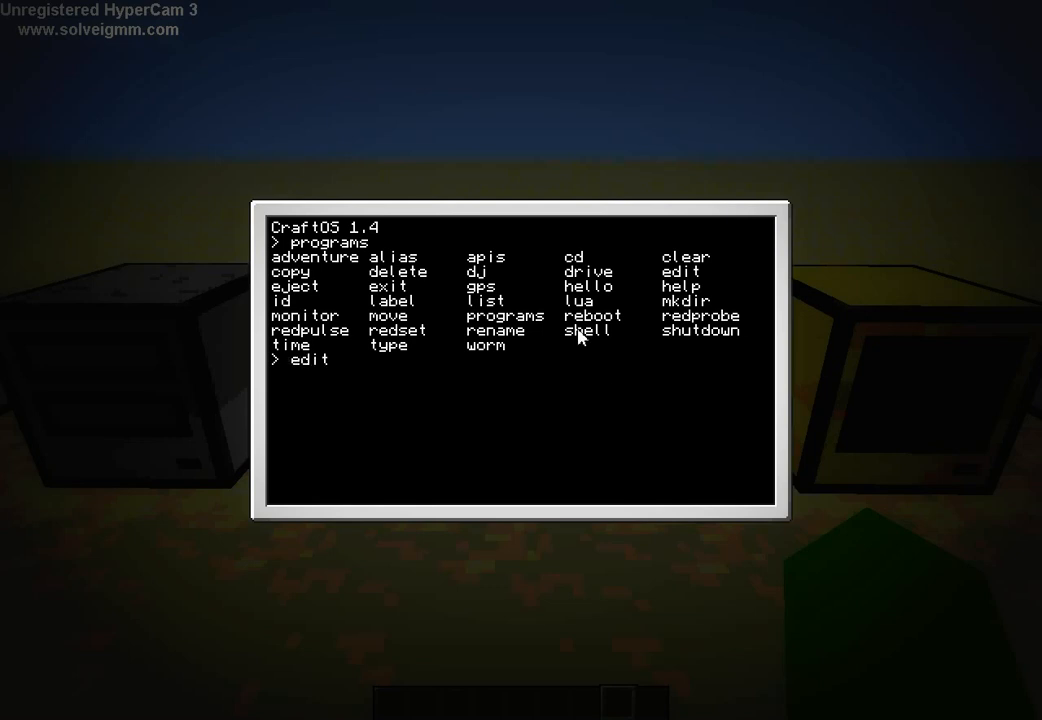
pyautogui.write('name')
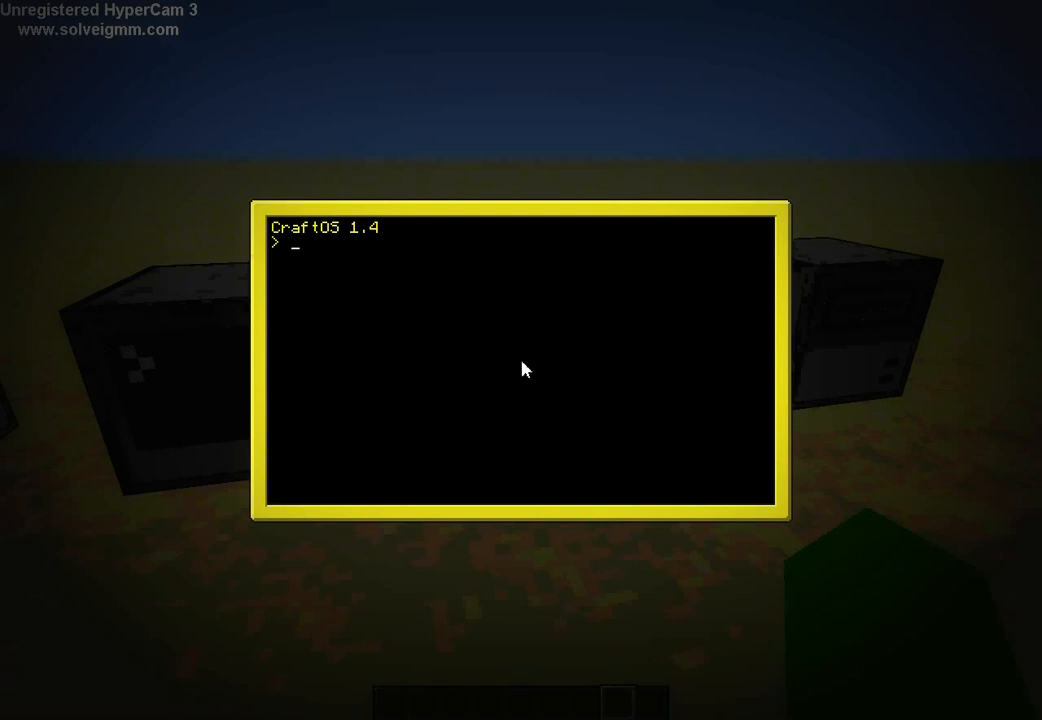
pyautogui.moveTo(516, 362)
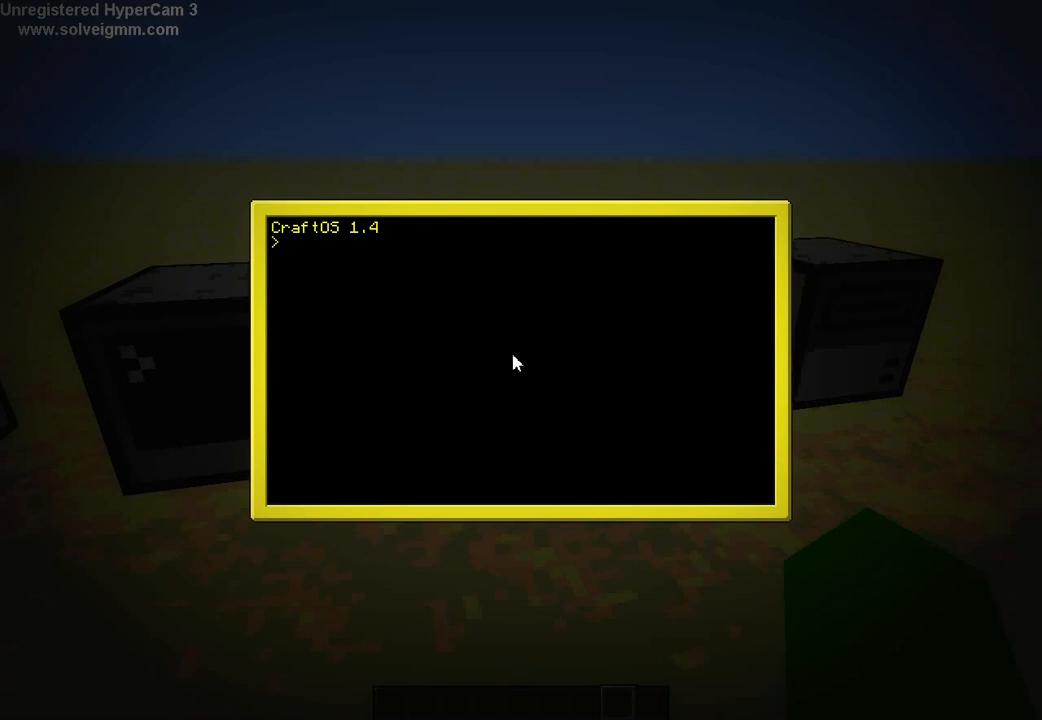
# Step: In the editor, write the line if ("hello") to show the advanced computer's syntax colouring
pyautogui.write('edit')
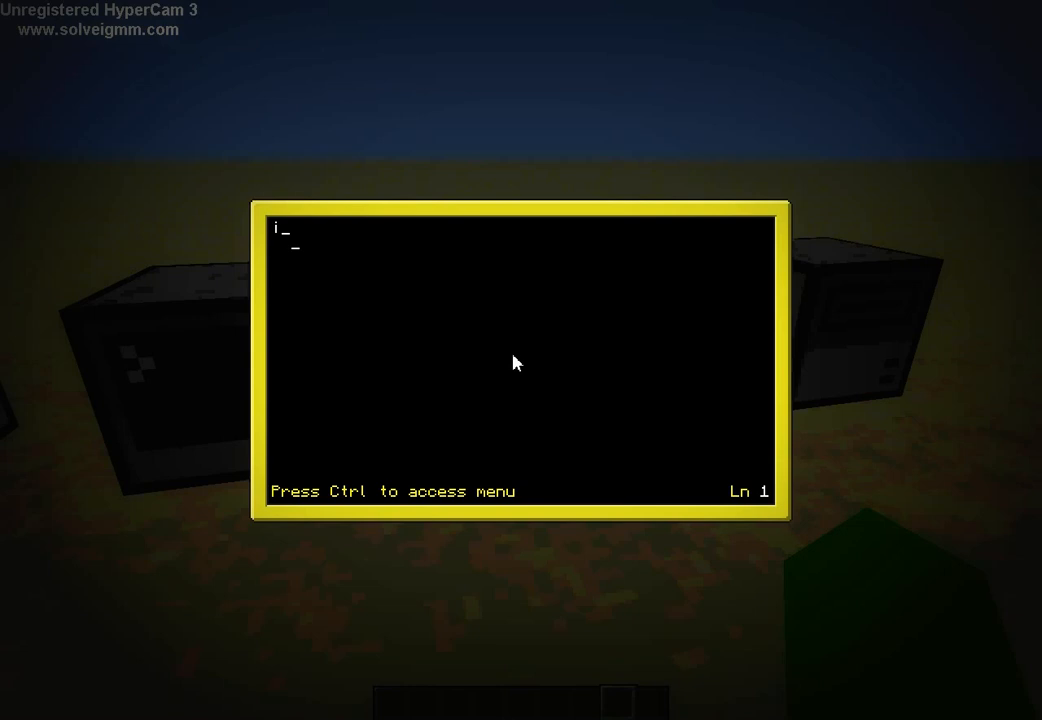
pyautogui.write('f')
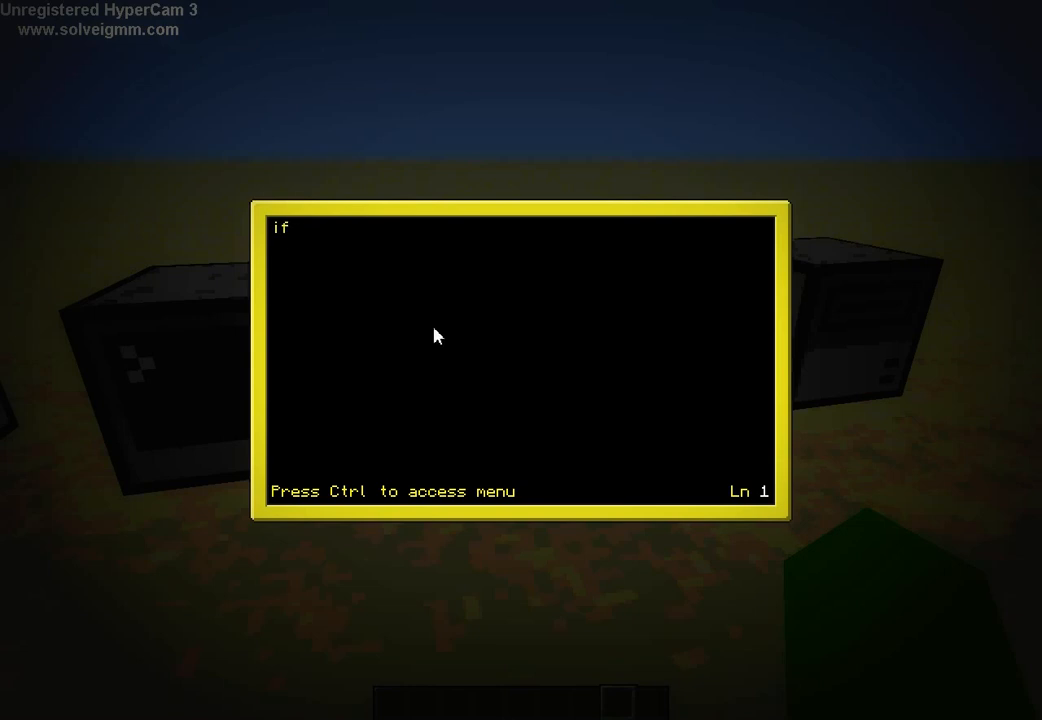
pyautogui.write('C')
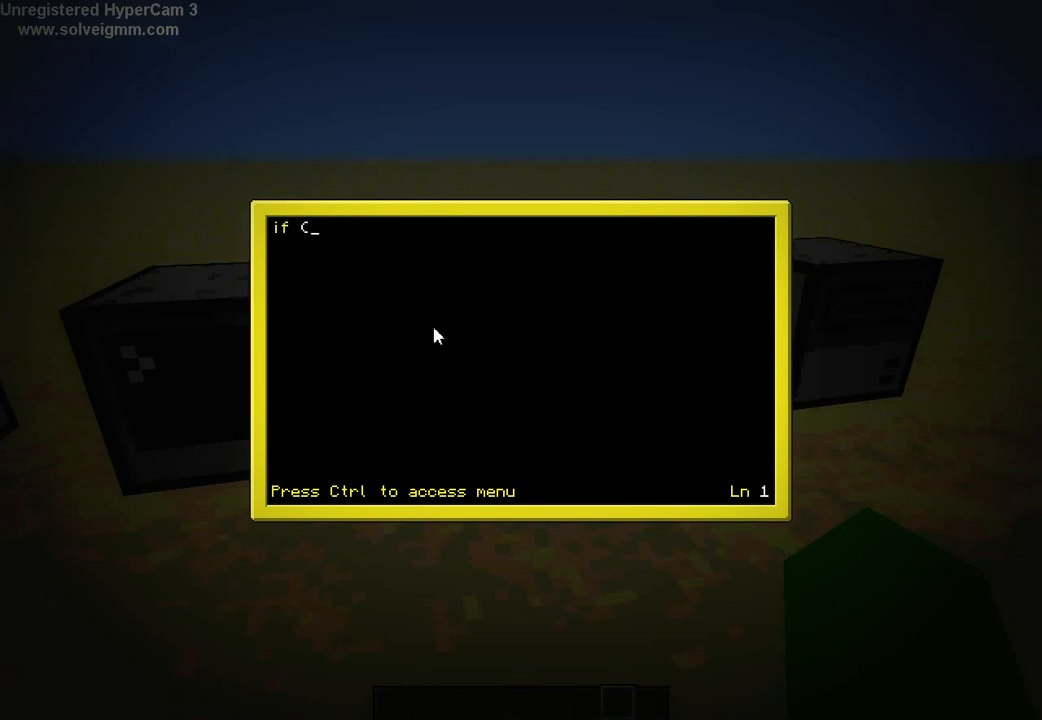
pyautogui.write('"')
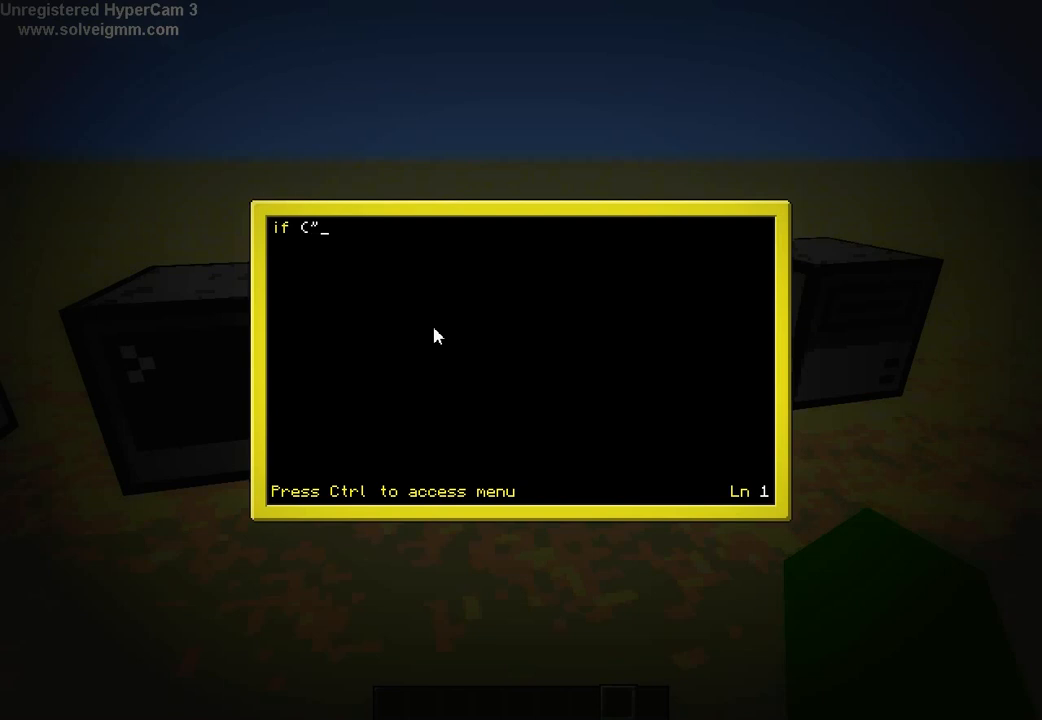
pyautogui.write('hello')
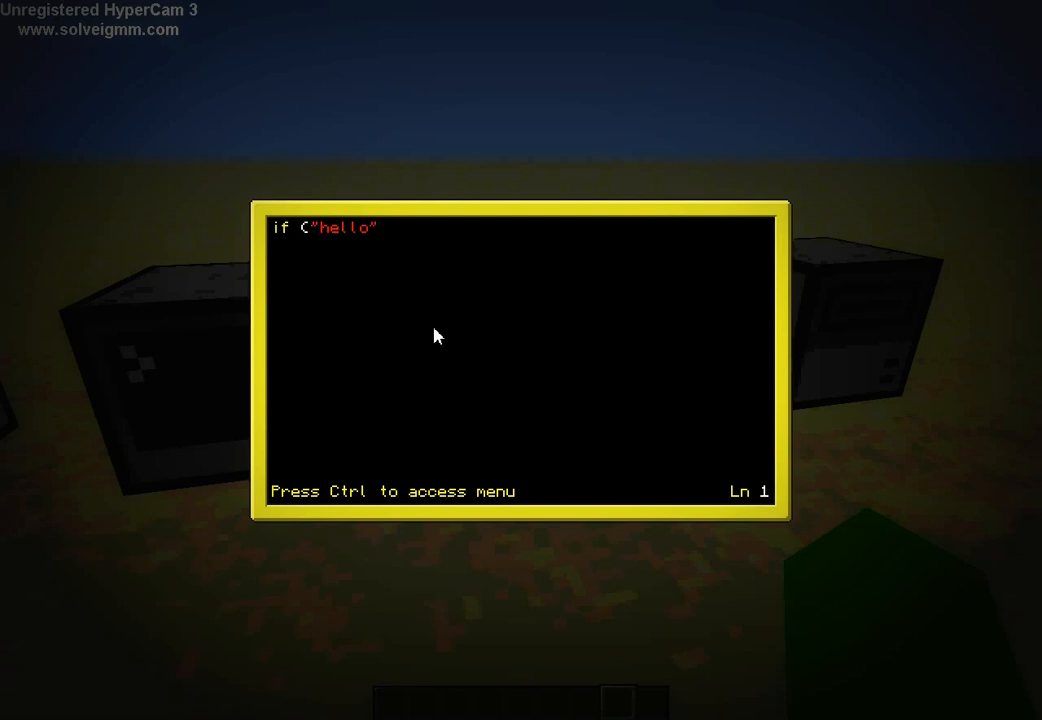
pyautogui.write(')')
pyautogui.write('pain')
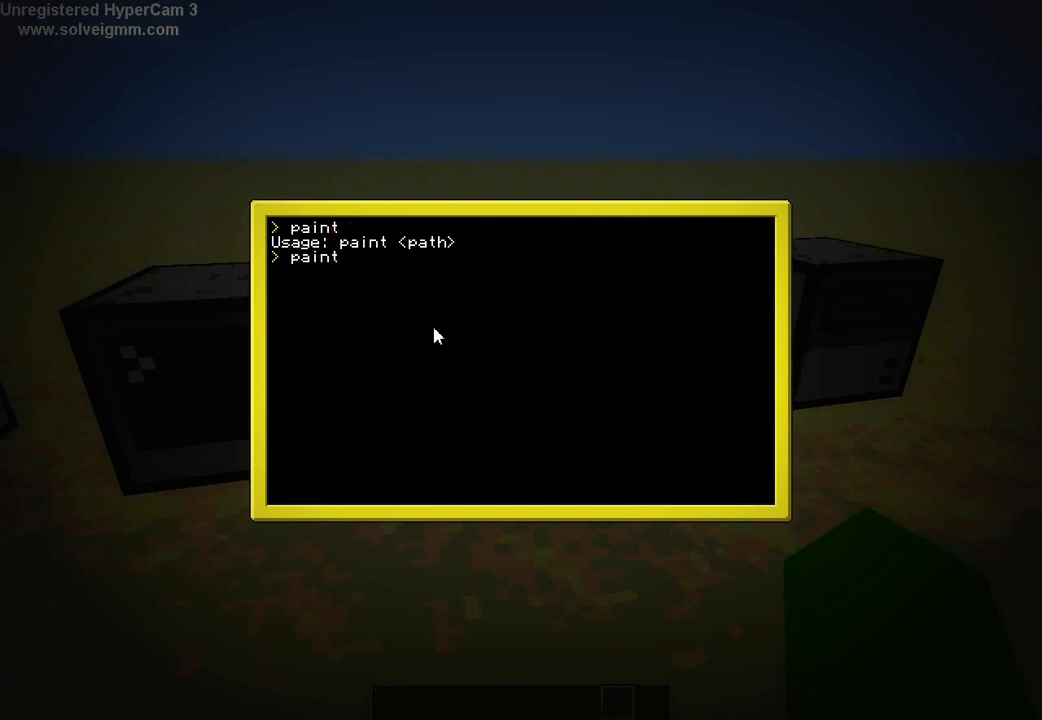
# Step: Run 'paint t', draw a brown and blue picture, then leave the paint program
pyautogui.write('t')
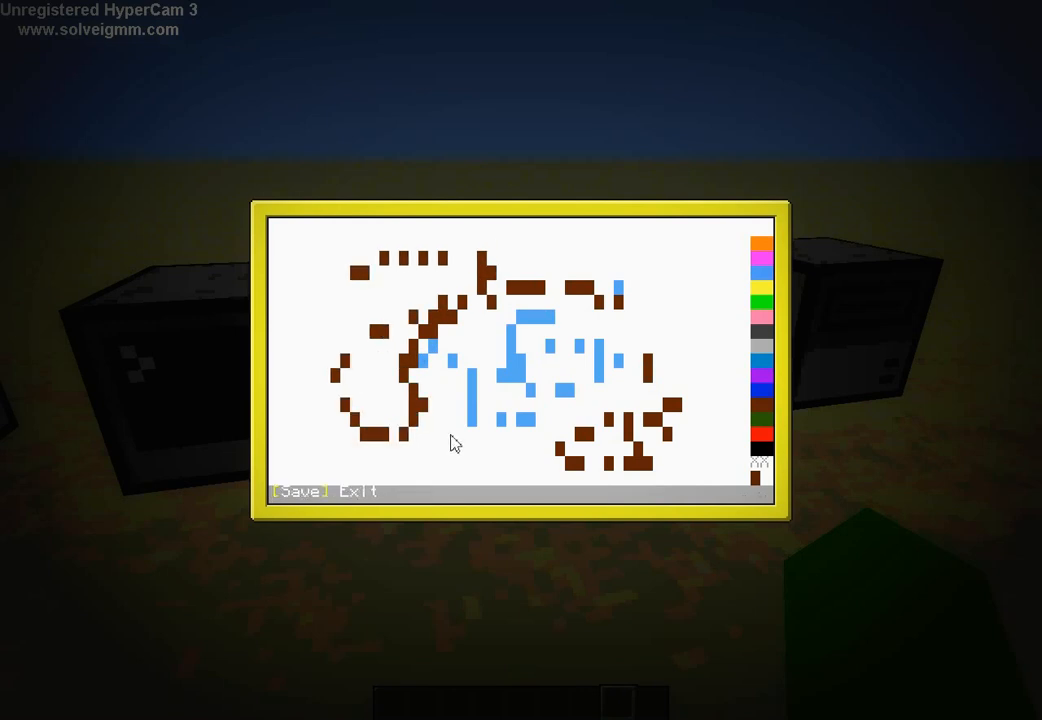
pyautogui.click(360, 492)
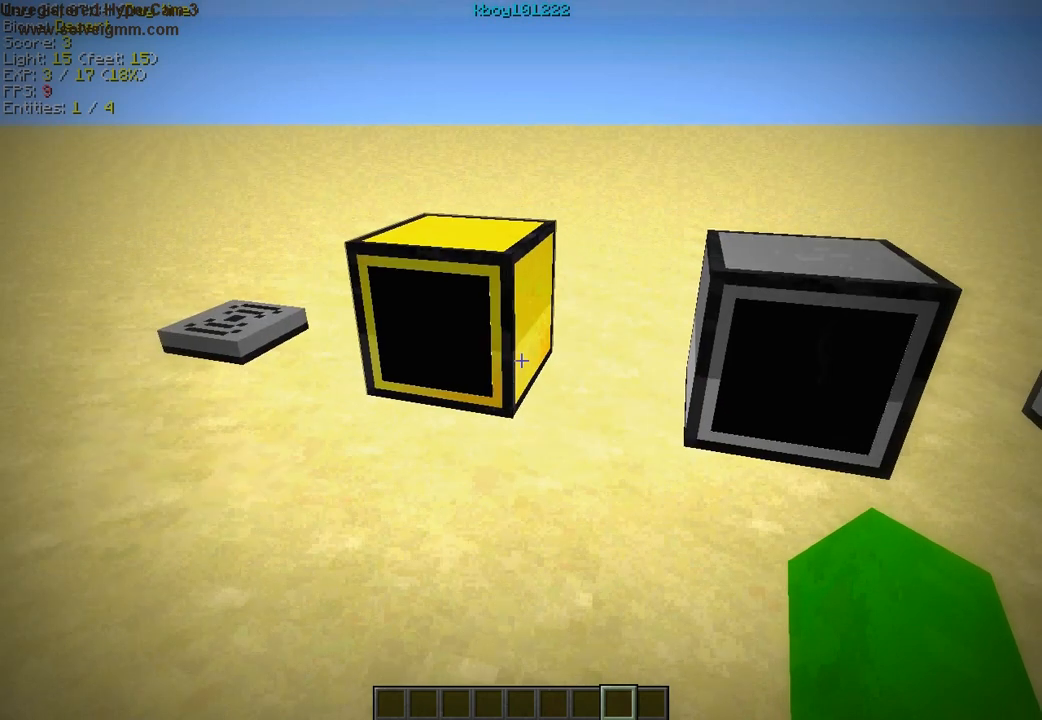
# Step: Page through the floppy disk's Shapeless Crafting recipes to page 8 of 8 in the recipe viewer
pyautogui.press('e')
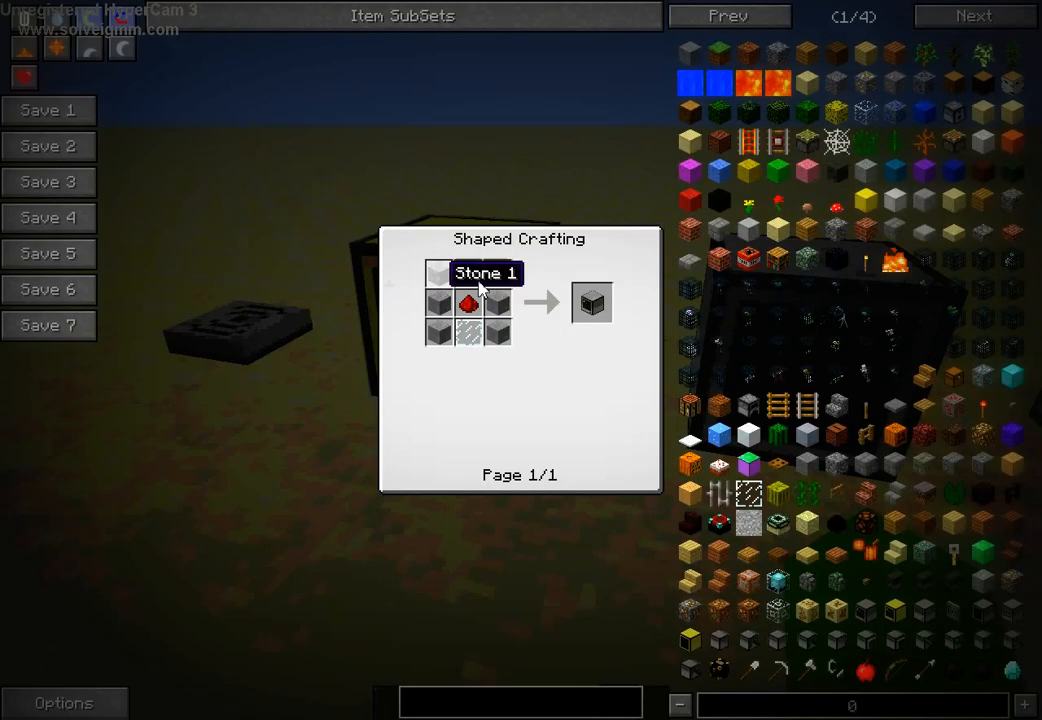
pyautogui.moveTo(490, 318)
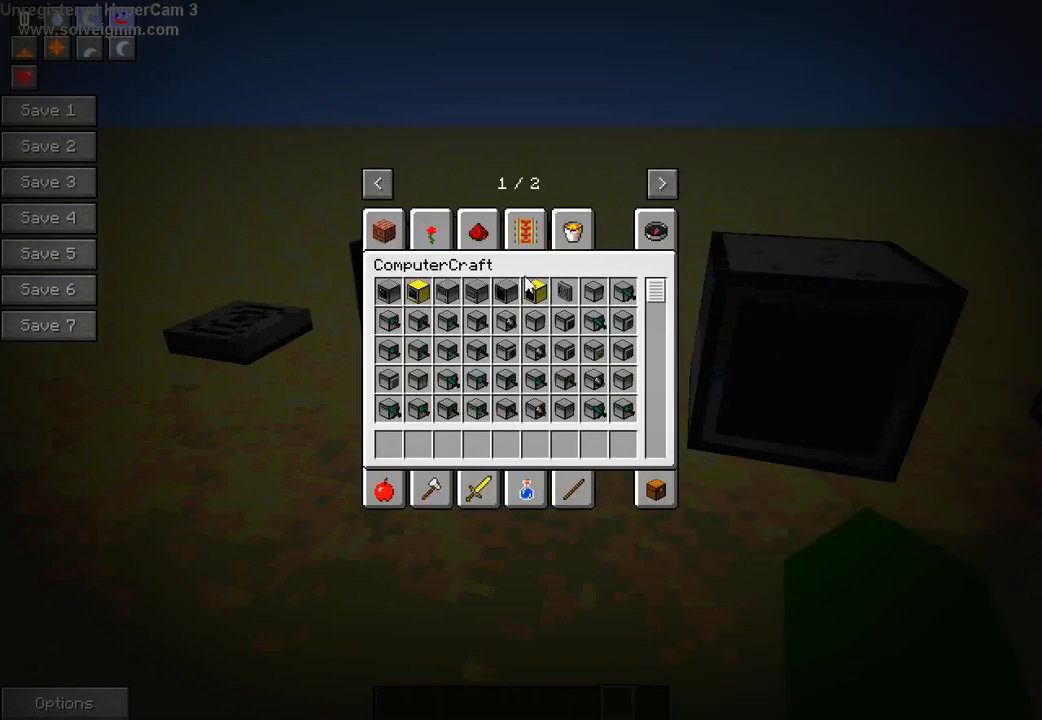
pyautogui.click(662, 184)
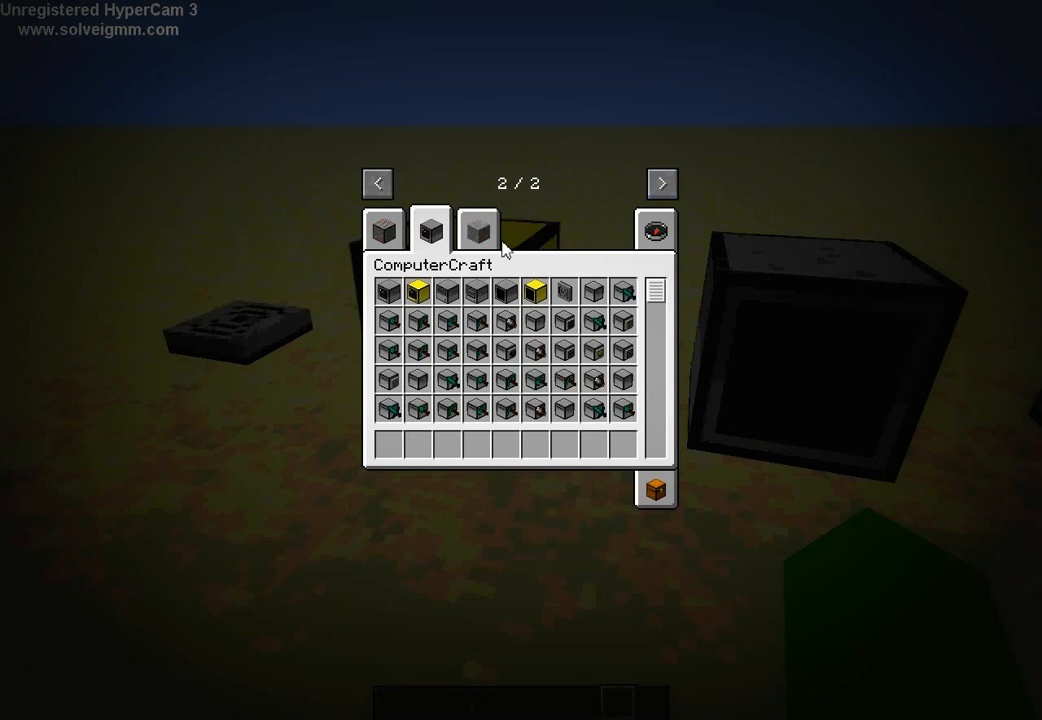
pyautogui.moveTo(448, 296)
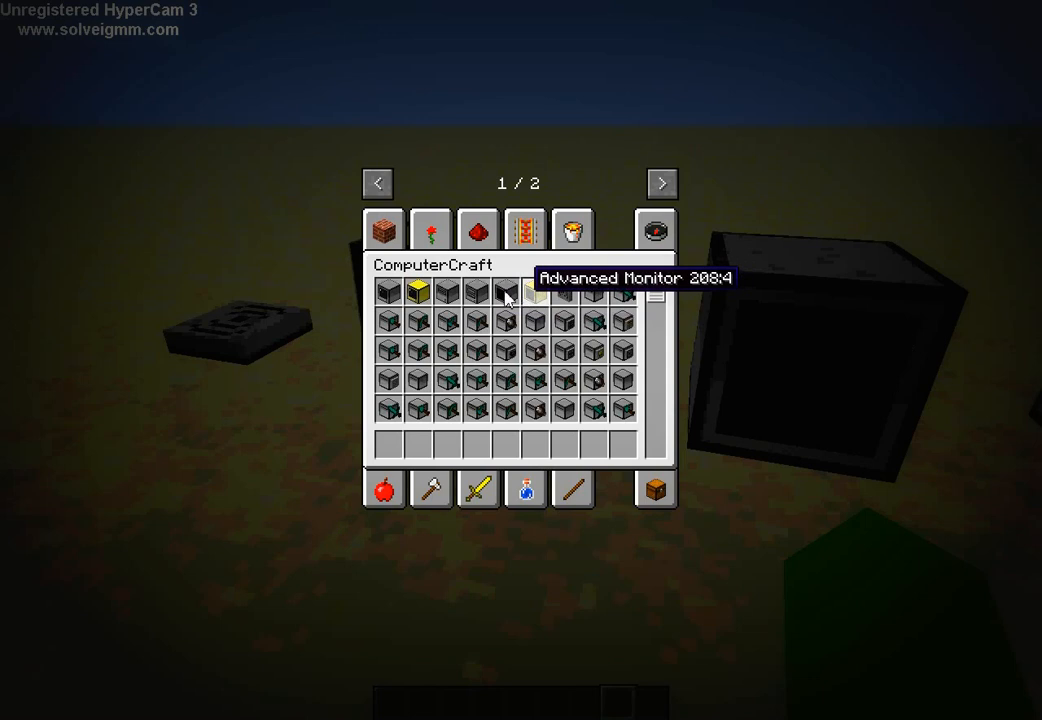
pyautogui.moveTo(536, 292)
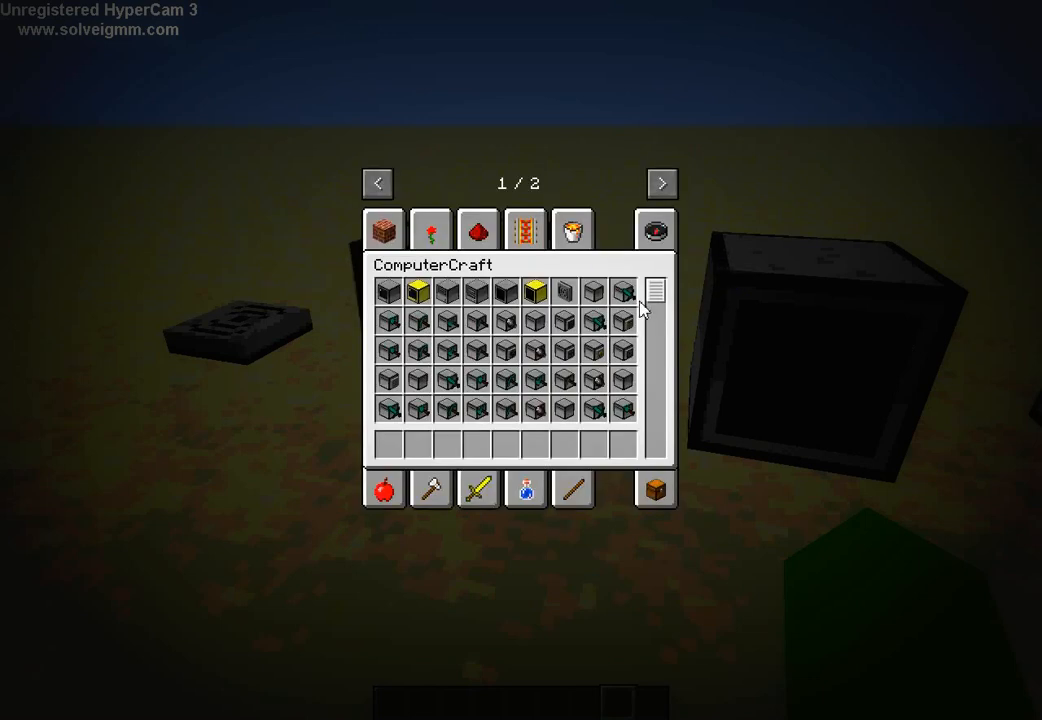
pyautogui.scroll(-3)
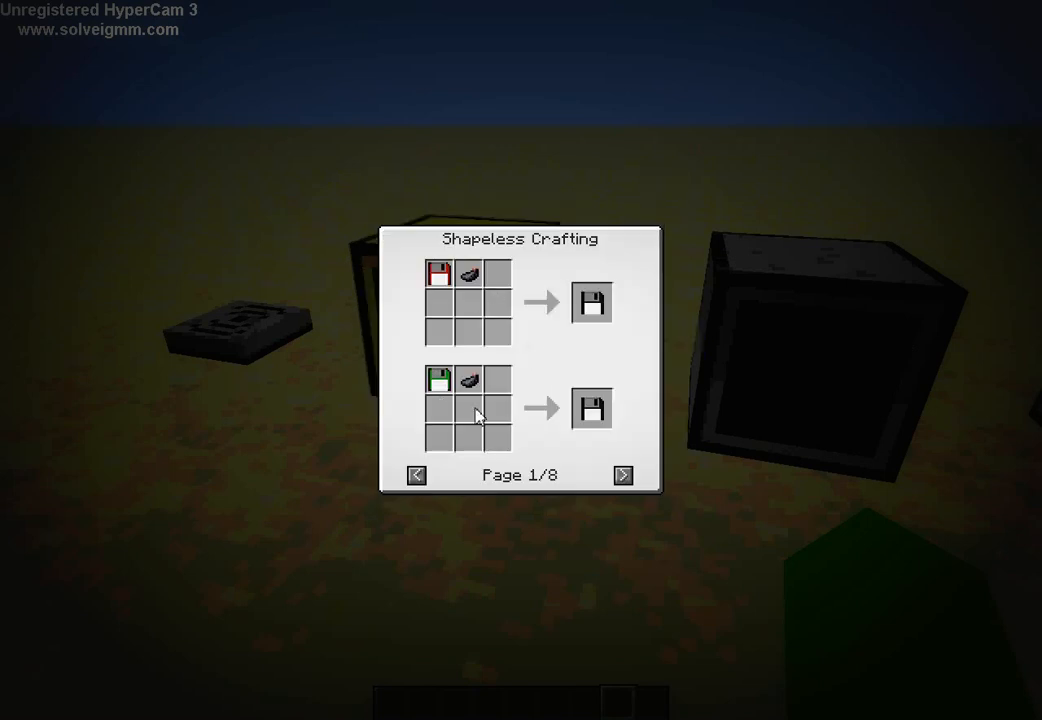
pyautogui.click(620, 476)
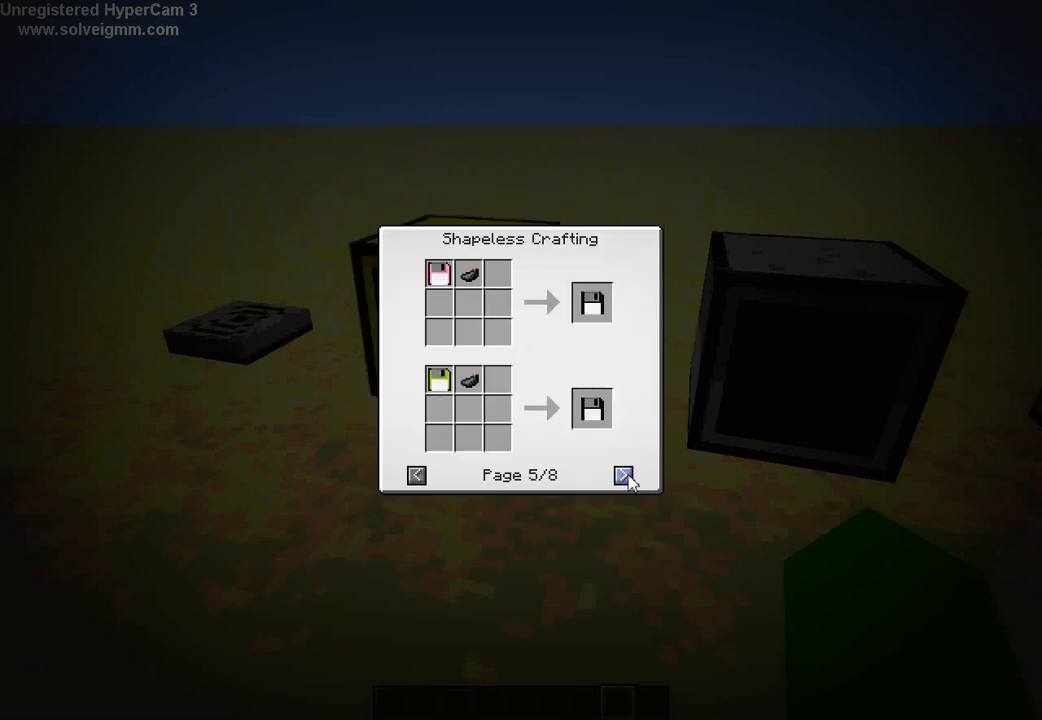
pyautogui.click(624, 474)
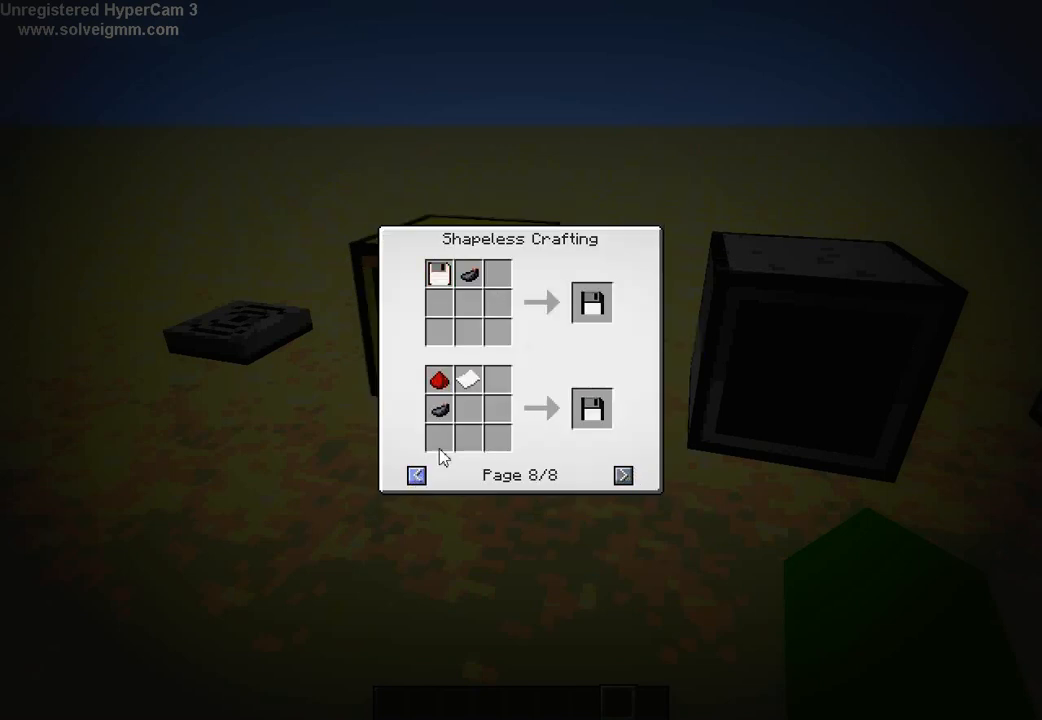
pyautogui.moveTo(438, 380)
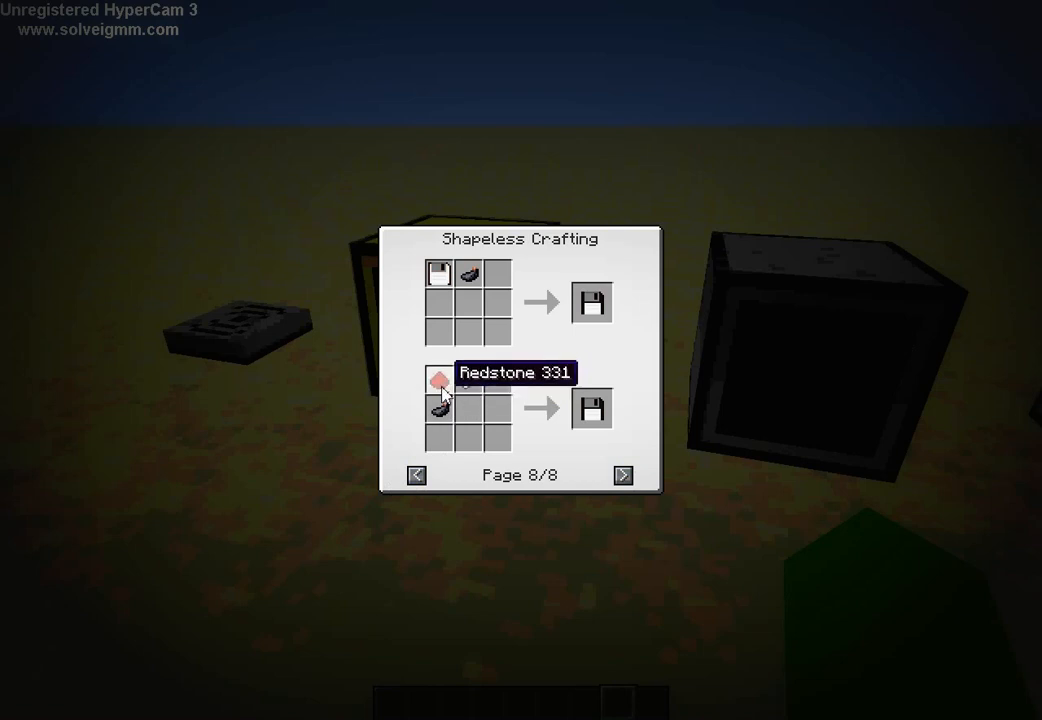
pyautogui.moveTo(444, 412)
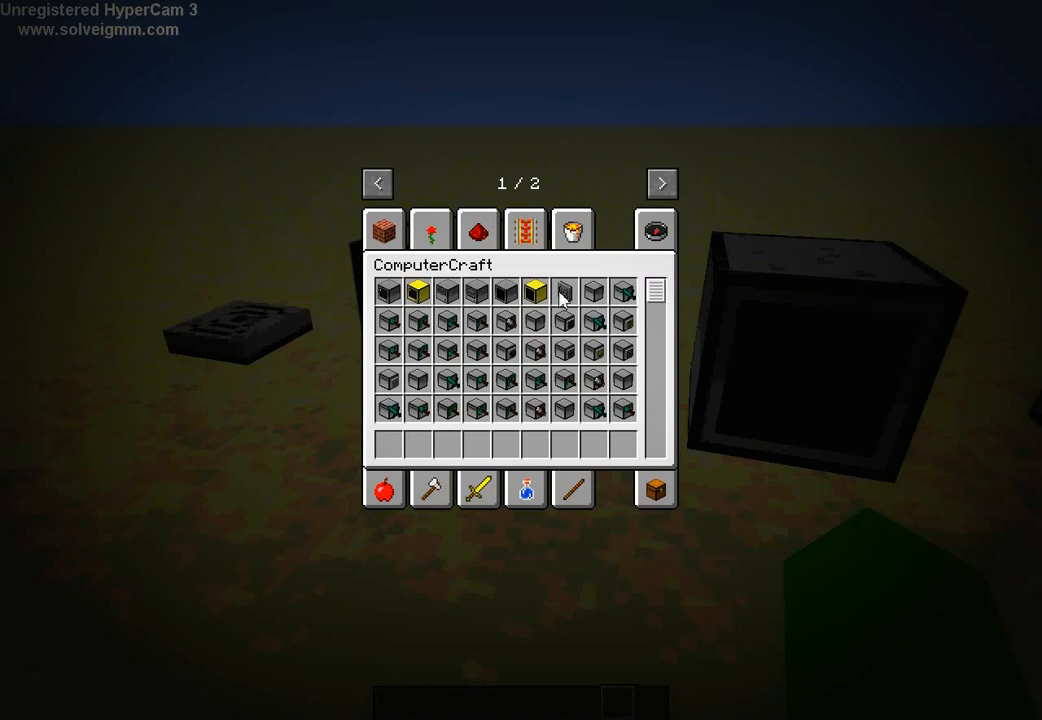
pyautogui.moveTo(260, 310)
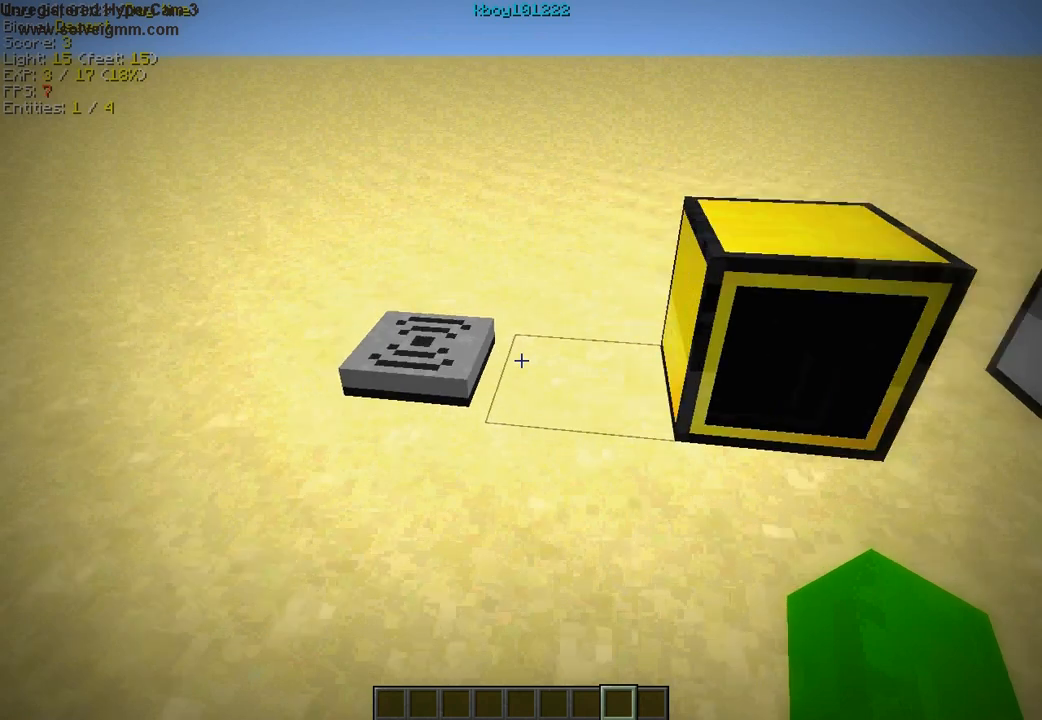
# Step: In Video Settings, lower the render distance from Normal to Short
pyautogui.press('Escape')
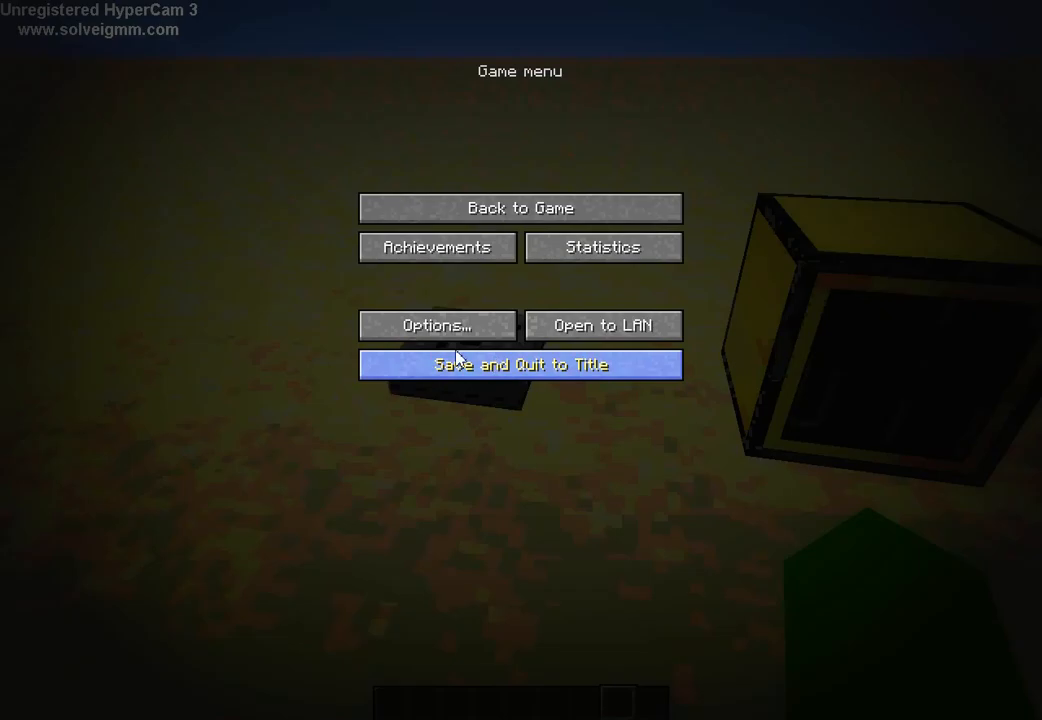
pyautogui.click(436, 324)
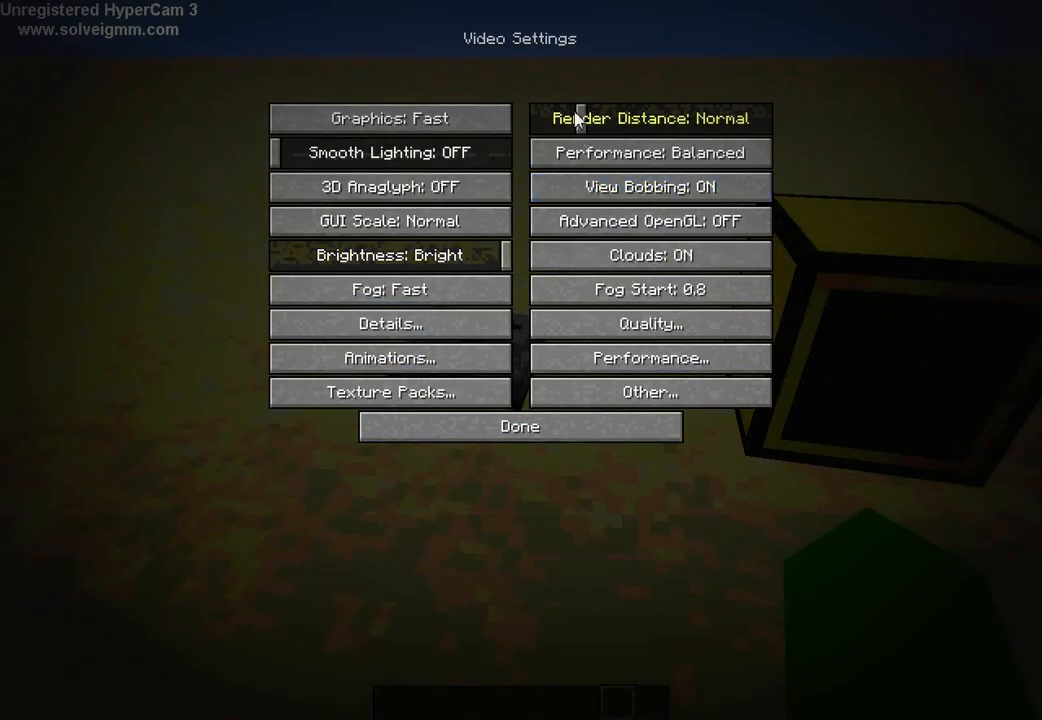
pyautogui.click(650, 118)
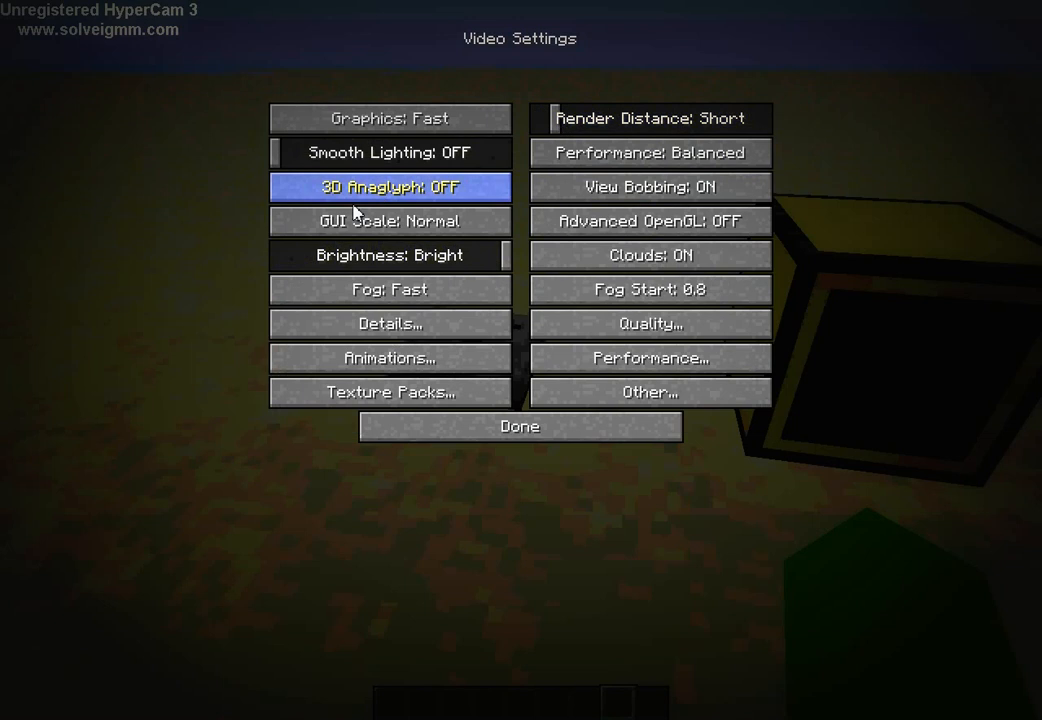
pyautogui.moveTo(648, 188)
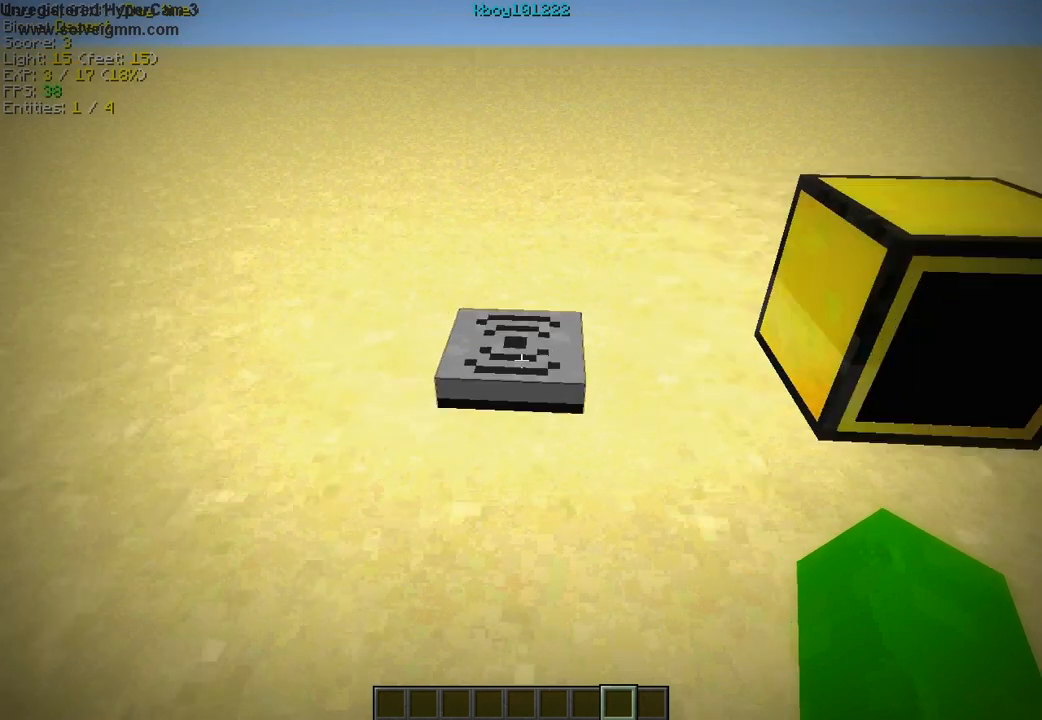
# Step: Take advanced computers from the ComputerCraft creative tab and place them on both sides of the disk drive
pyautogui.press('e')
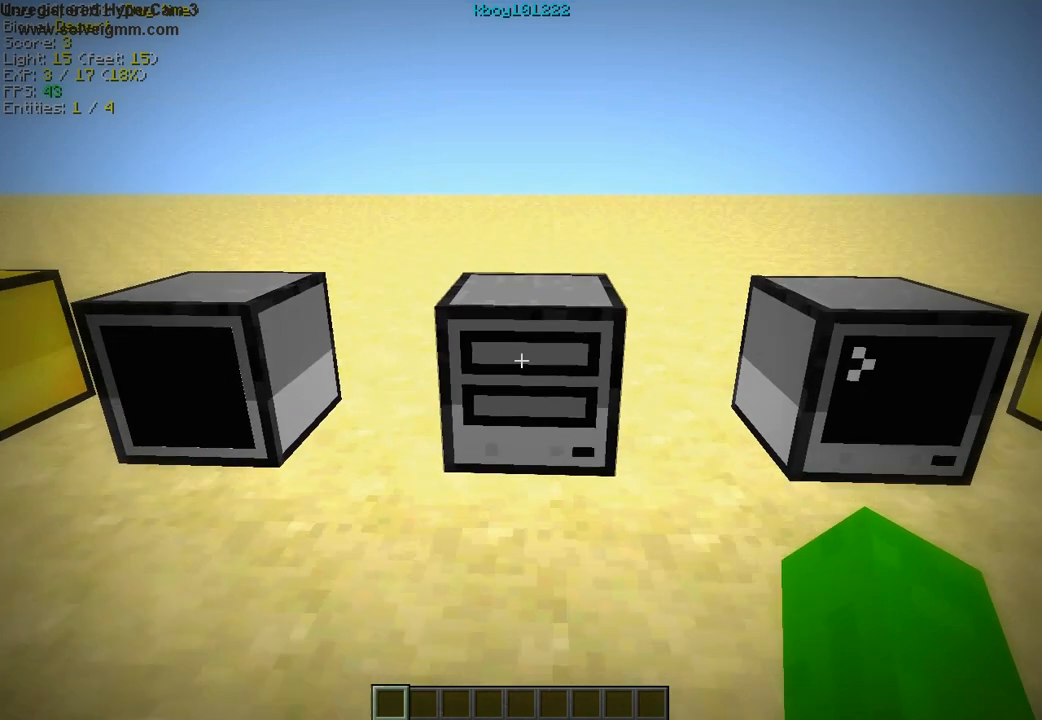
pyautogui.press('e')
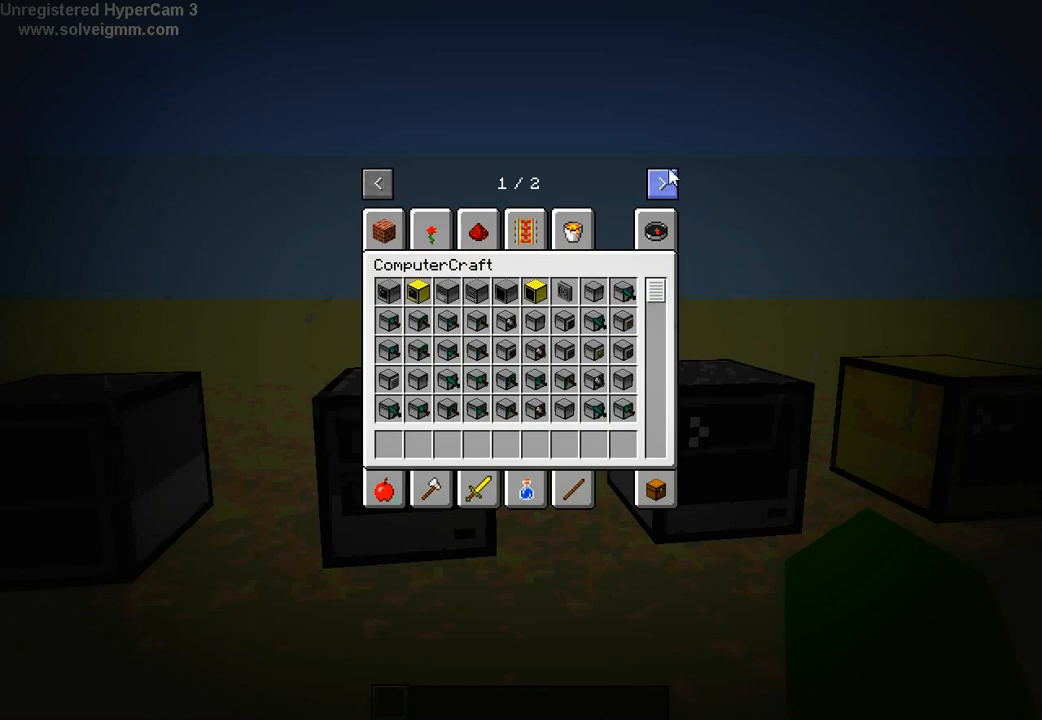
pyautogui.click(660, 184)
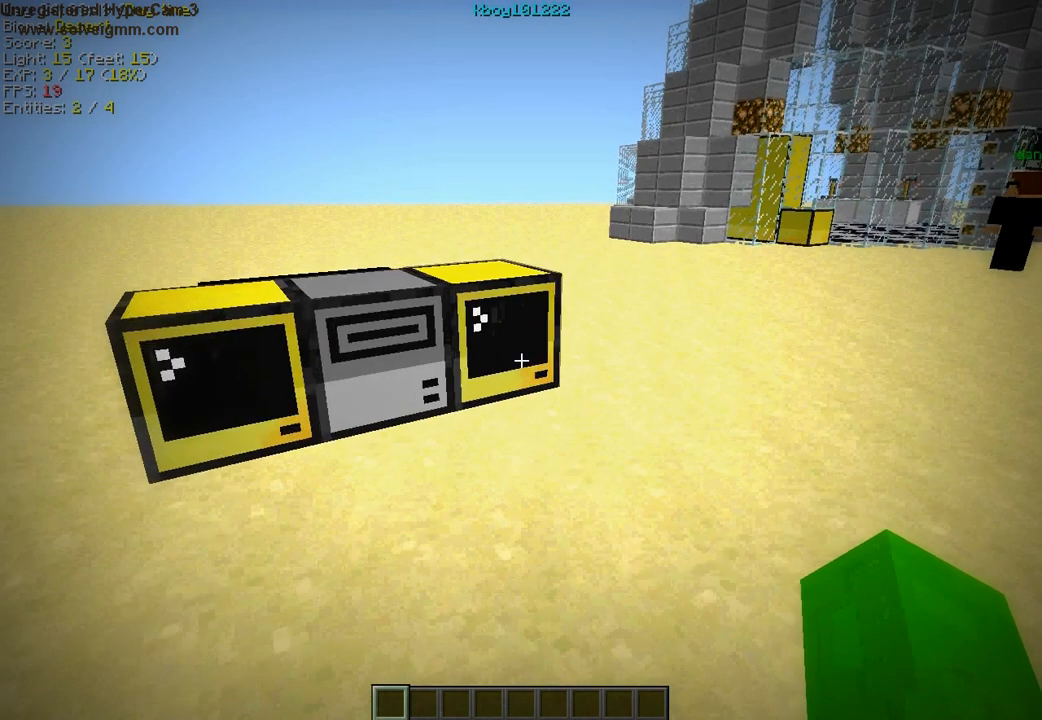
# Step: Place a turtle, move coal into its inventory and run 'refuel all' to reach fuel level 6144
pyautogui.press('e')
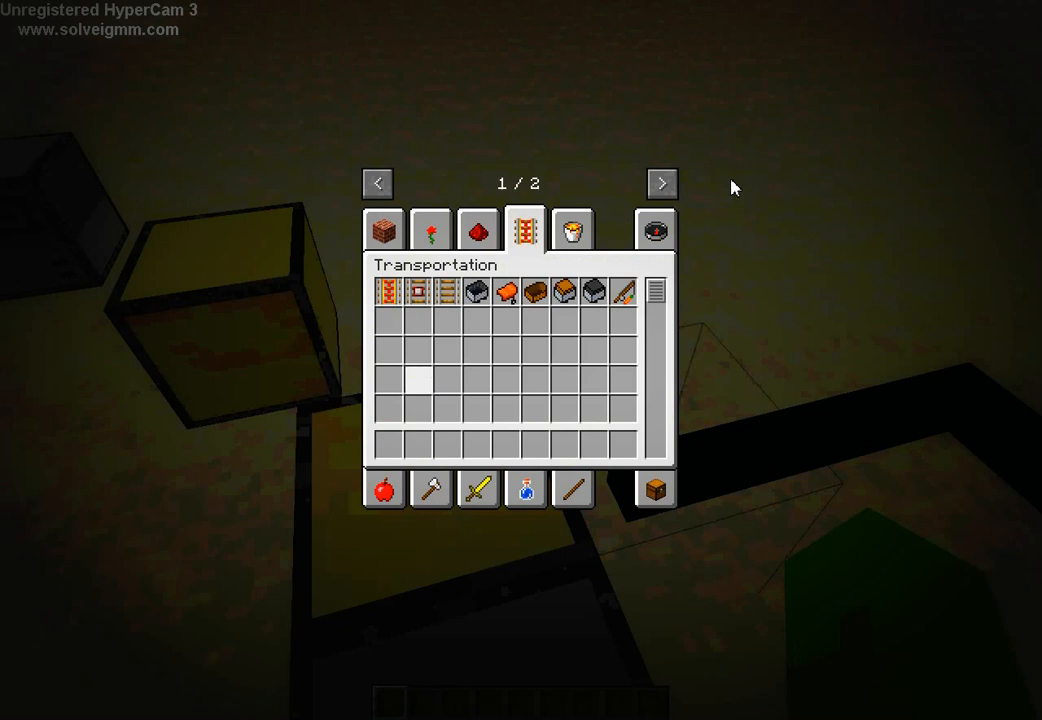
pyautogui.click(660, 184)
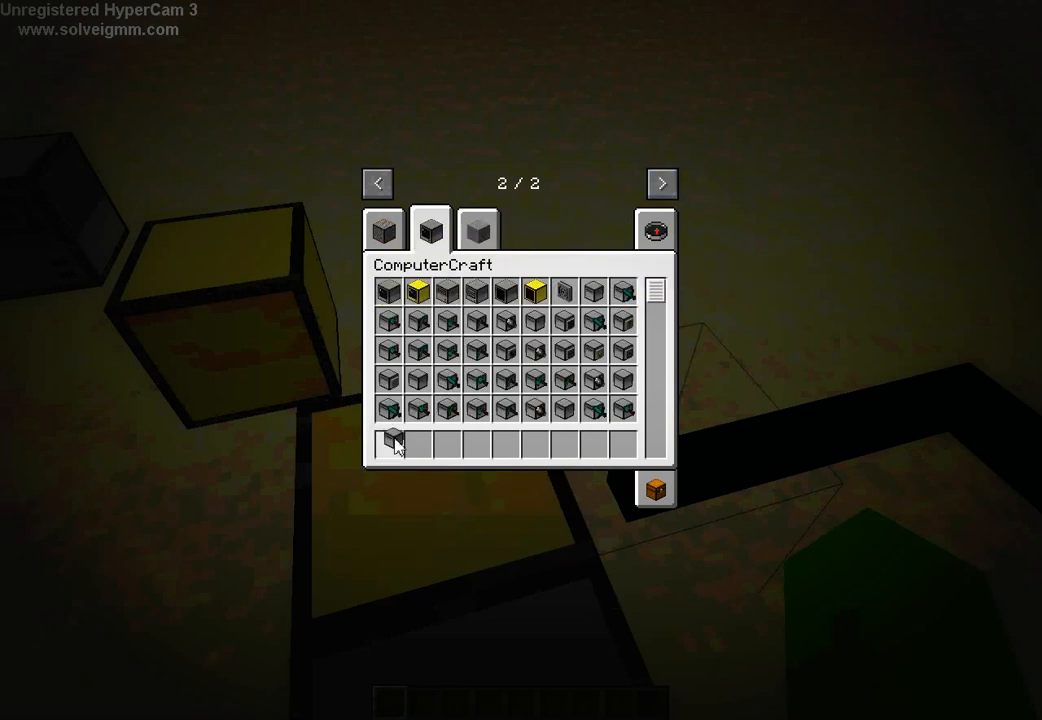
pyautogui.press('Escape')
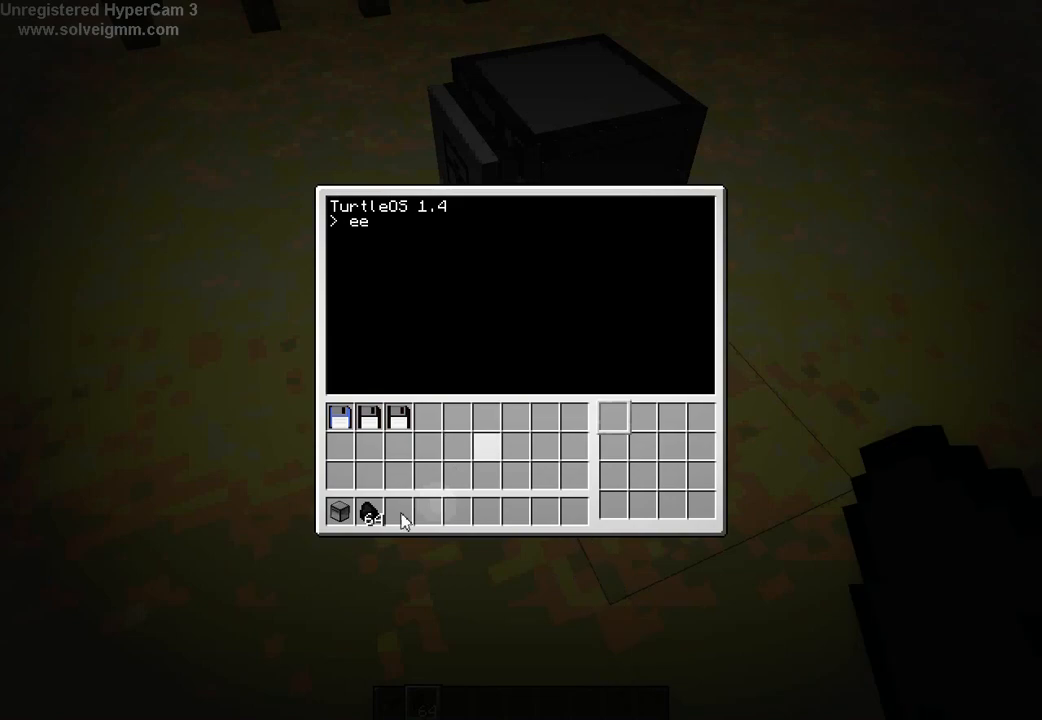
pyautogui.moveTo(368, 512); pyautogui.dragTo(612, 414)
pyautogui.write('refuel all')
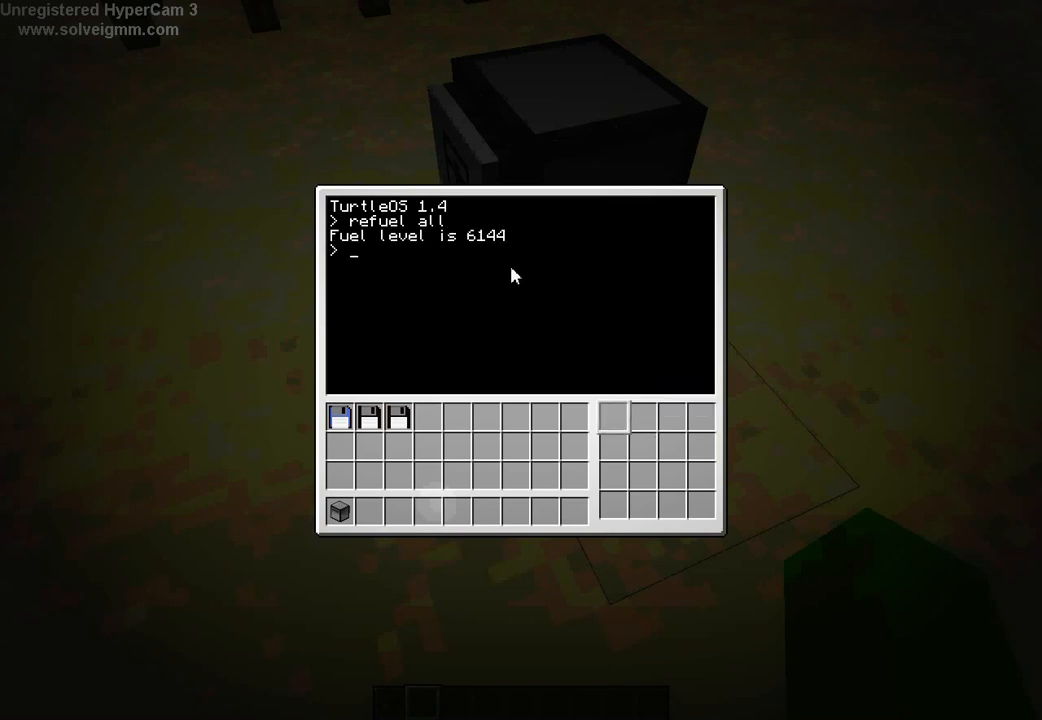
pyautogui.moveTo(480, 258)
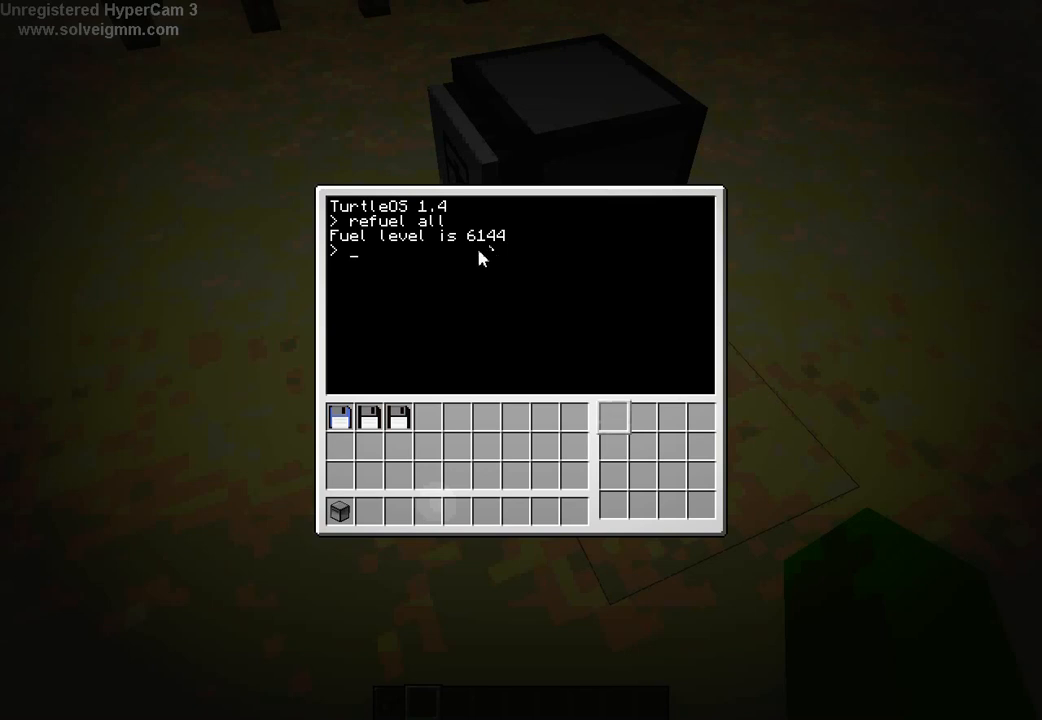
pyautogui.moveTo(362, 270)
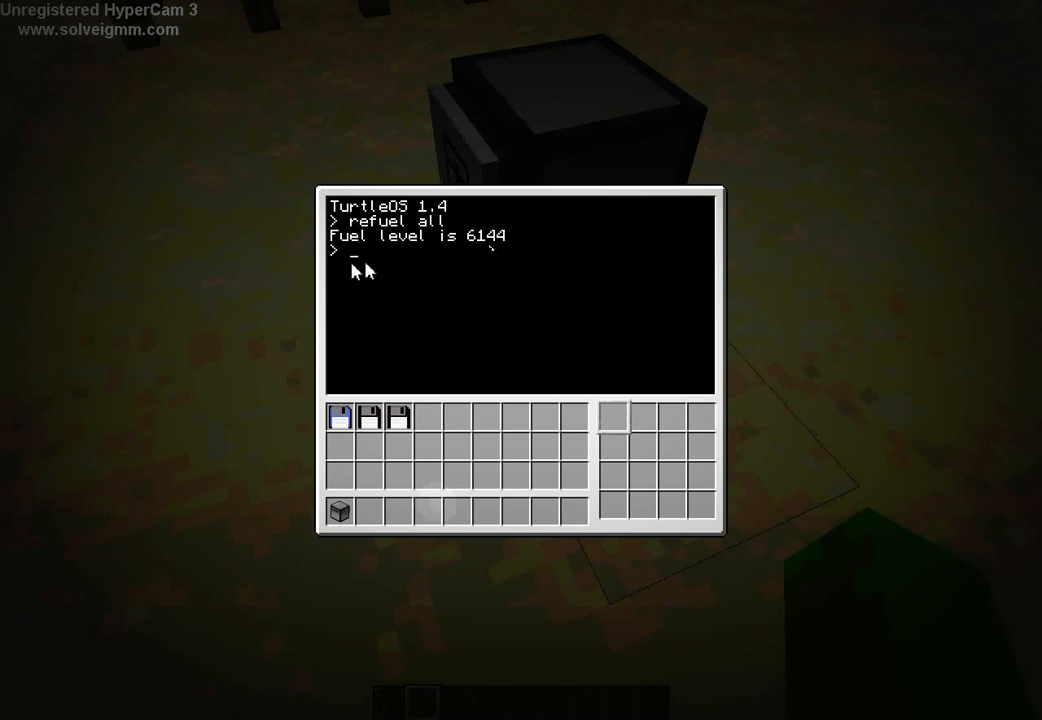
# Step: From the turtle's Lua prompt, run turtle.forward() and turtle.getFuelLevel
pyautogui.write('lua')
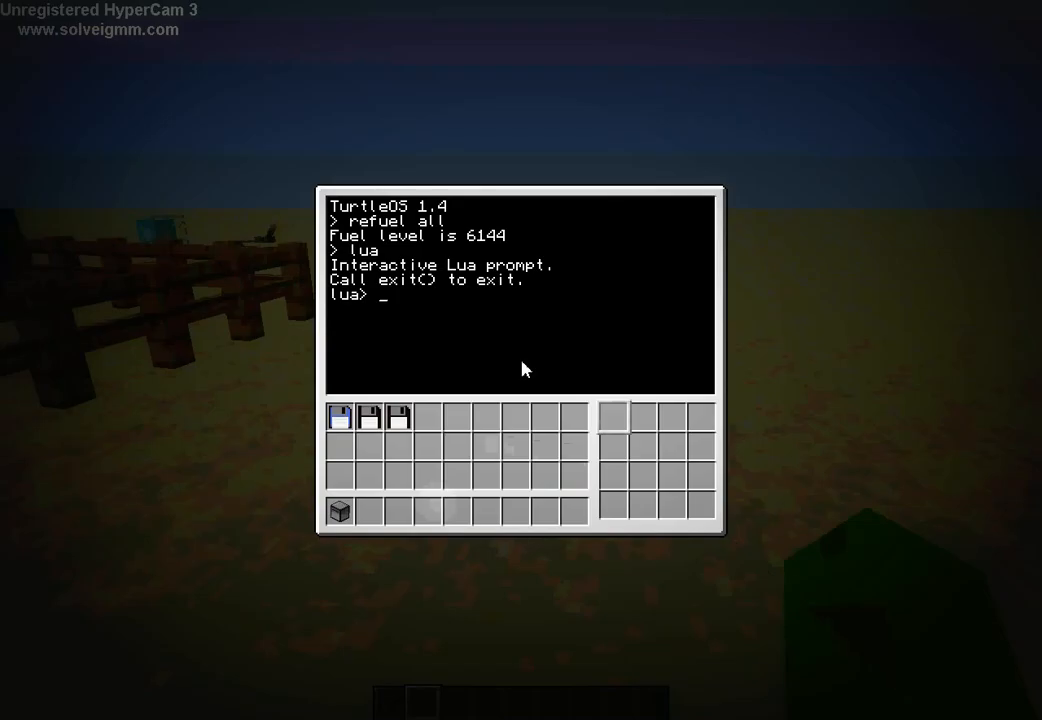
pyautogui.write('turtle.forward(')
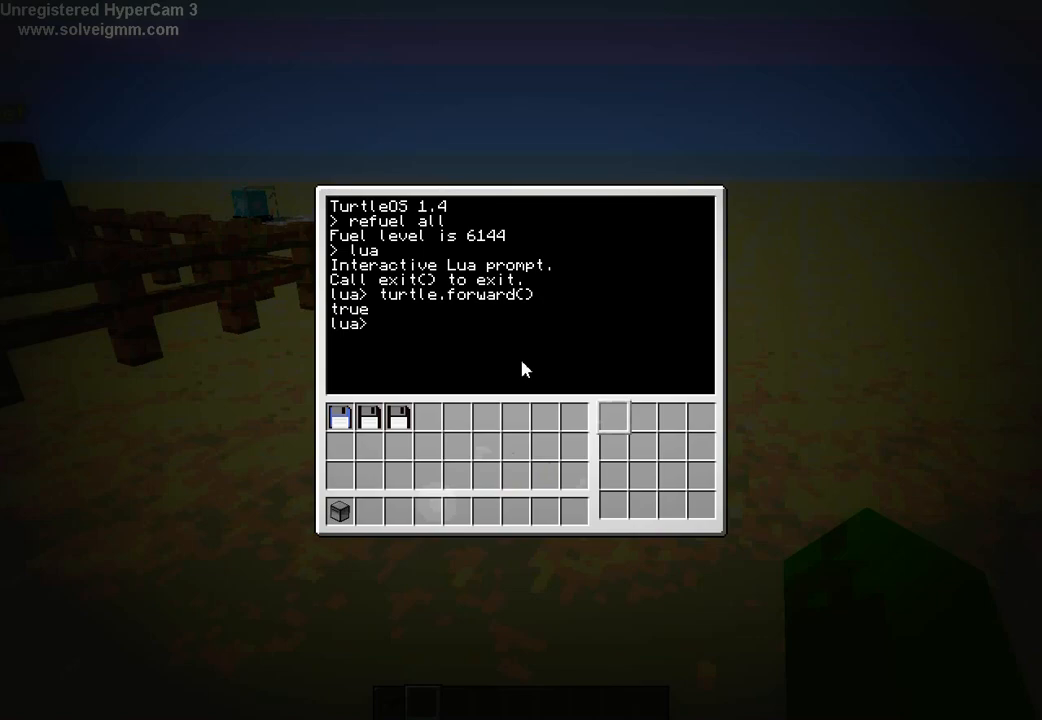
pyautogui.write('turtle.g')
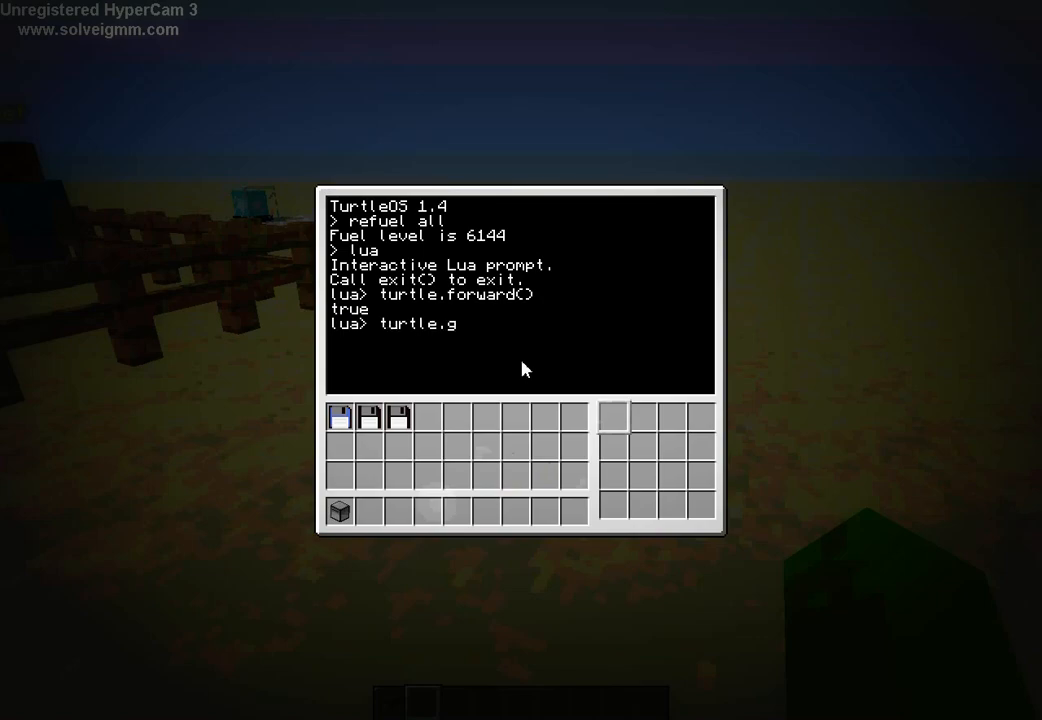
pyautogui.write('etFuelLevel')
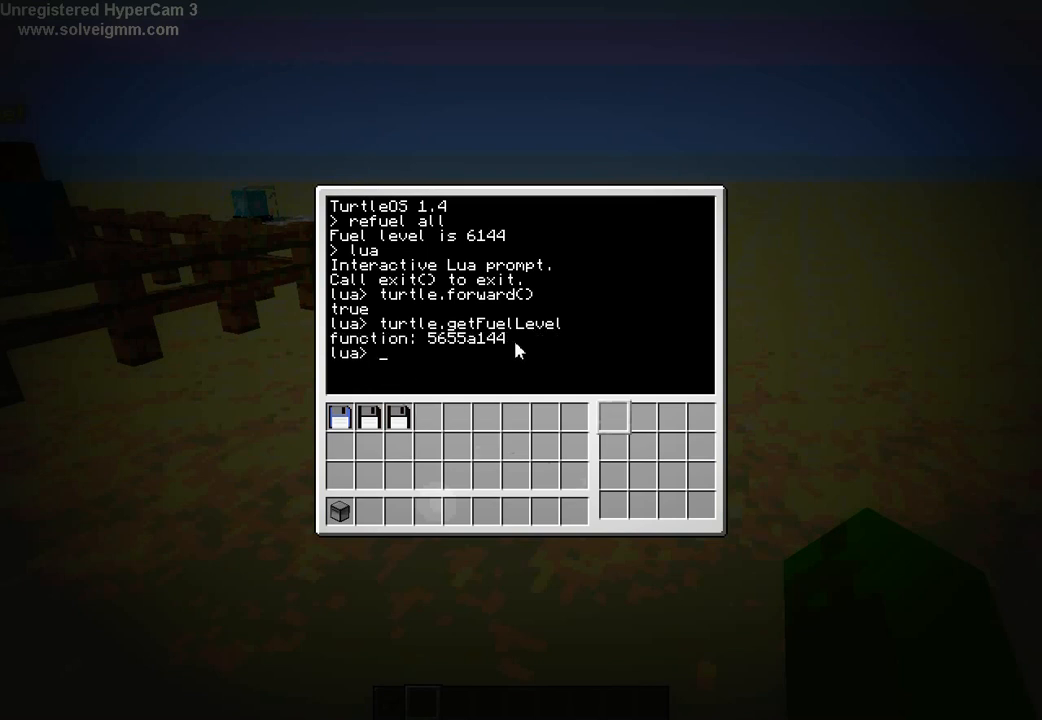
pyautogui.write('turtle.getFuelLevel')
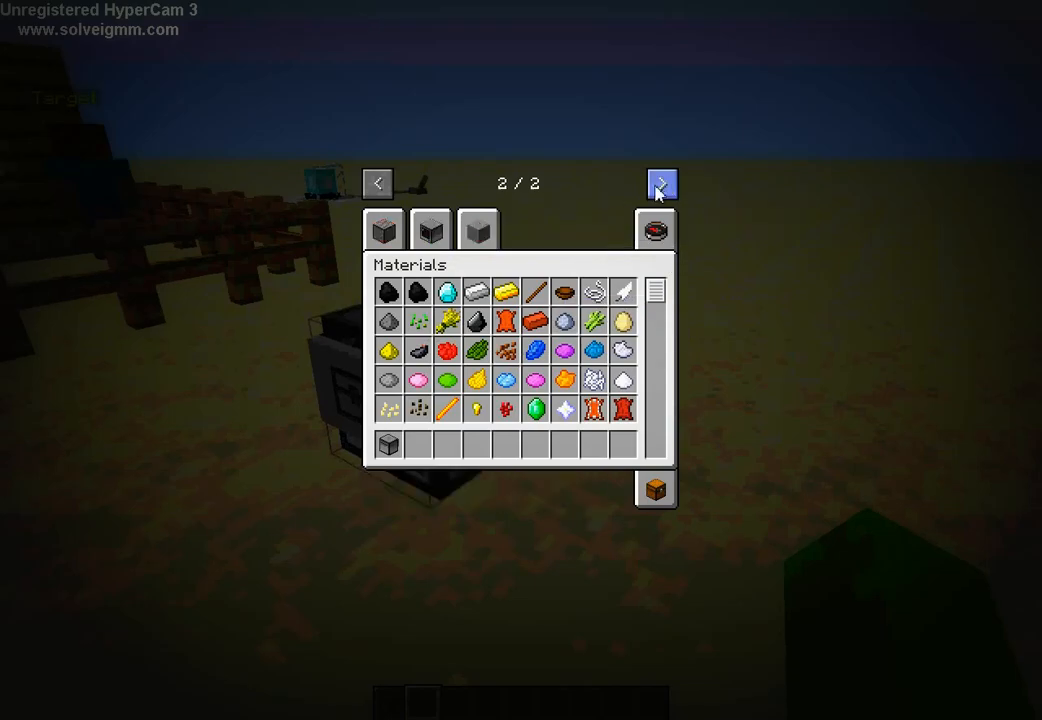
# Step: Examine the turtle variants, including the Wireless Note Turtle, in the ComputerCraft creative tab
pyautogui.click(430, 228)
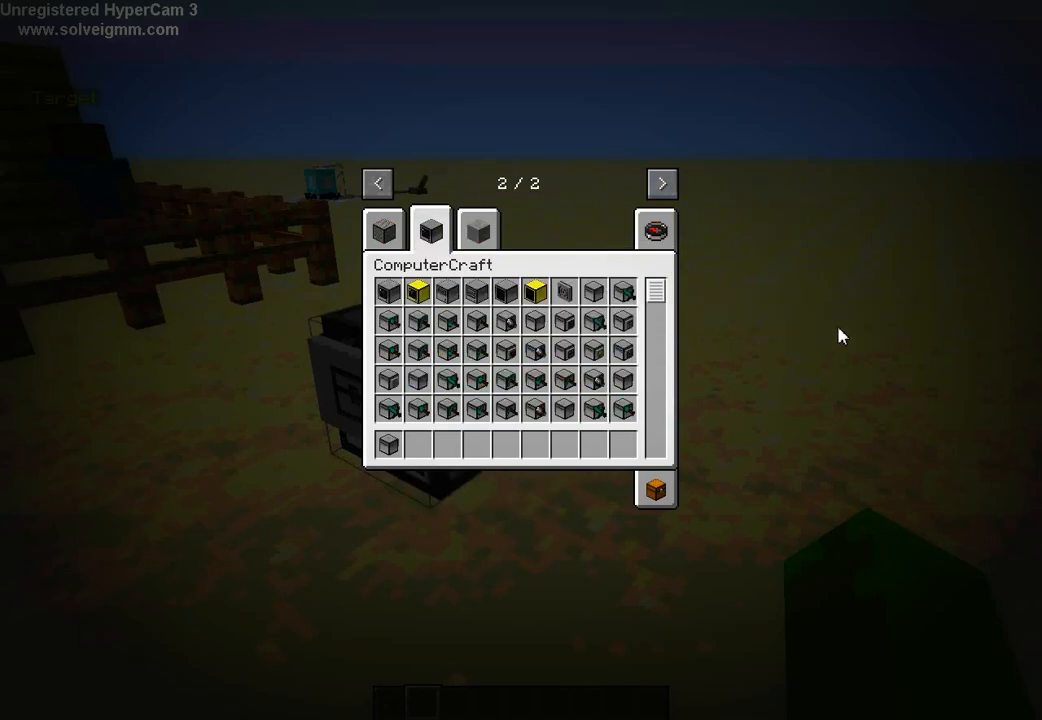
pyautogui.moveTo(568, 372)
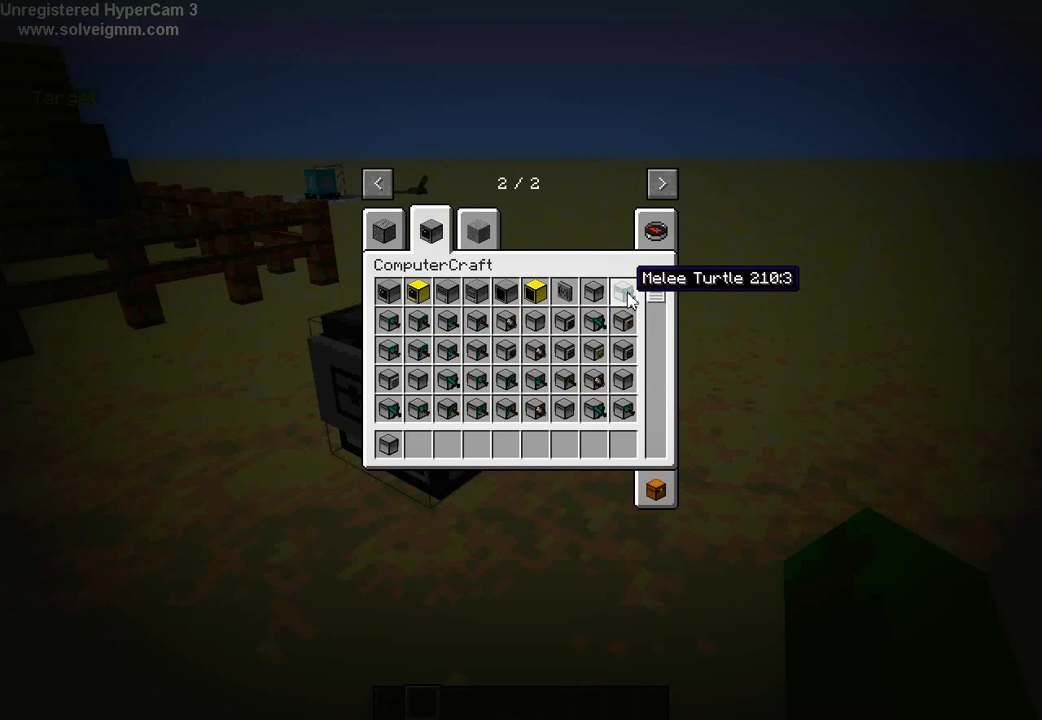
pyautogui.moveTo(466, 328)
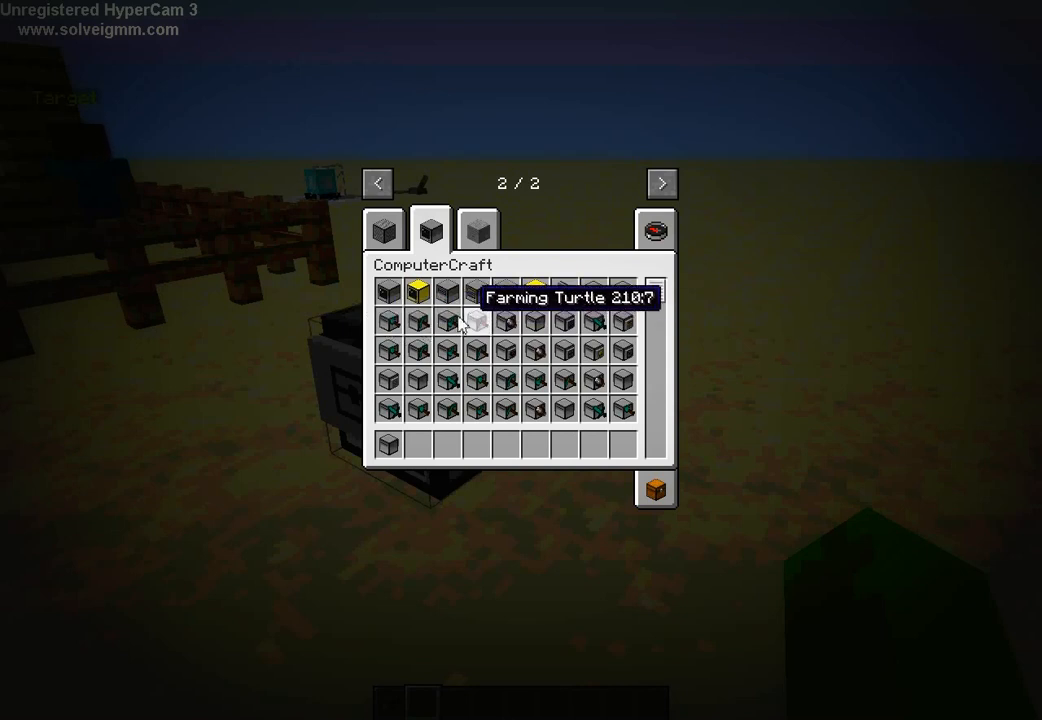
pyautogui.moveTo(476, 324)
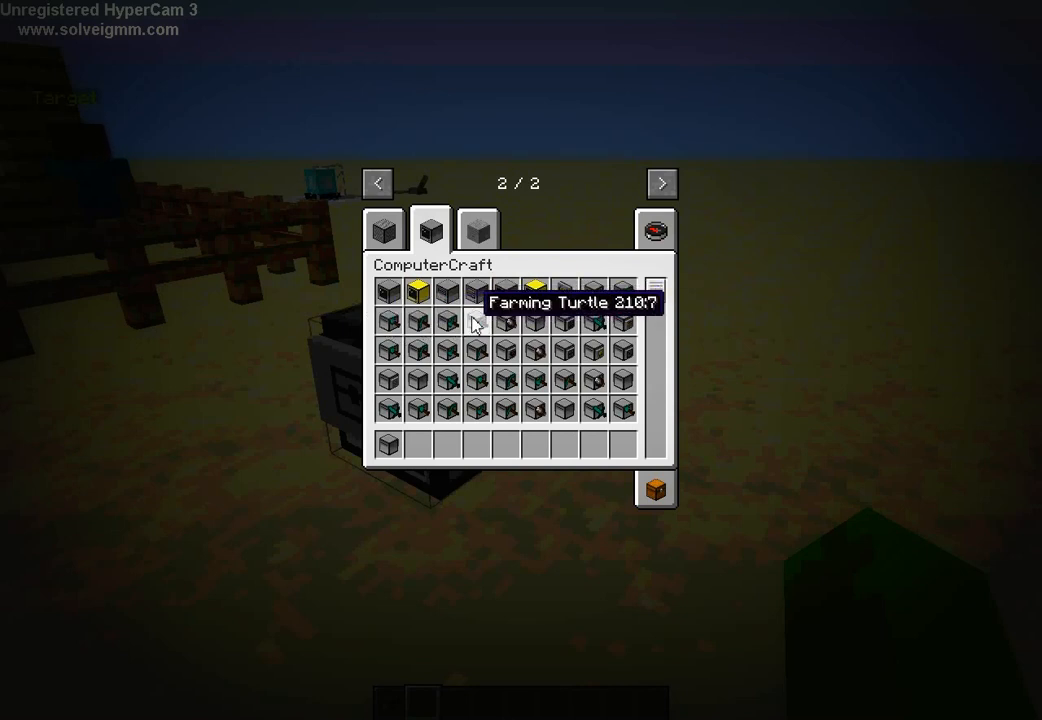
pyautogui.moveTo(508, 322)
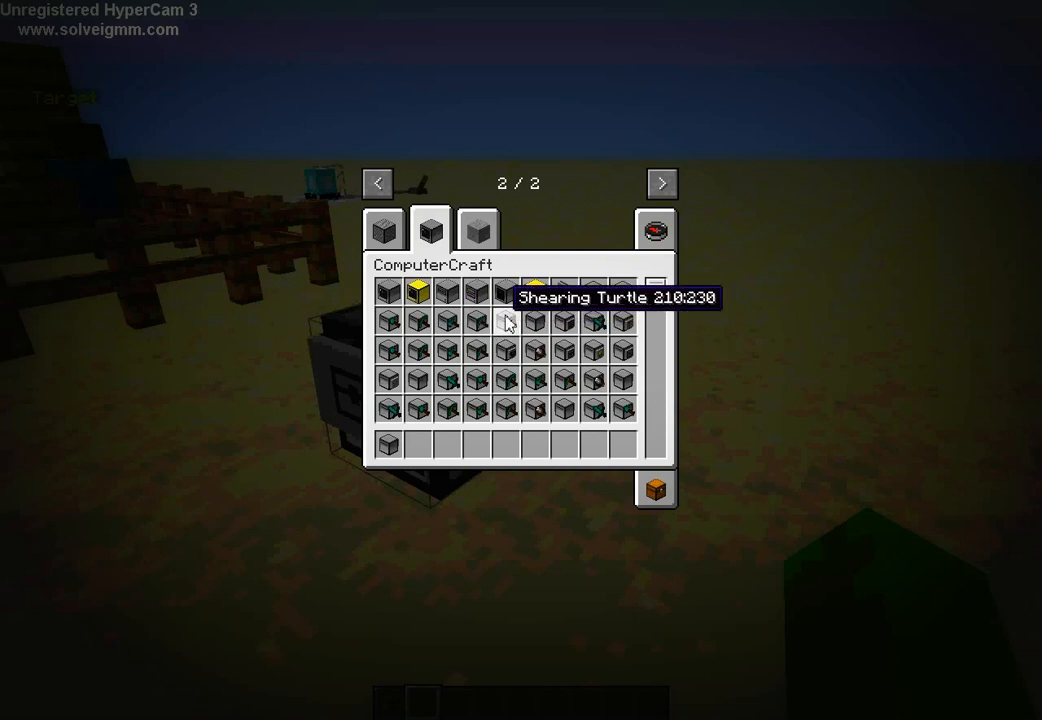
pyautogui.moveTo(532, 292)
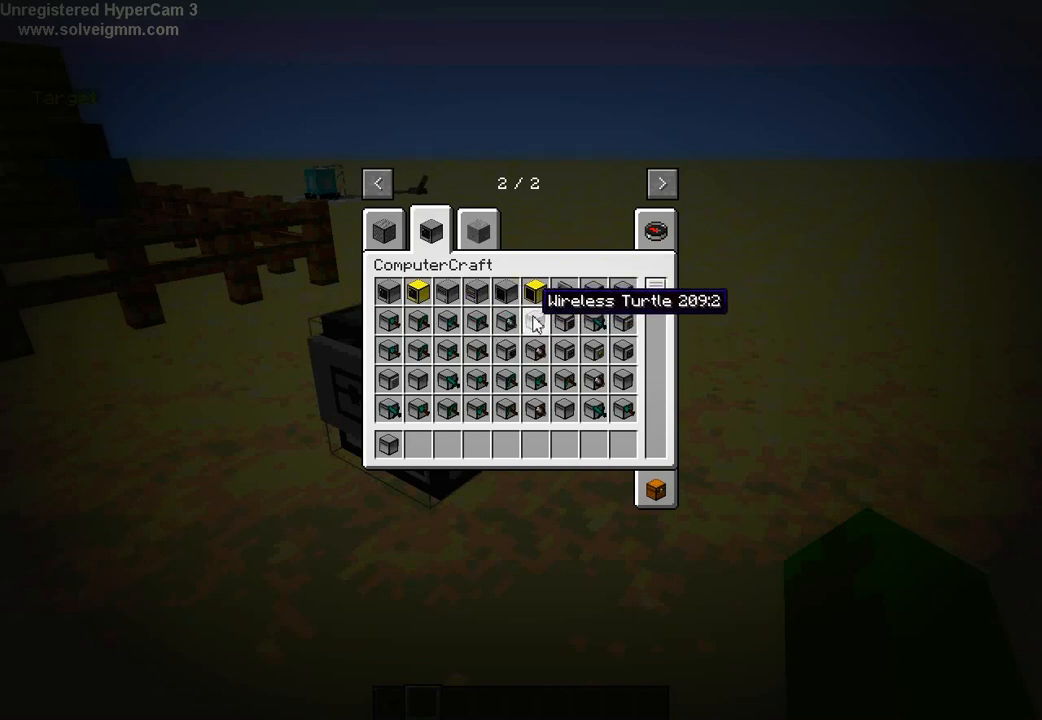
pyautogui.moveTo(556, 324)
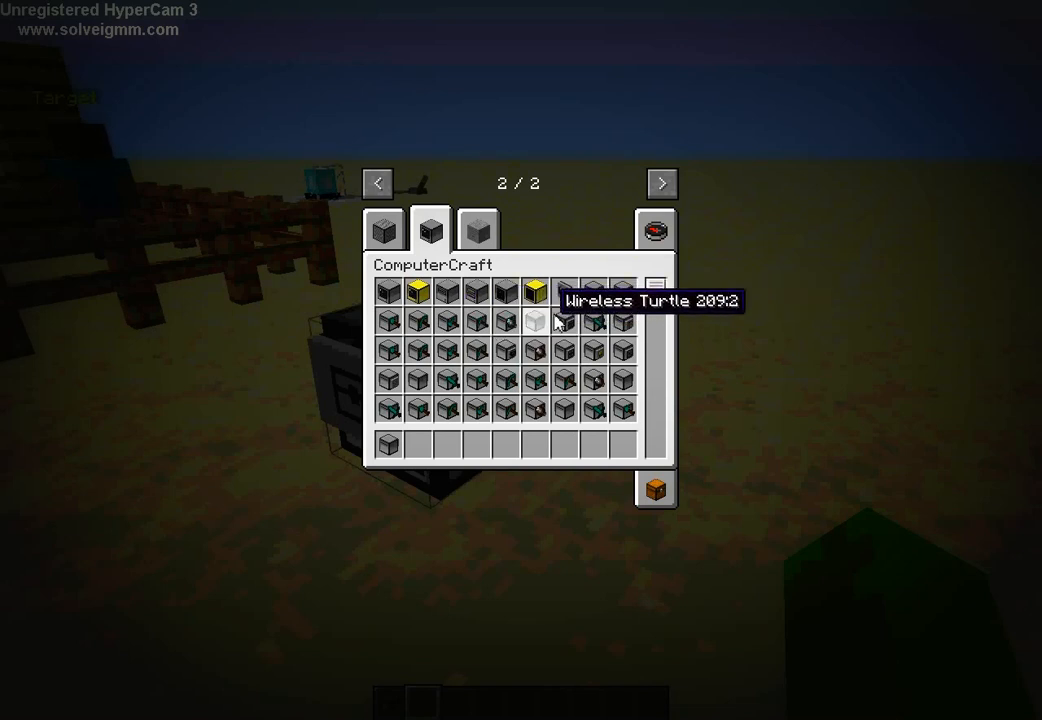
pyautogui.moveTo(596, 322)
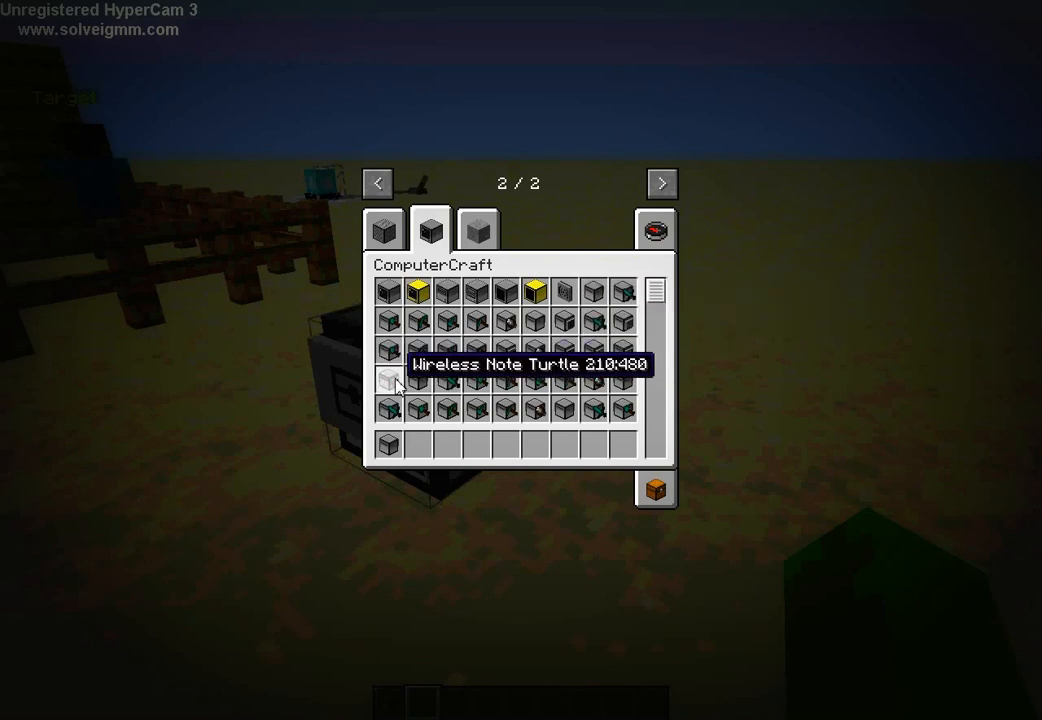
pyautogui.press('Escape')
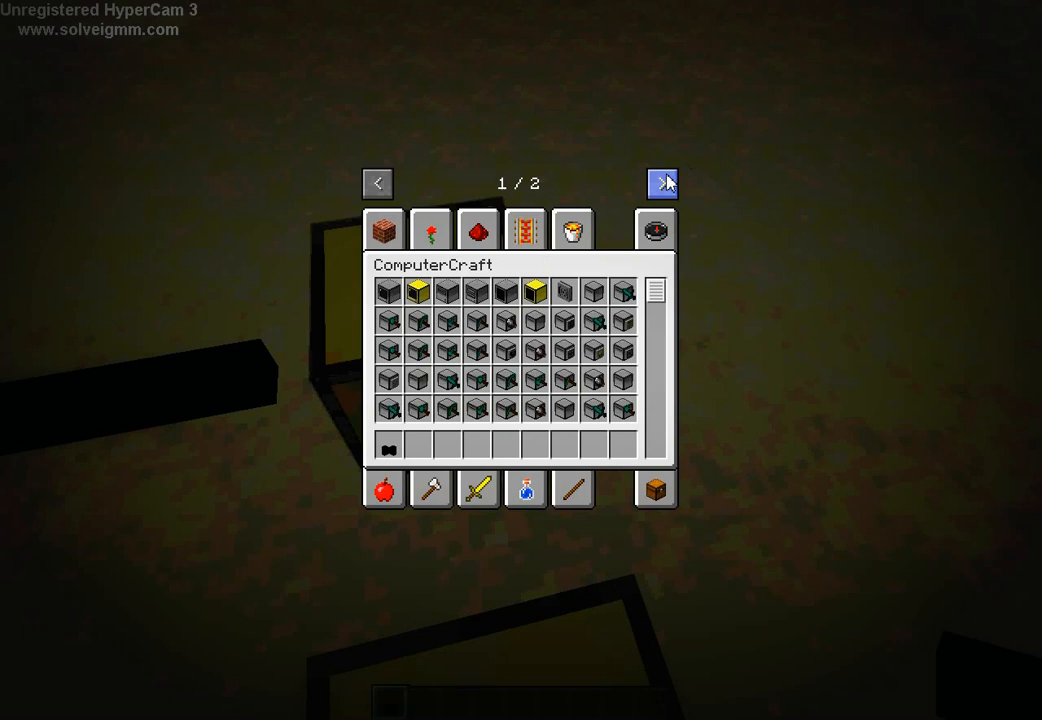
# Step: Check the Hackingroelz creative tab, then bring up a placed computer's fresh CraftOS 1.4 terminal
pyautogui.click(662, 184)
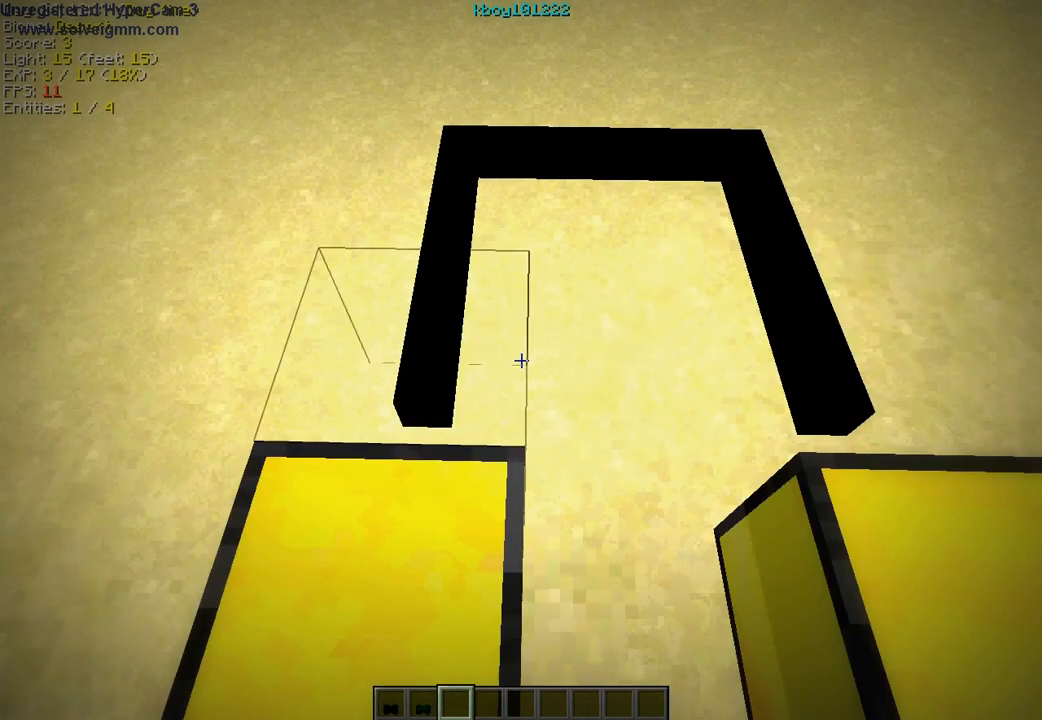
pyautogui.press('e')
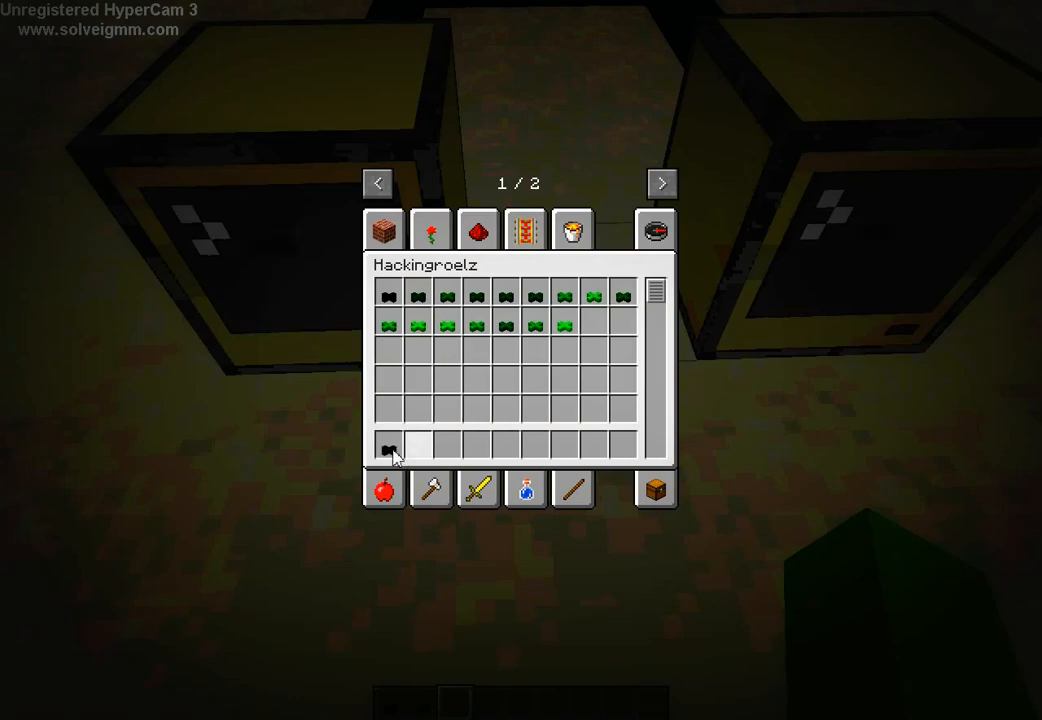
pyautogui.press('Escape')
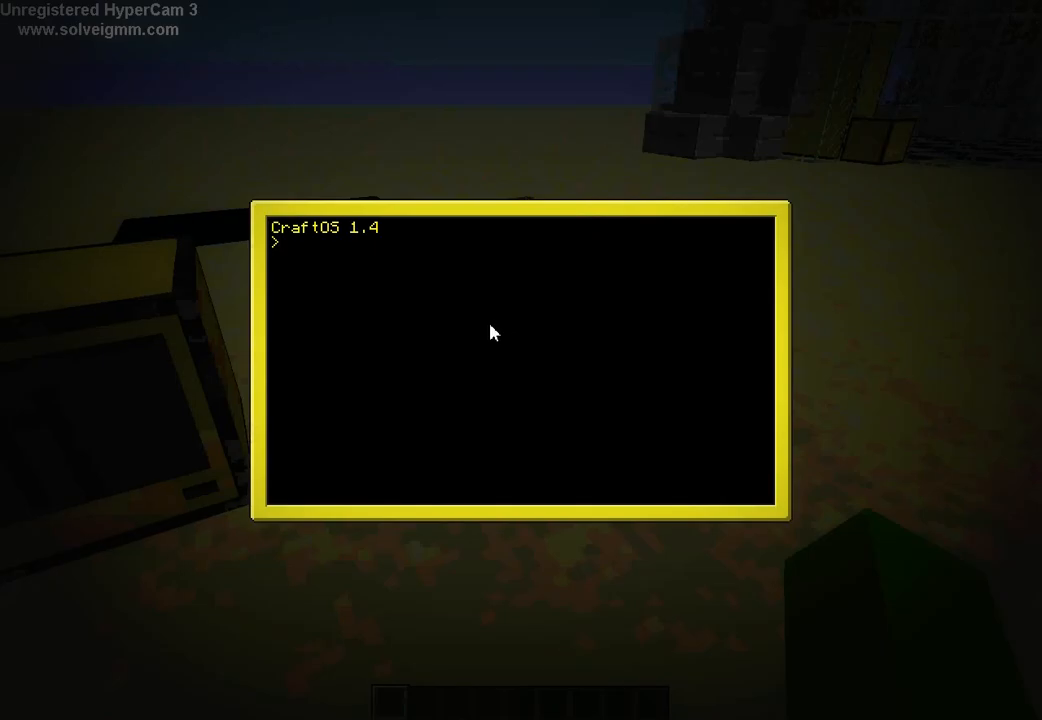
# Step: Send the message hello and receive it on the other computer, reporting sender ID 8
pyautogui.write('rec')
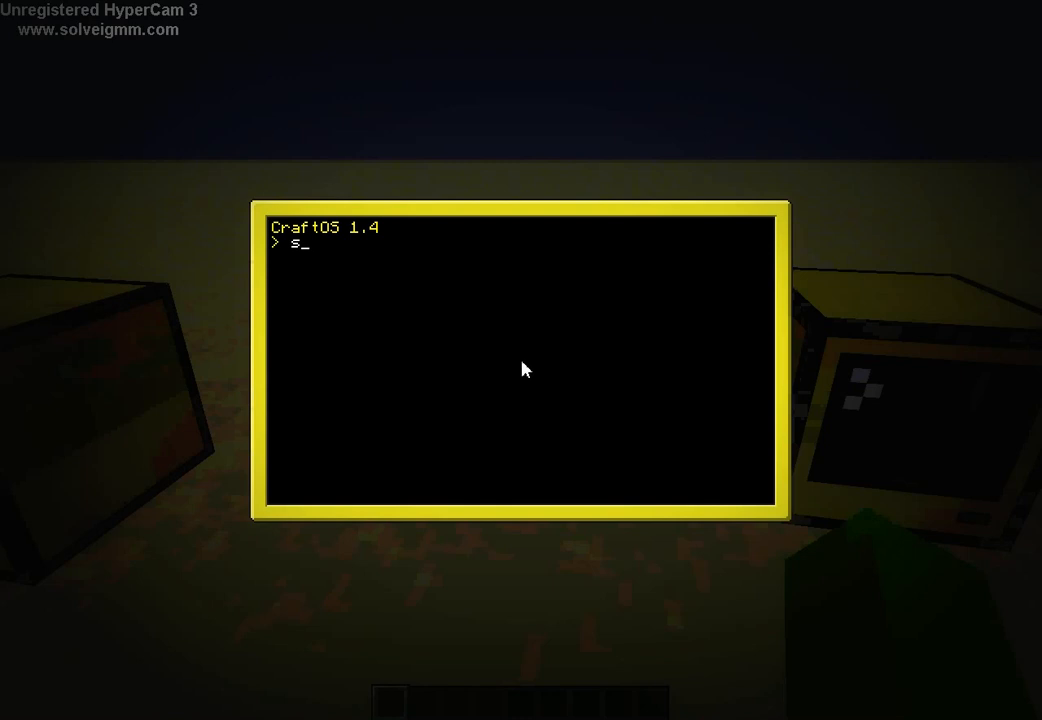
pyautogui.write('end')
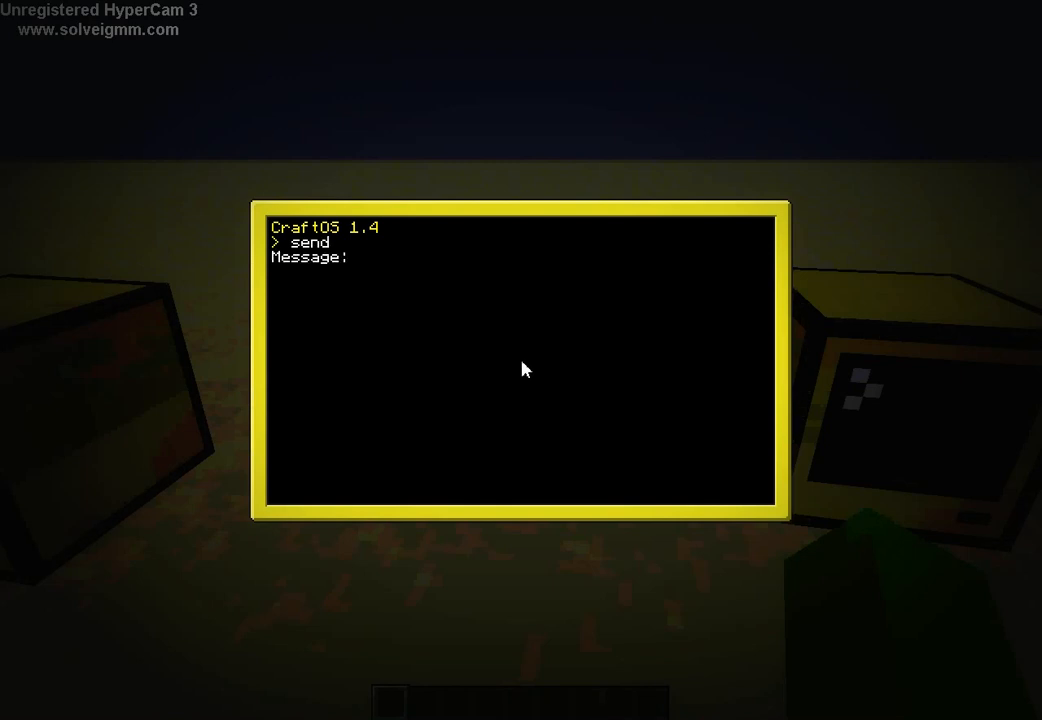
pyautogui.write('hello')
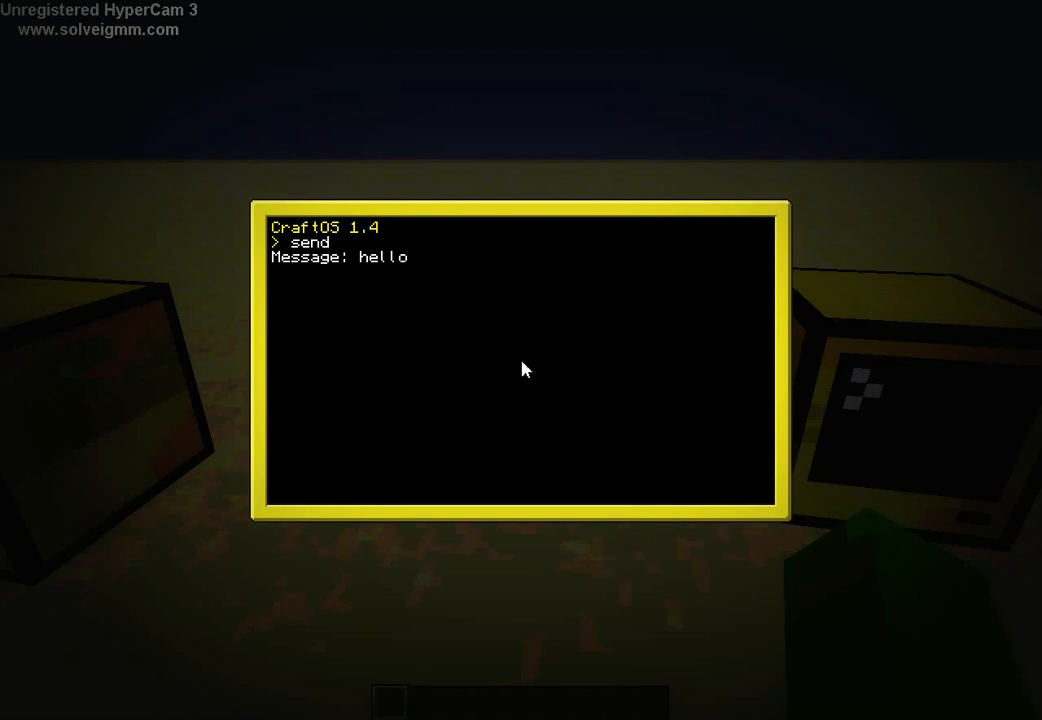
pyautogui.write('id')
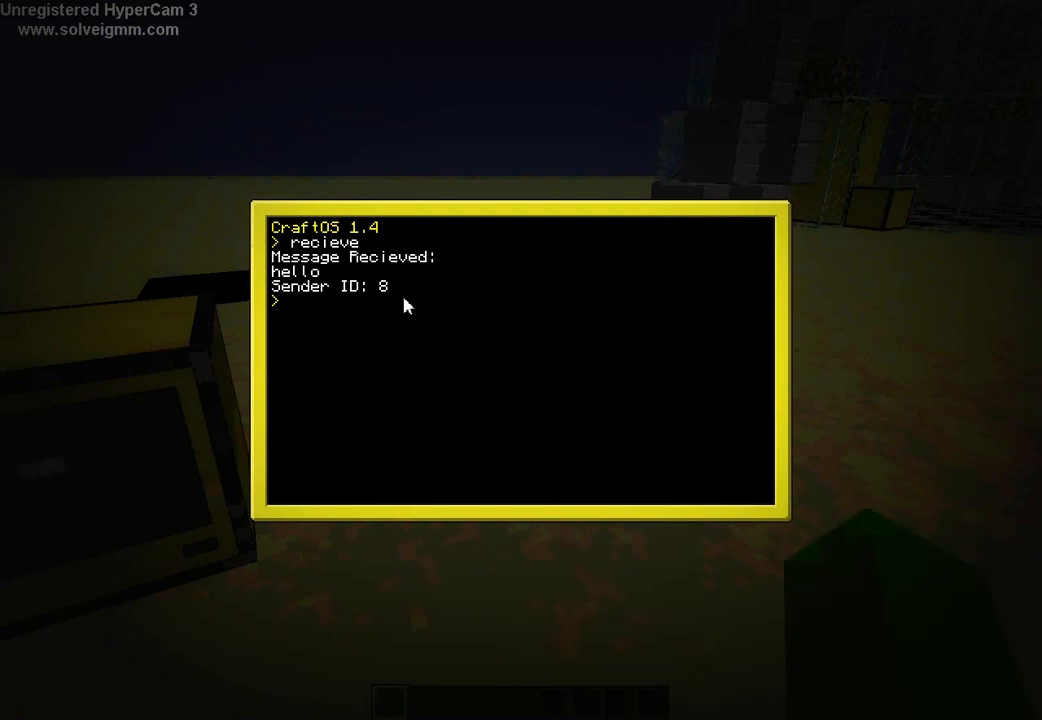
pyautogui.moveTo(378, 298)
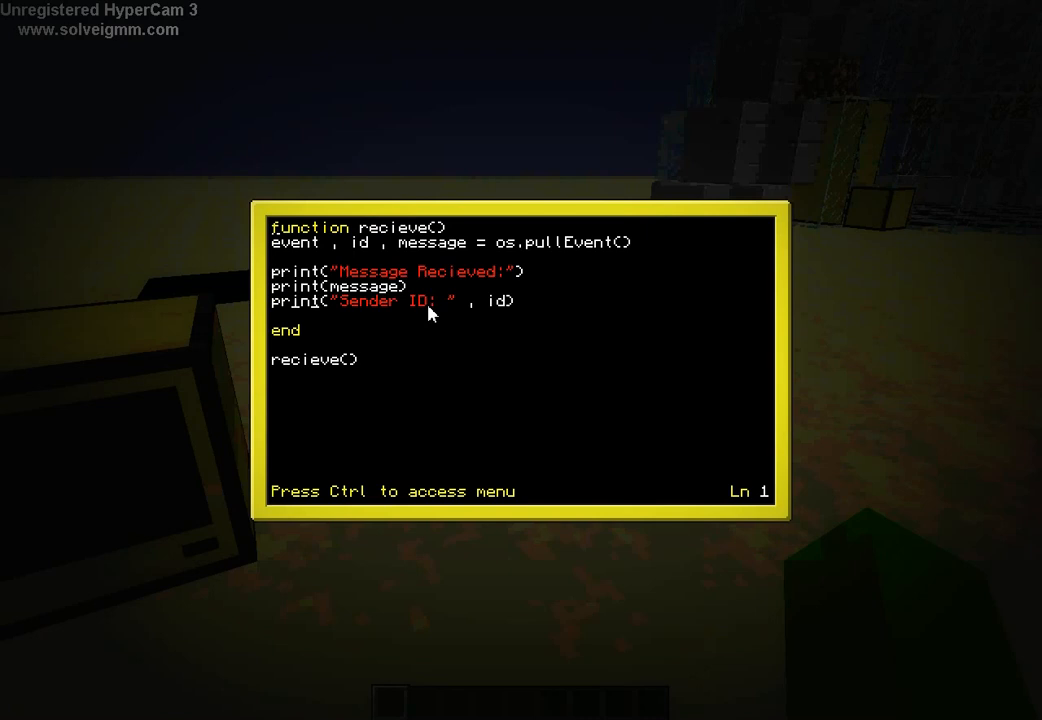
pyautogui.moveTo(404, 348)
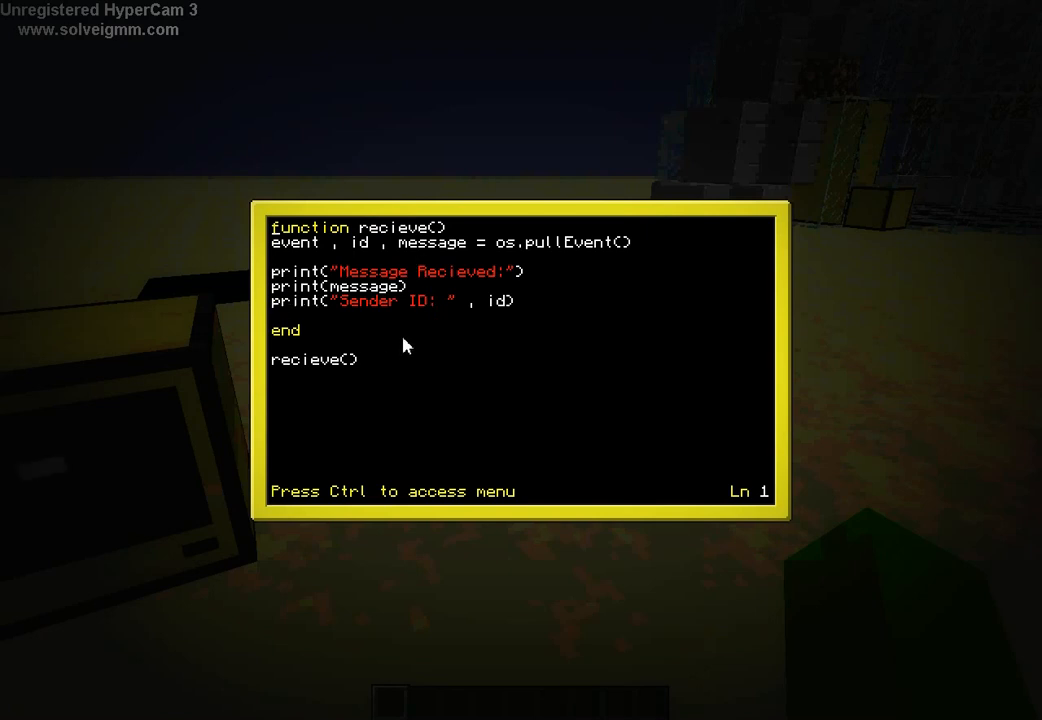
pyautogui.moveTo(504, 328)
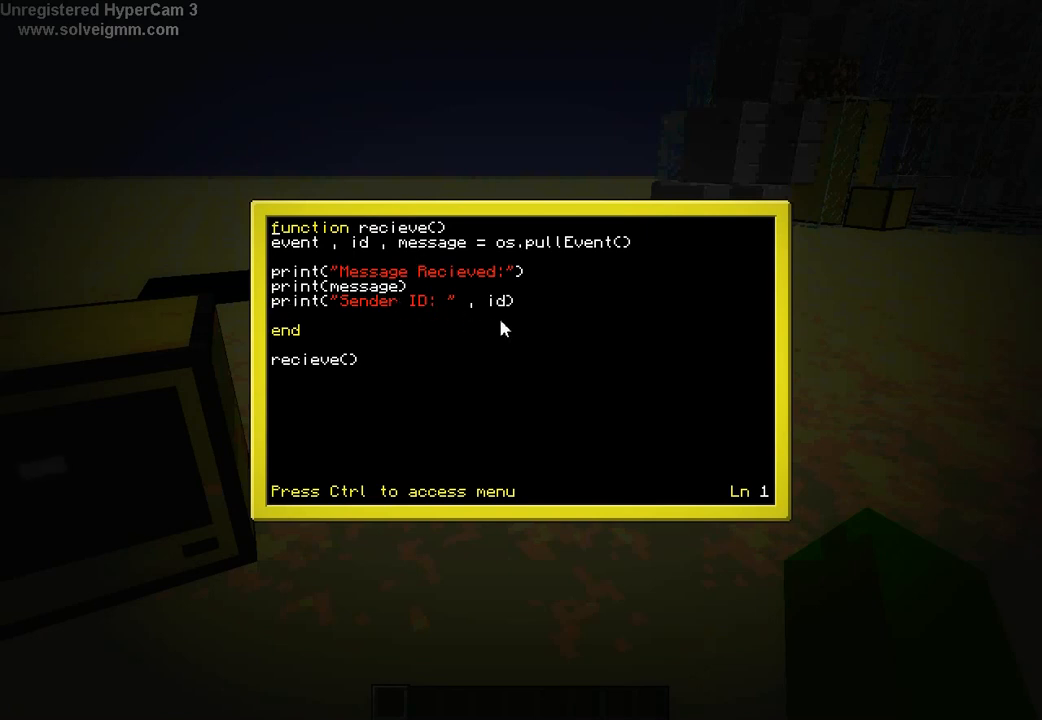
pyautogui.moveTo(458, 298)
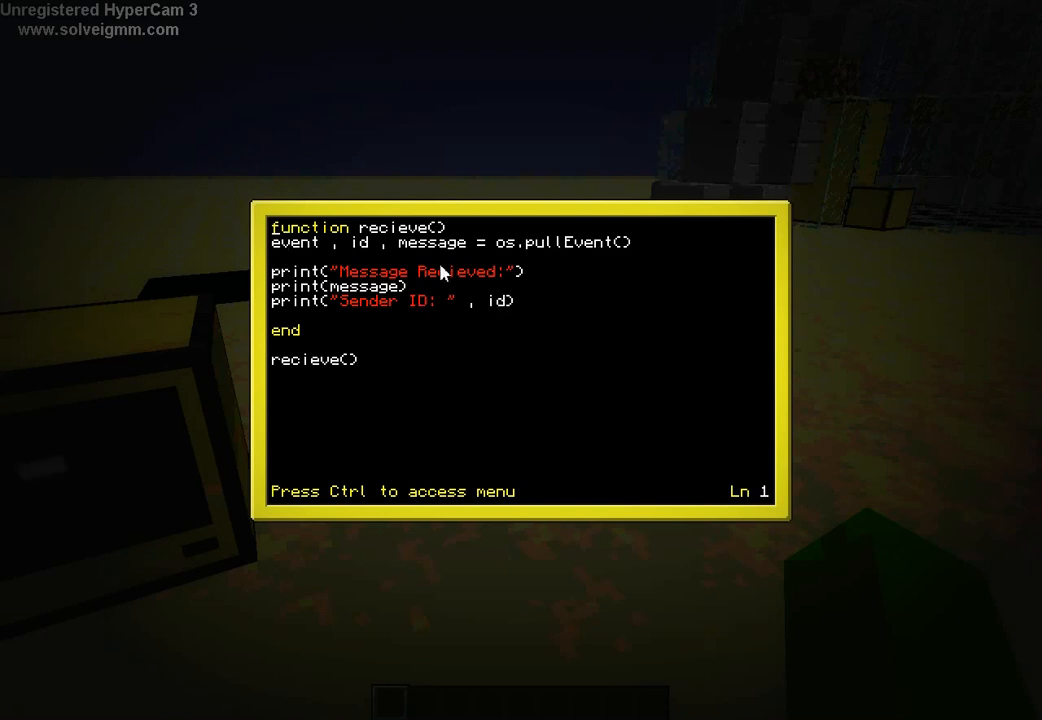
pyautogui.press('ctrl')
pyautogui.write('recieve')
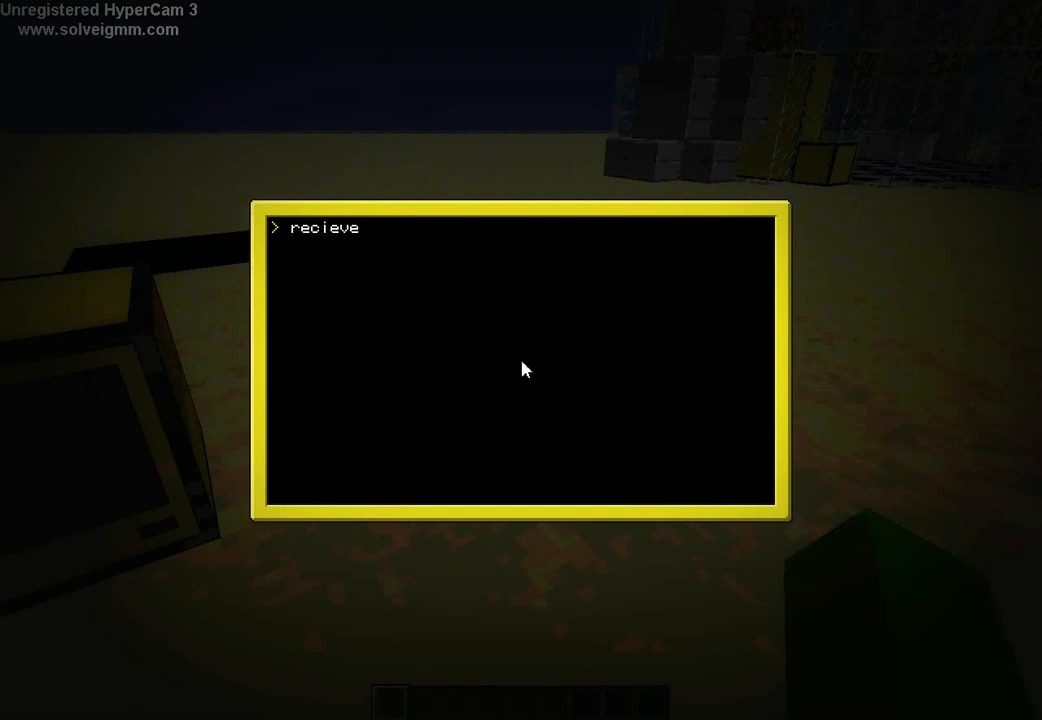
# Step: Rerun recieve and confirm the sender is computer #8 labelled lan_send
pyautogui.press('enter')
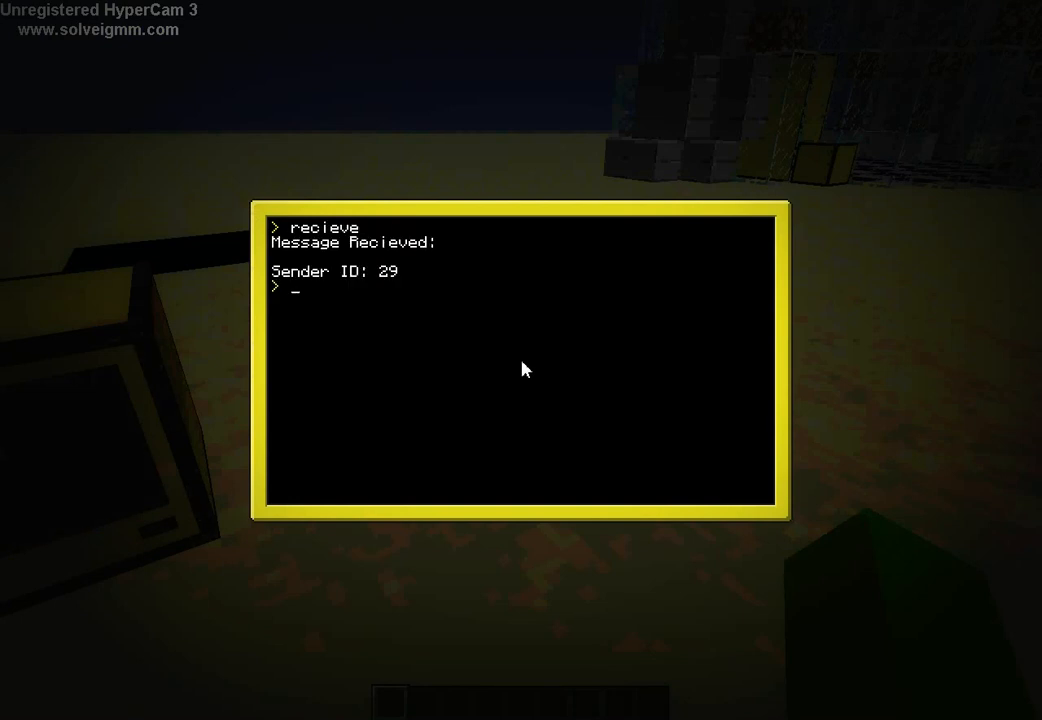
pyautogui.moveTo(502, 360)
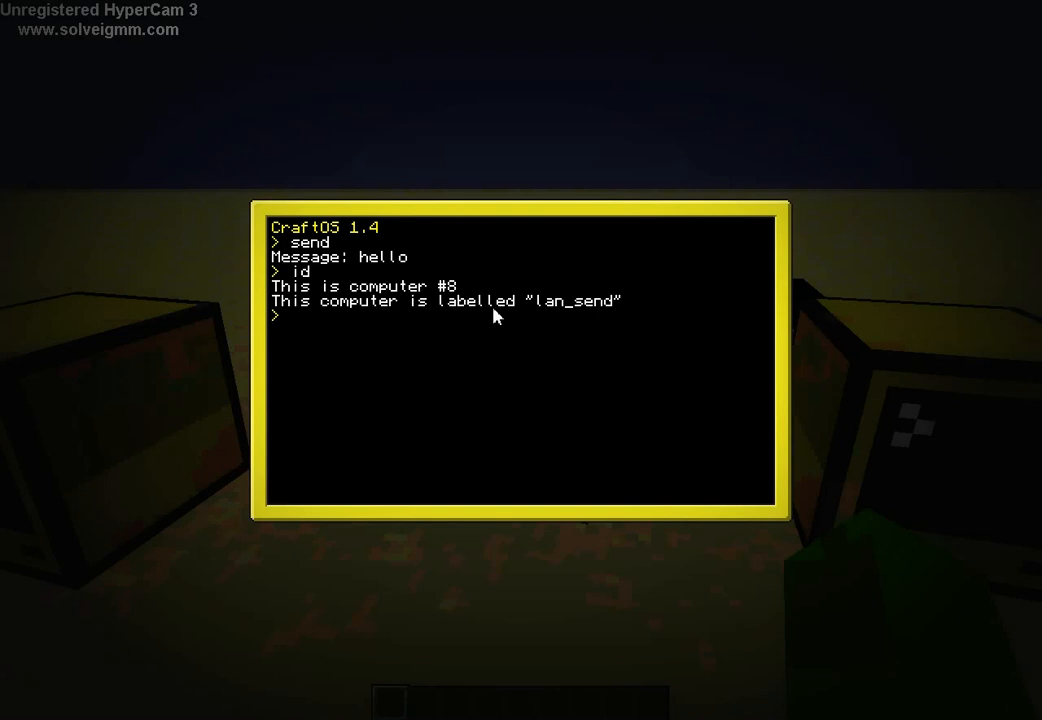
pyautogui.moveTo(296, 326)
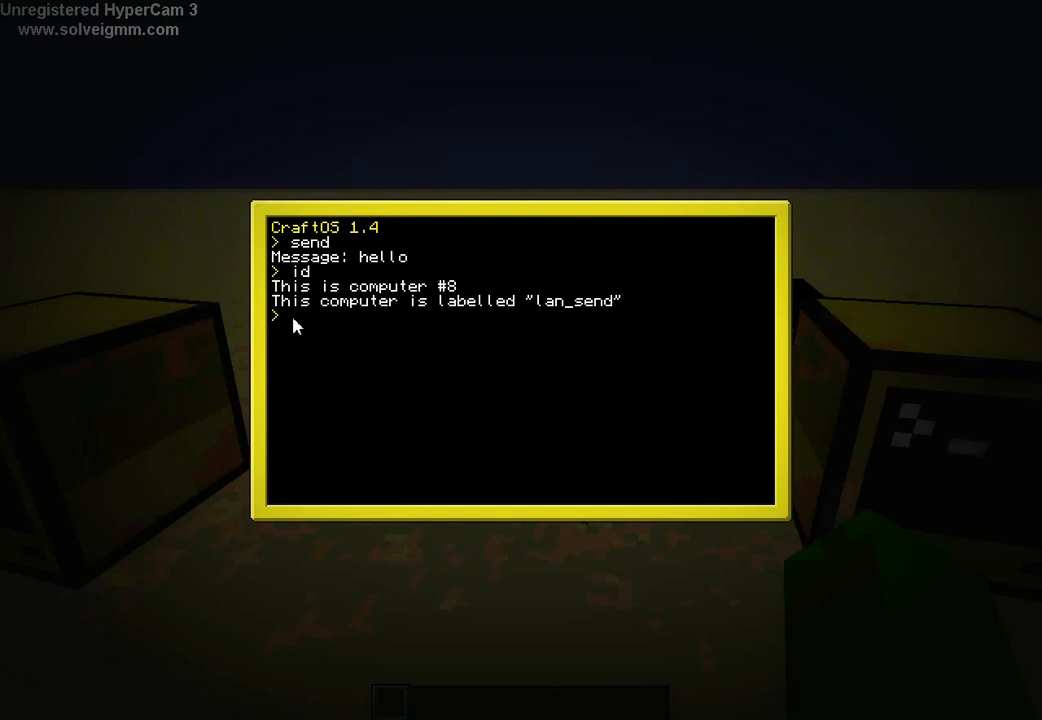
pyautogui.write('edit')
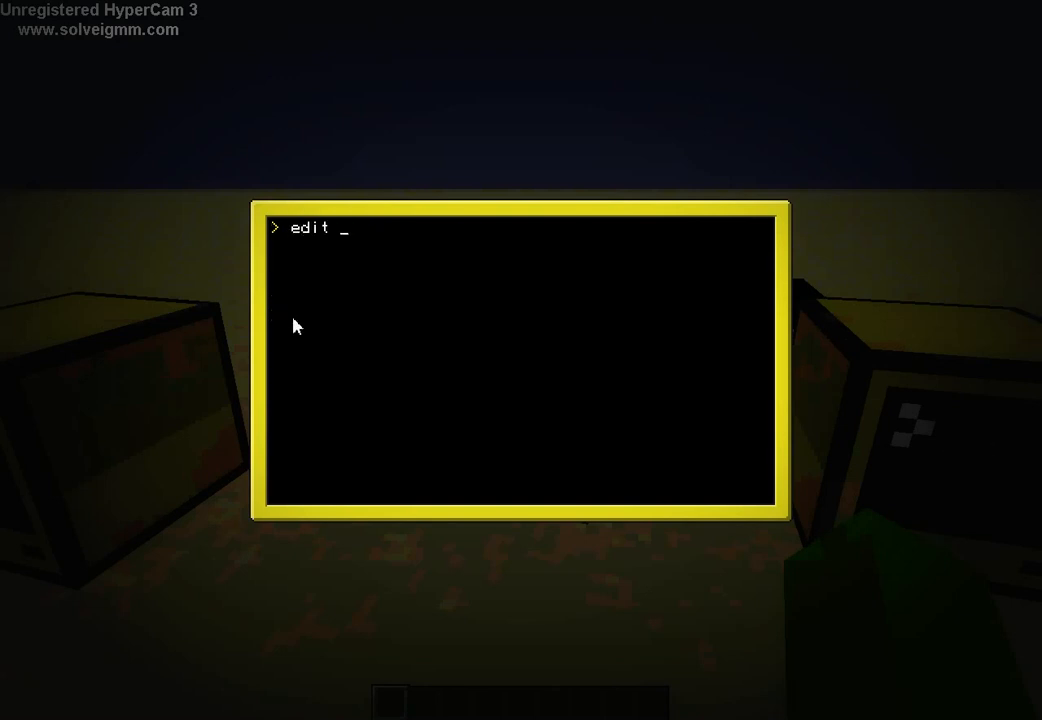
pyautogui.write('sen')
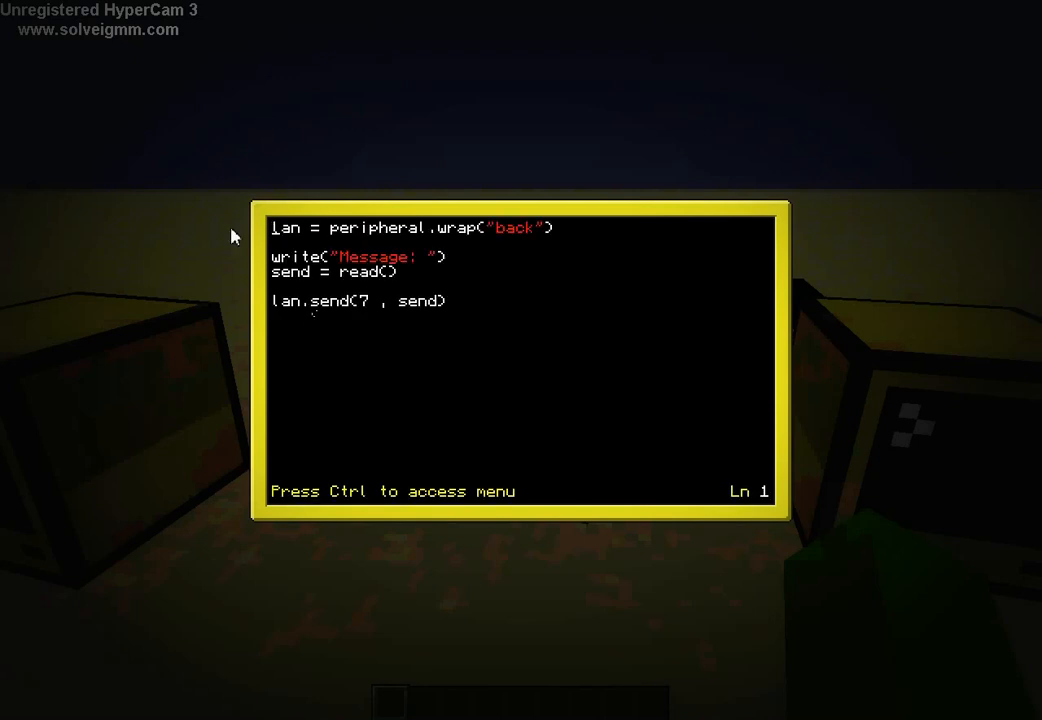
pyautogui.moveTo(376, 290)
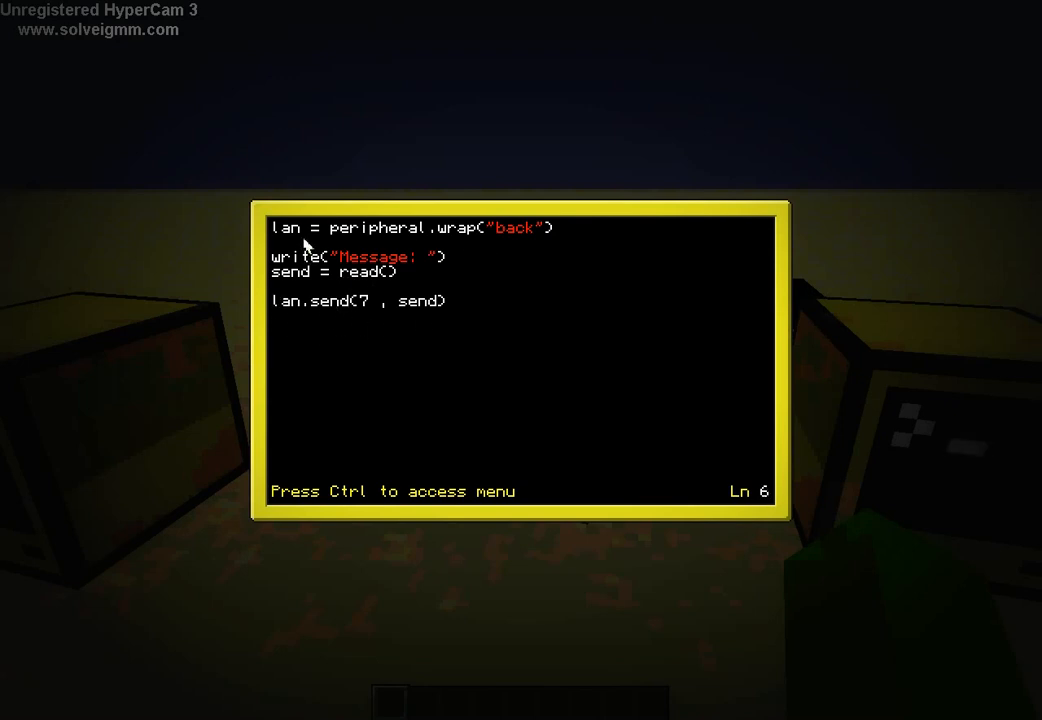
pyautogui.press('Escape')
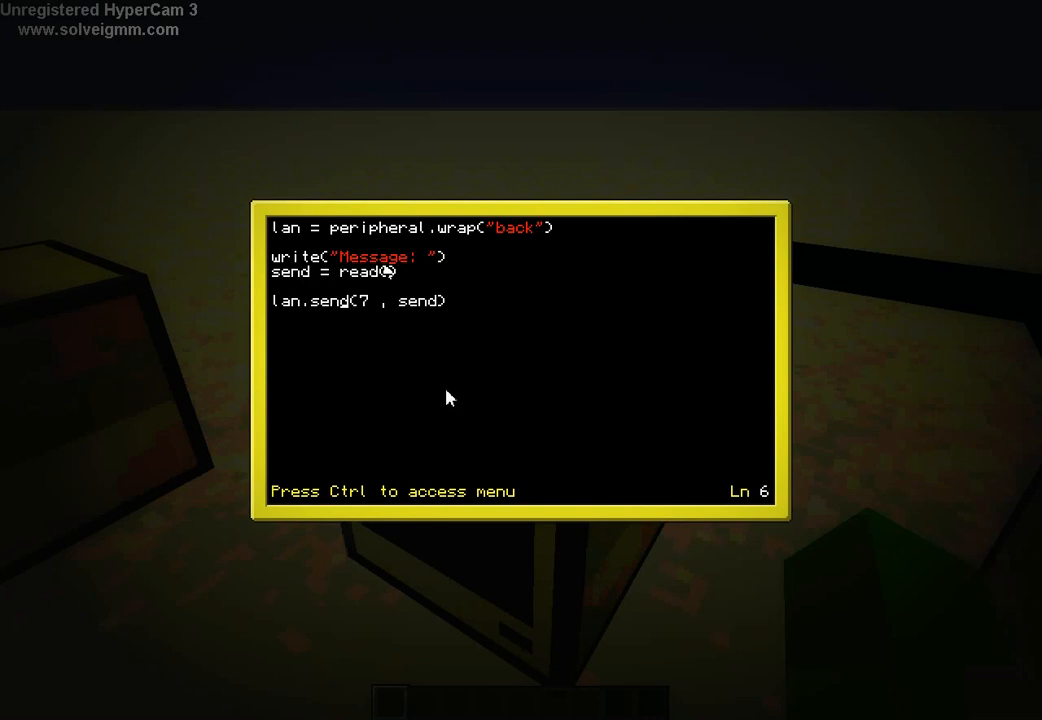
pyautogui.moveTo(564, 296)
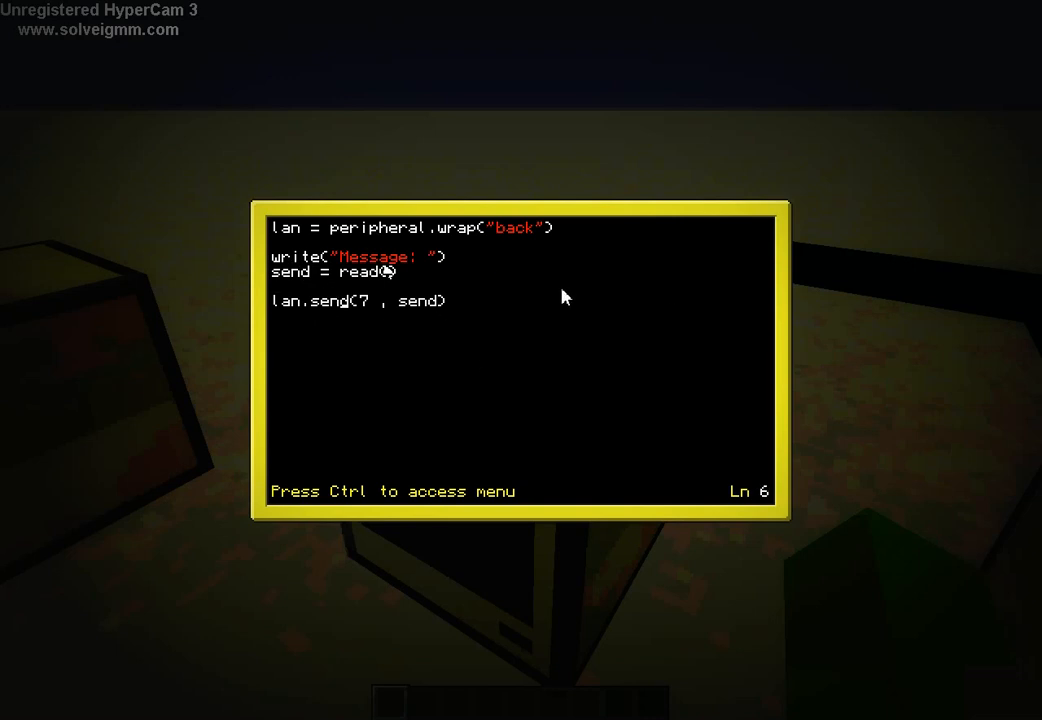
pyautogui.press('Escape')
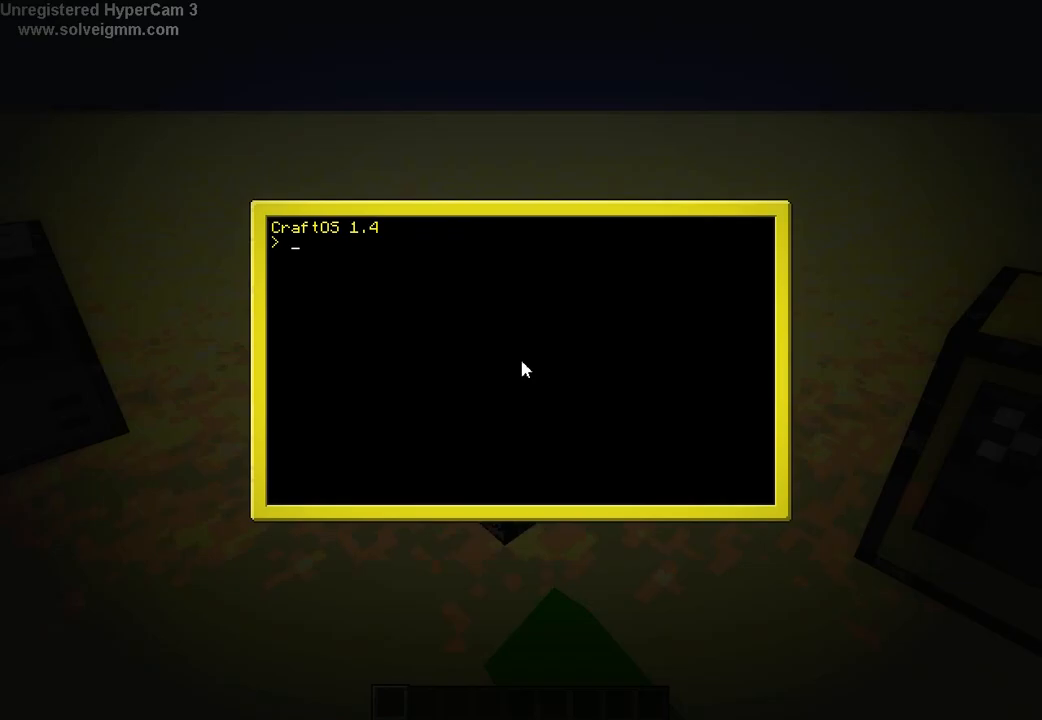
# Step: Leave the terminal and bring up the creative inventory on the Hackingroelz tab
pyautogui.write('table')
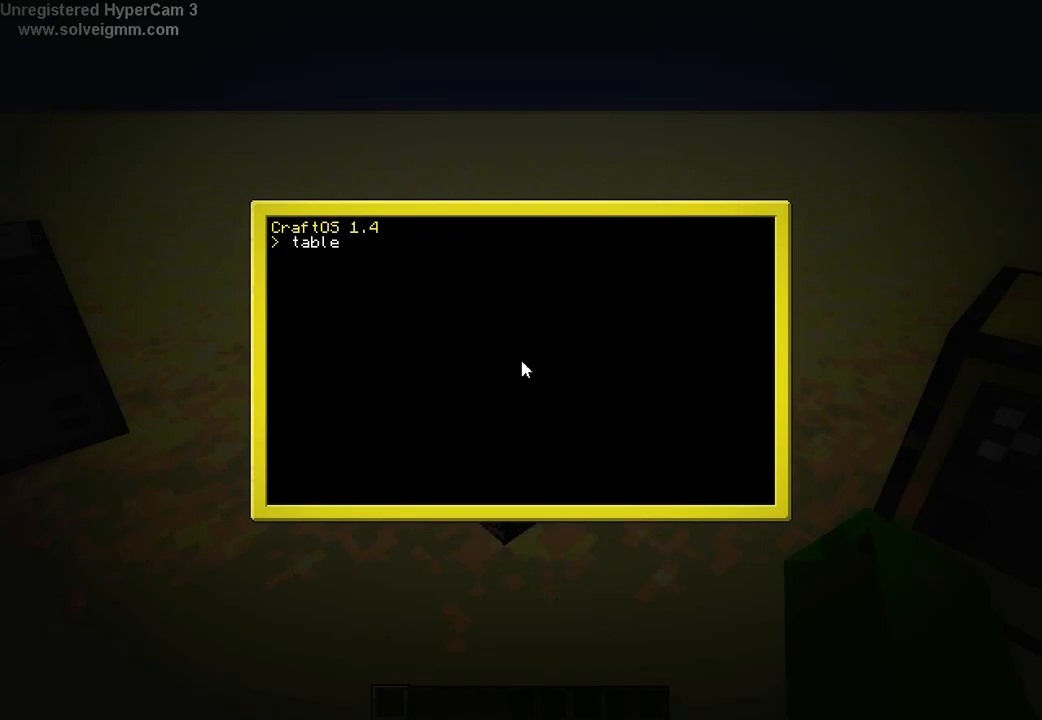
pyautogui.write('e')
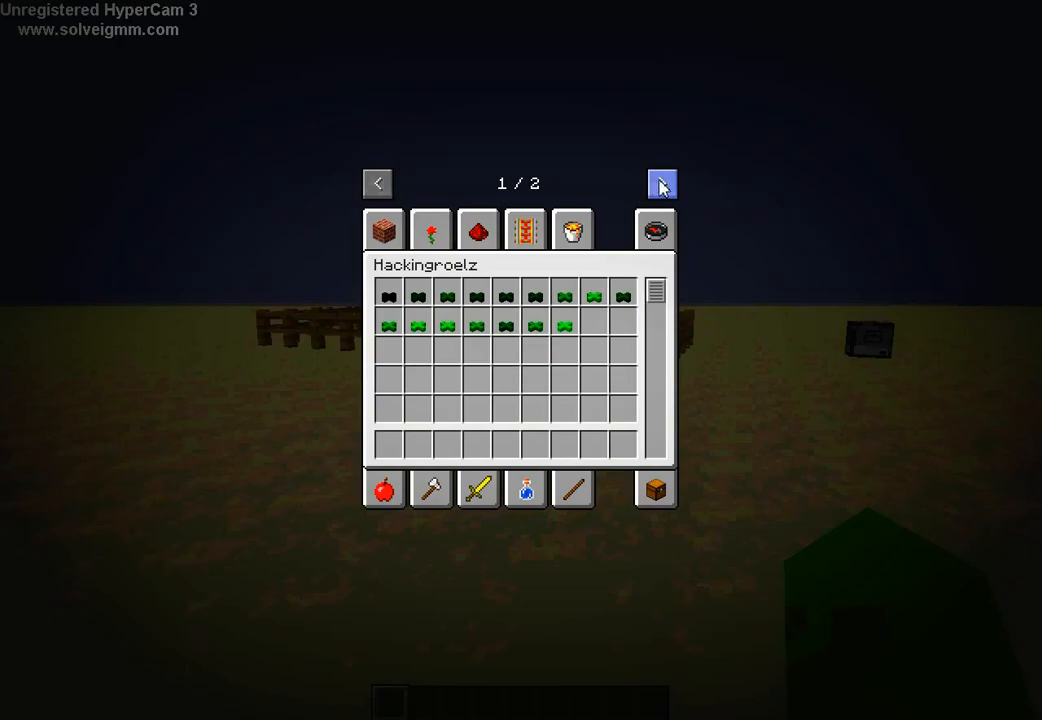
# Step: Browse the ComputerCraft items on page 2 and grab the Chunk Loader Turtle
pyautogui.click(660, 184)
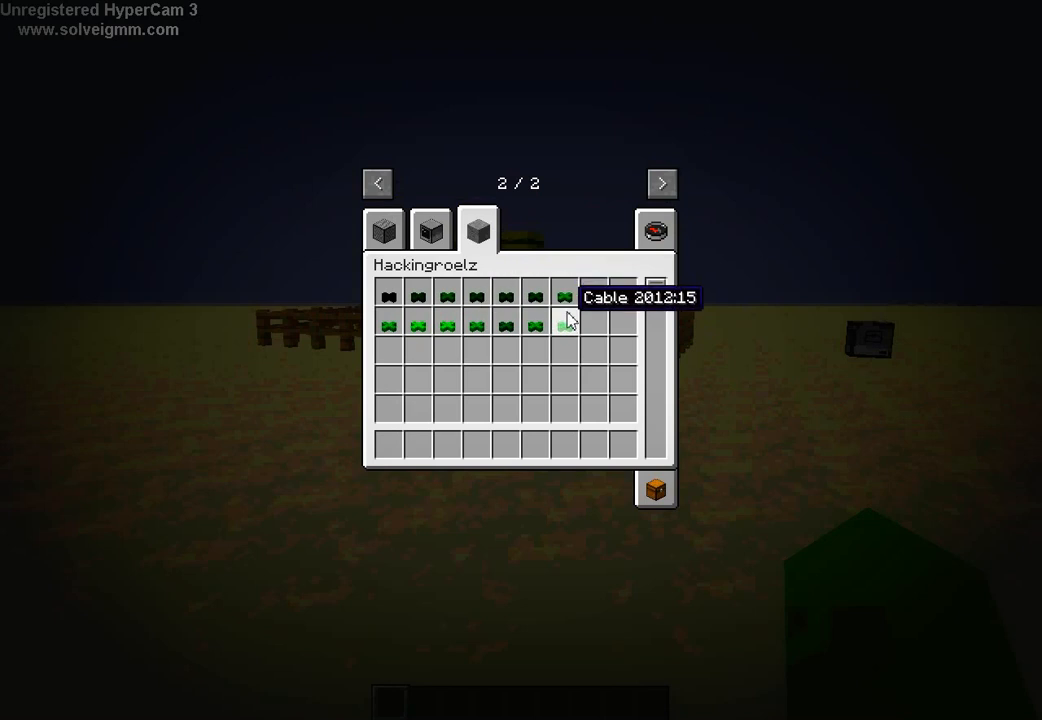
pyautogui.click(430, 228)
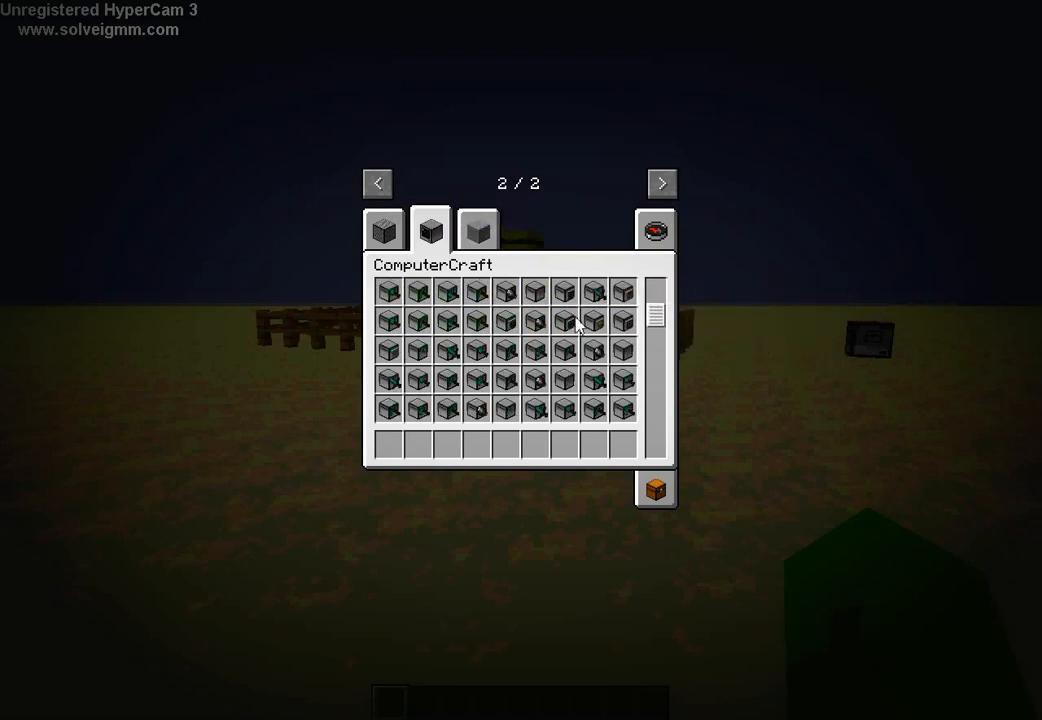
pyautogui.scroll(-3)
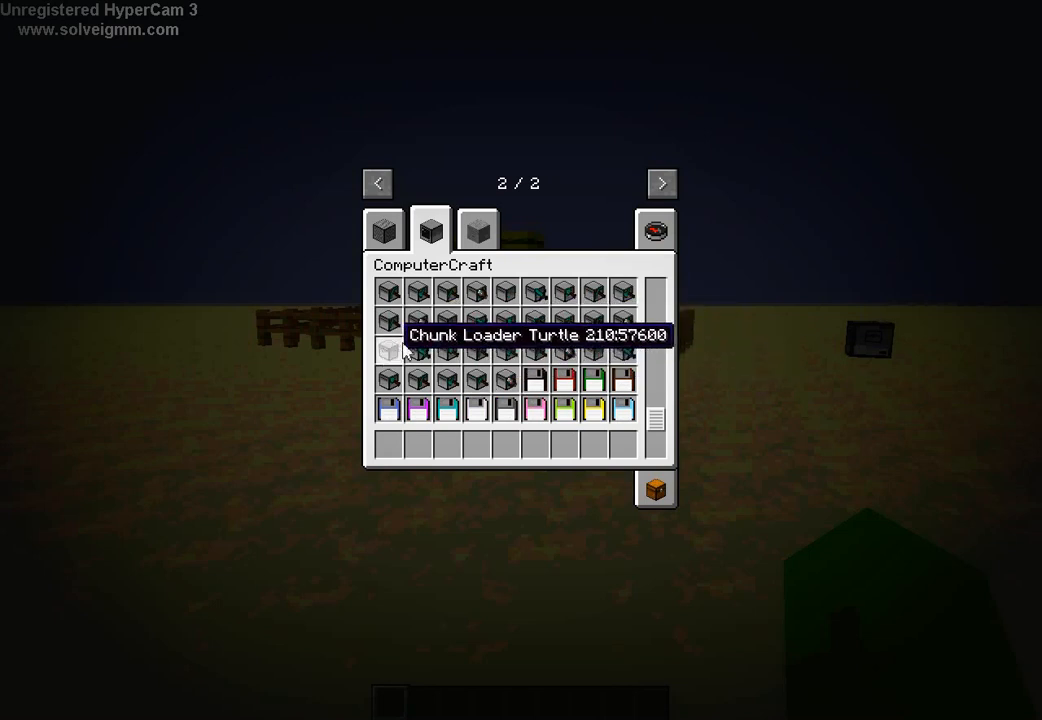
pyautogui.click(384, 230)
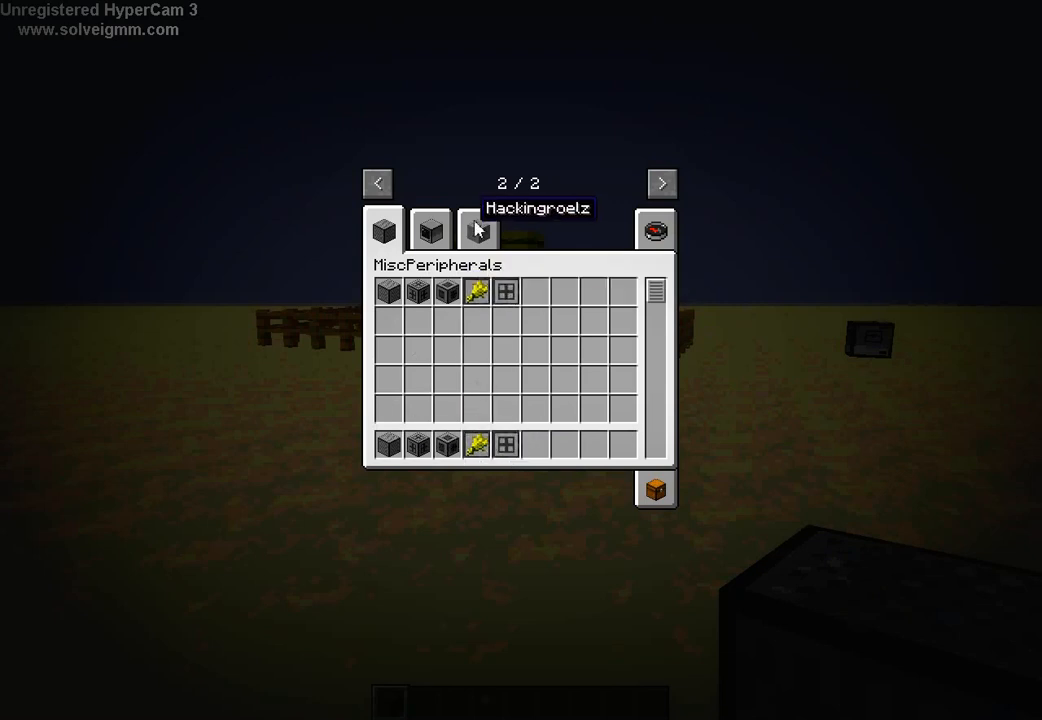
# Step: Switch to the Hackingroelz coloured cables and return to the world
pyautogui.click(476, 292)
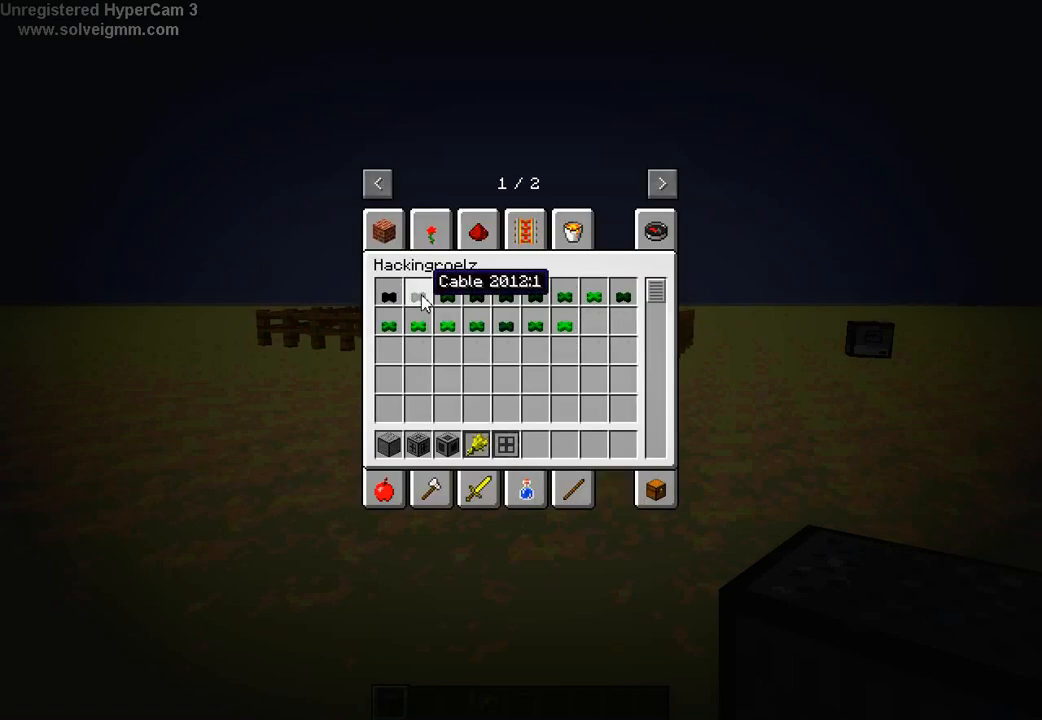
pyautogui.moveTo(478, 300)
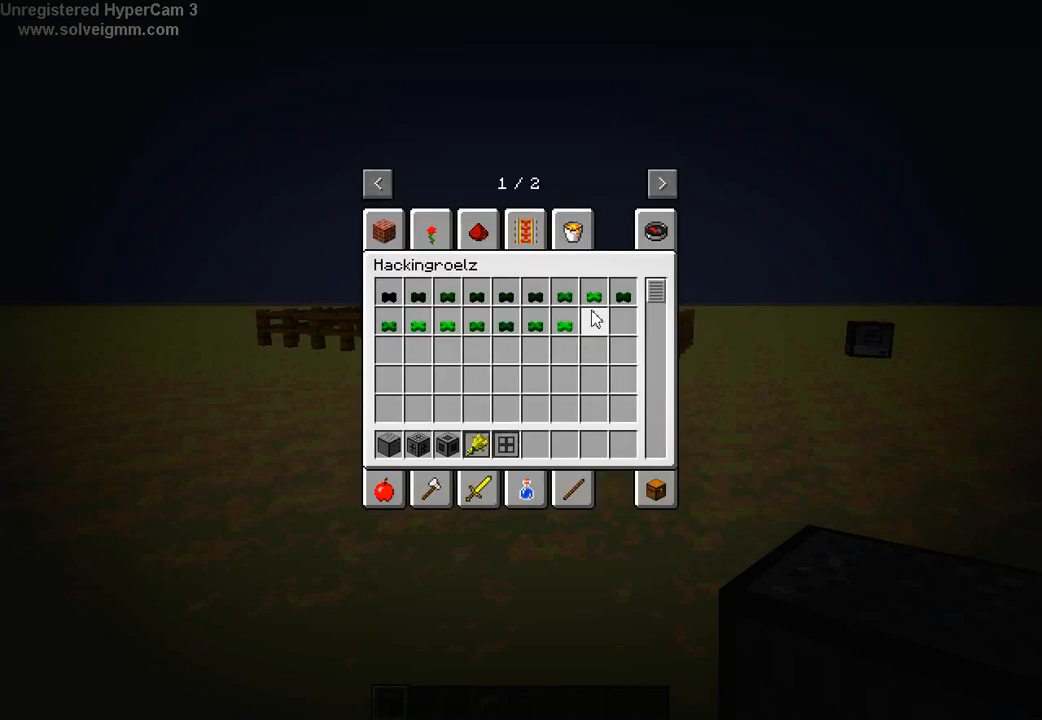
pyautogui.press('Escape')
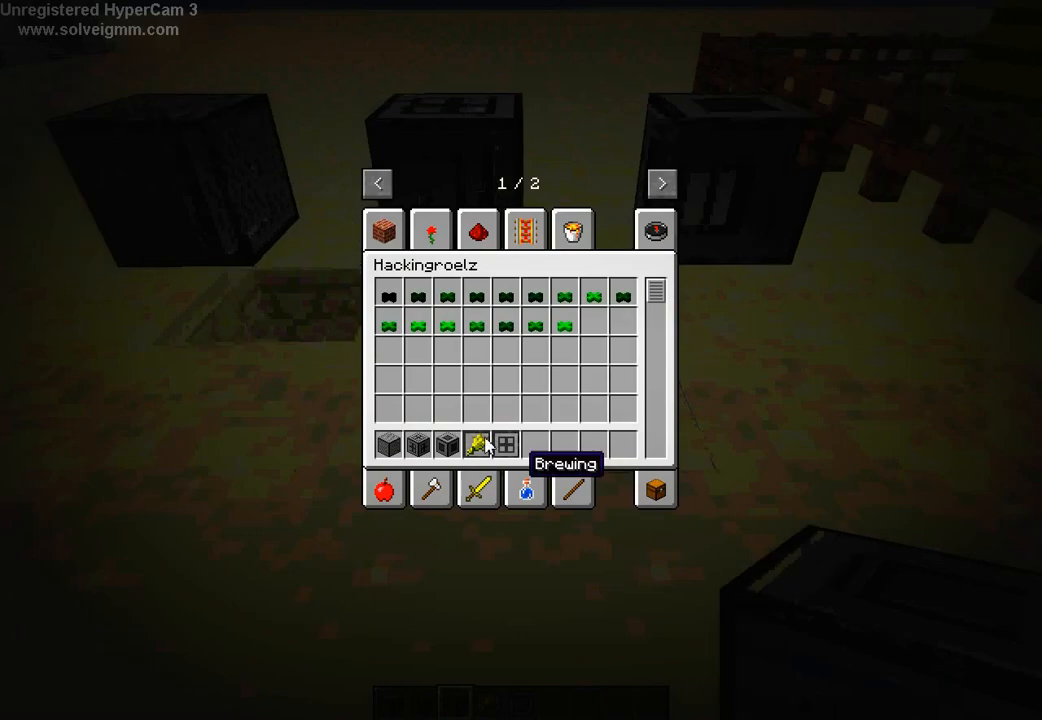
pyautogui.moveTo(476, 444)
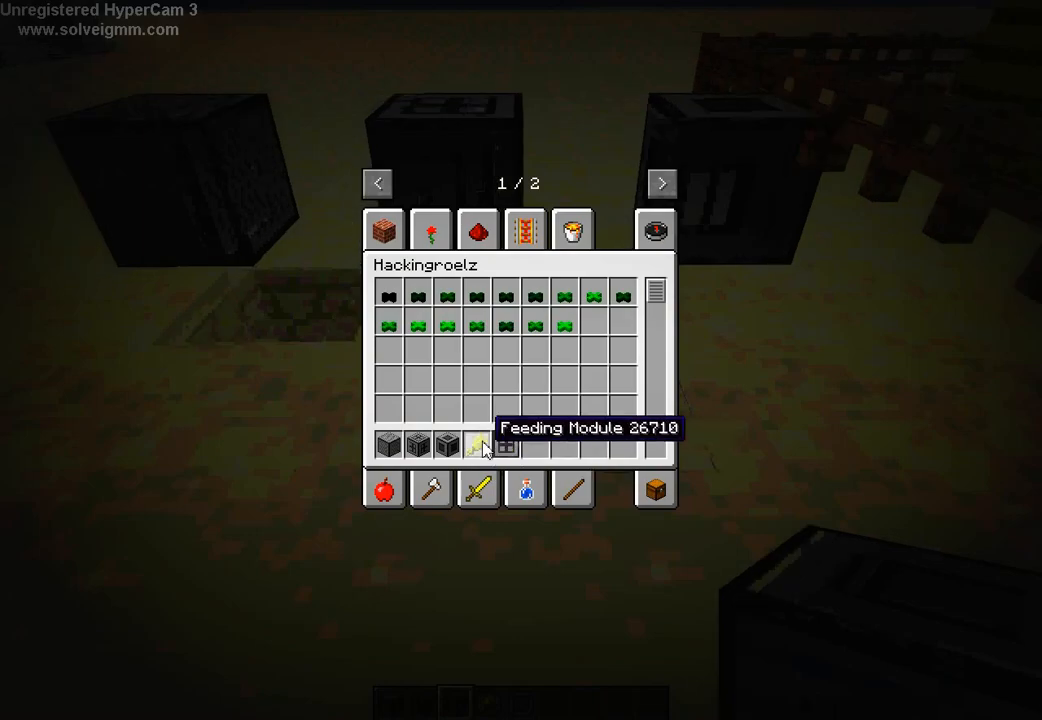
pyautogui.moveTo(564, 296)
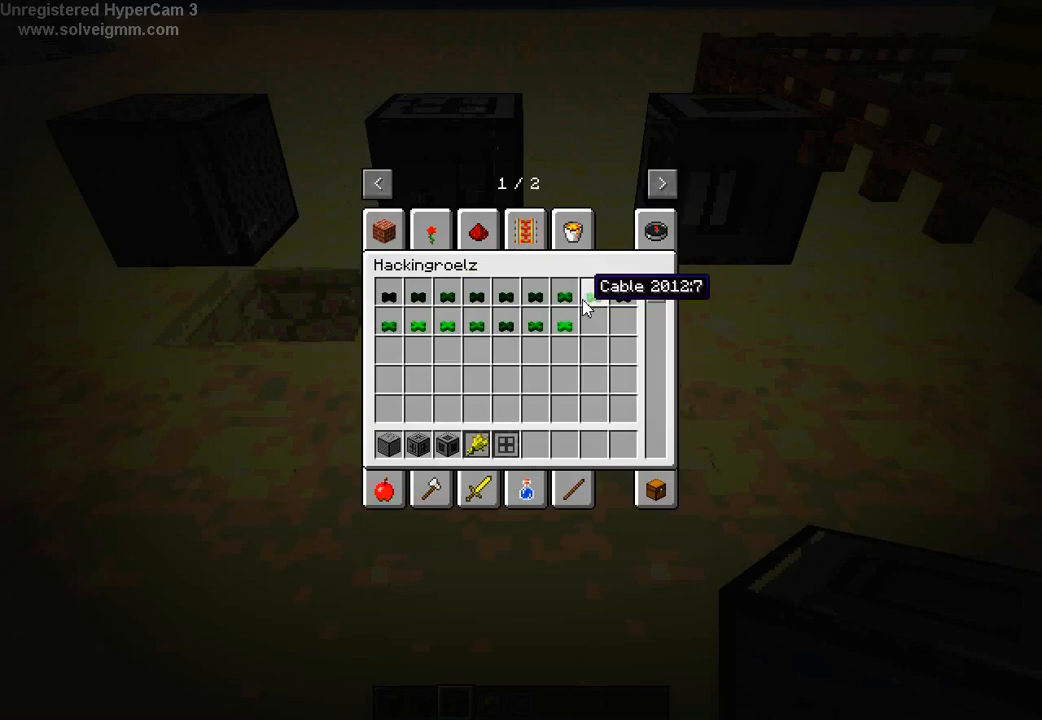
pyautogui.press('Escape')
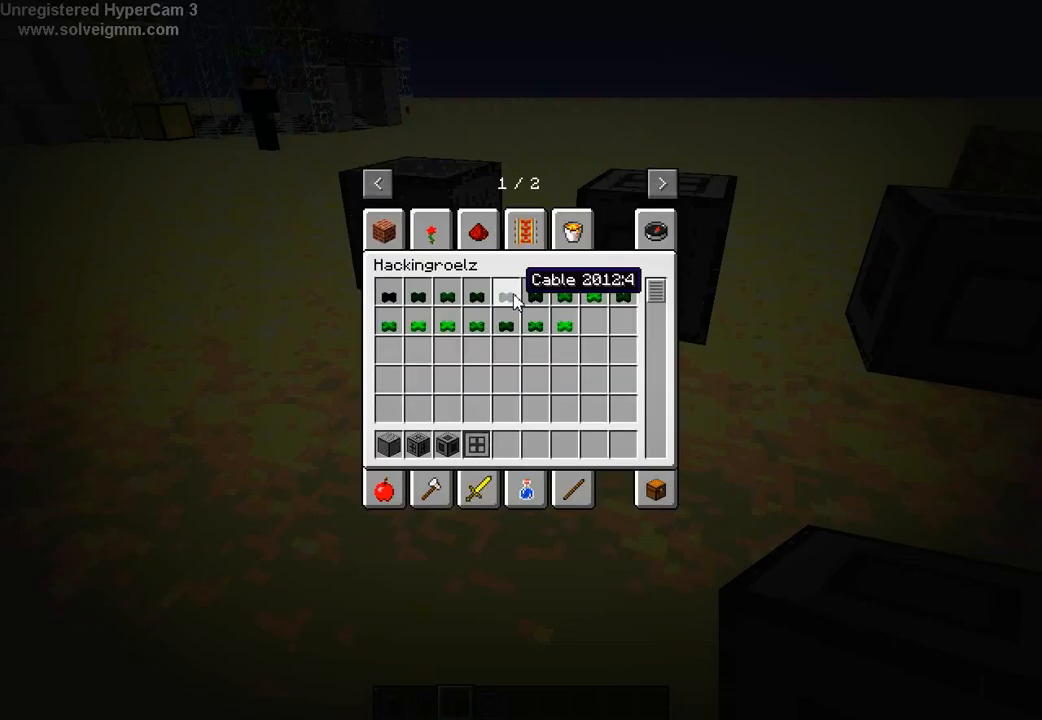
pyautogui.press('Escape')
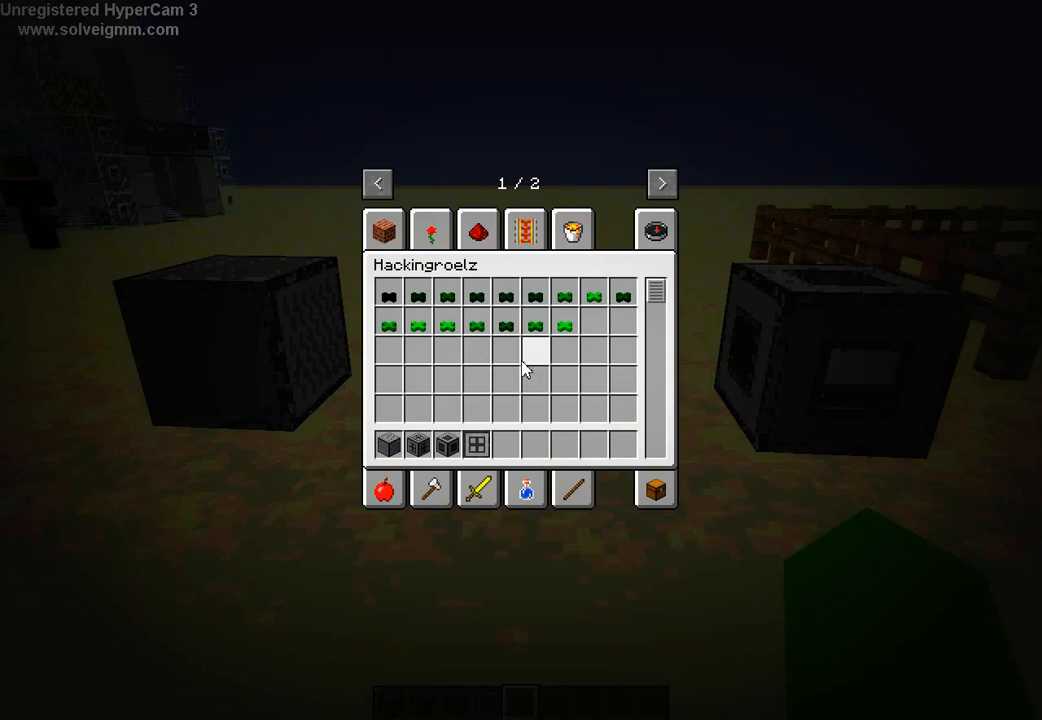
pyautogui.press('Escape')
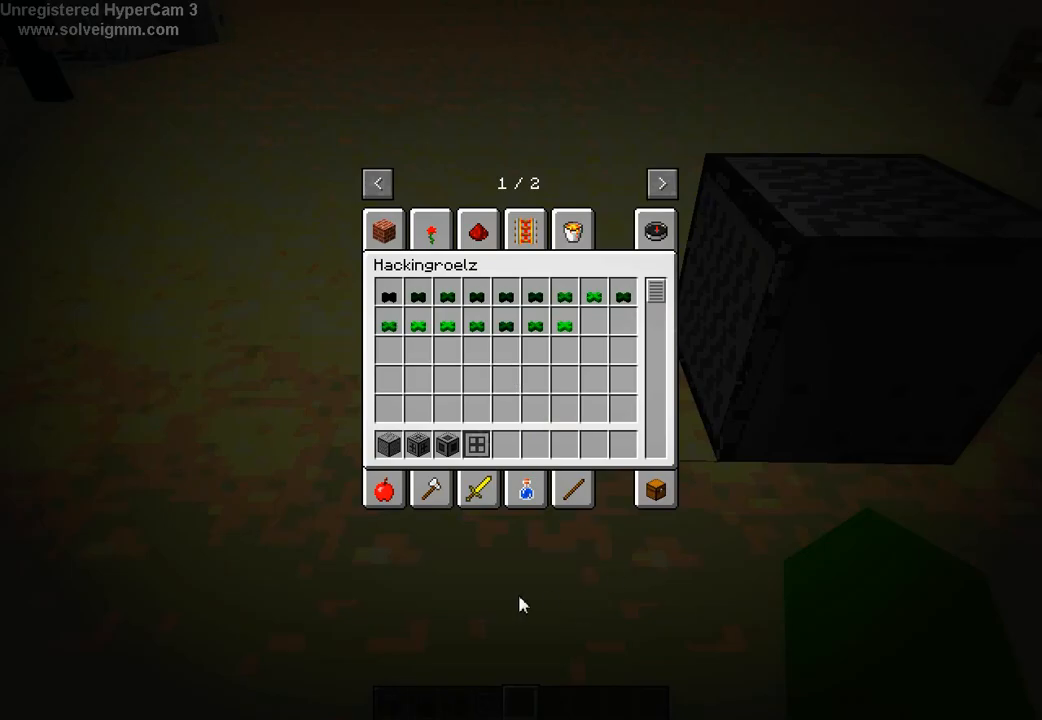
pyautogui.moveTo(444, 596)
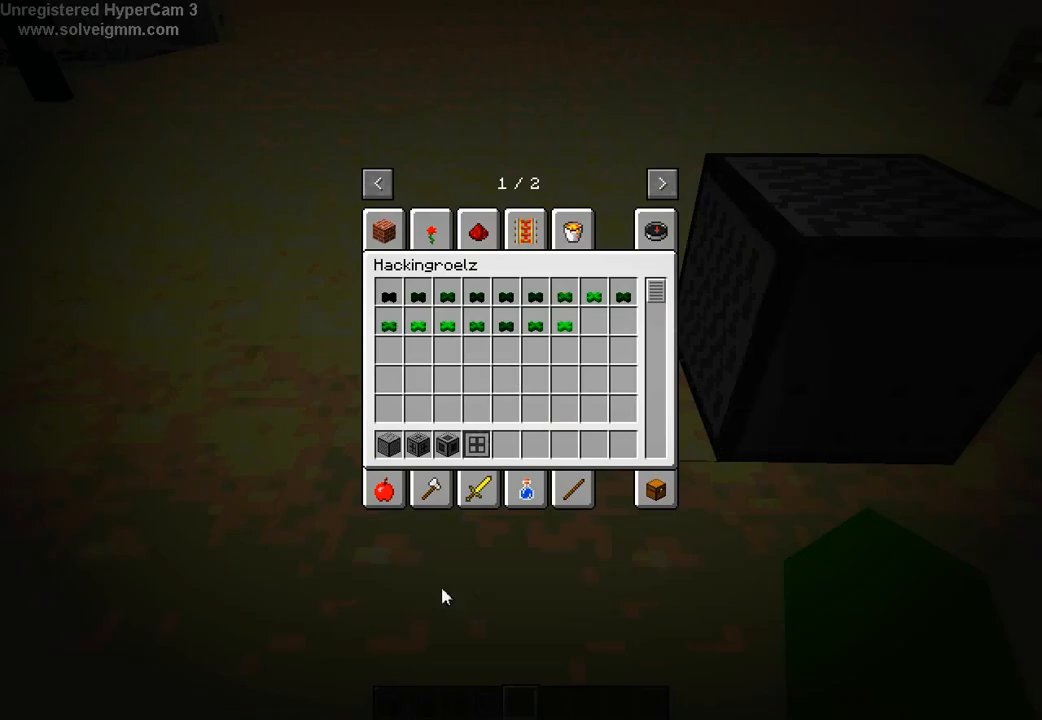
pyautogui.moveTo(368, 540)
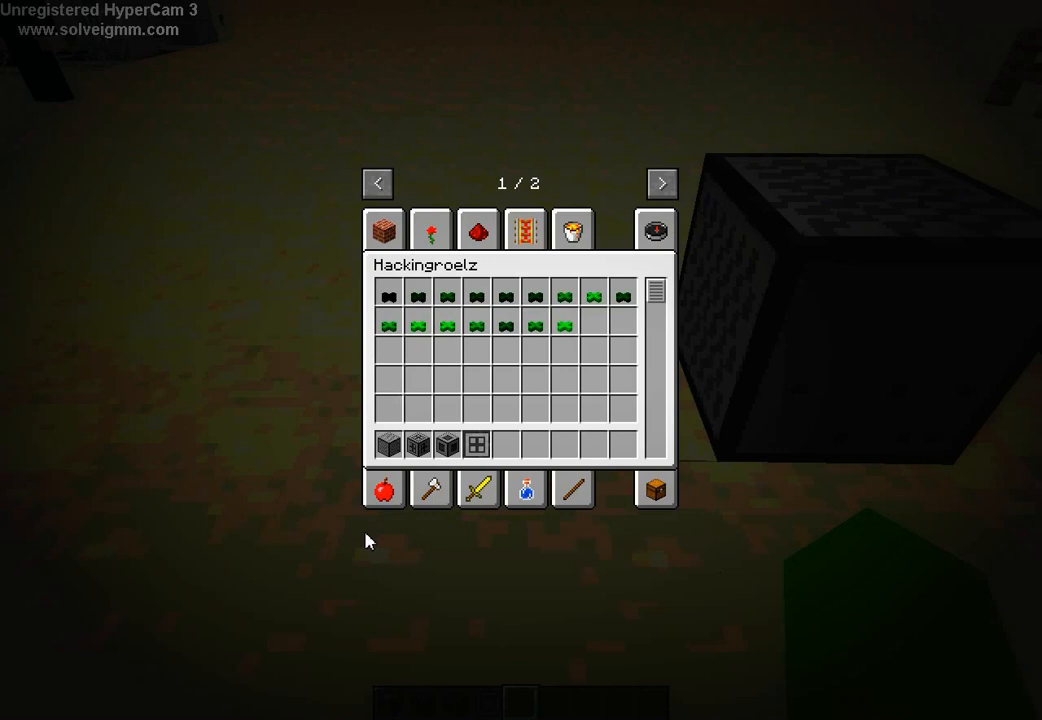
pyautogui.moveTo(780, 692)
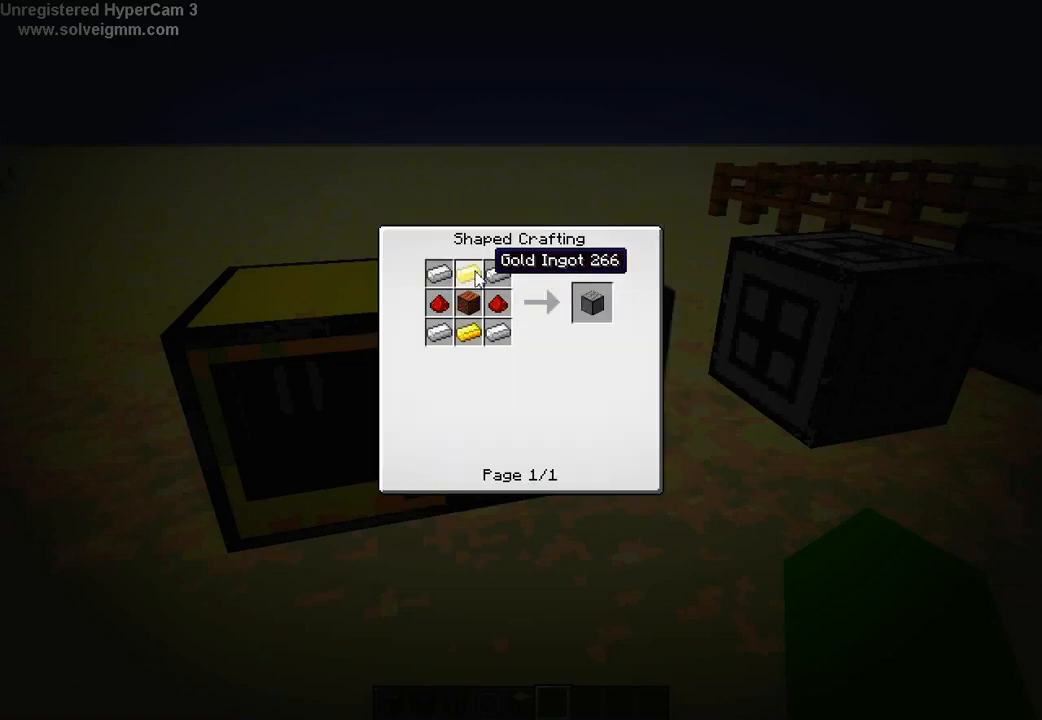
# Step: Start a new empty program named music in the computer's editor
pyautogui.press('Escape')
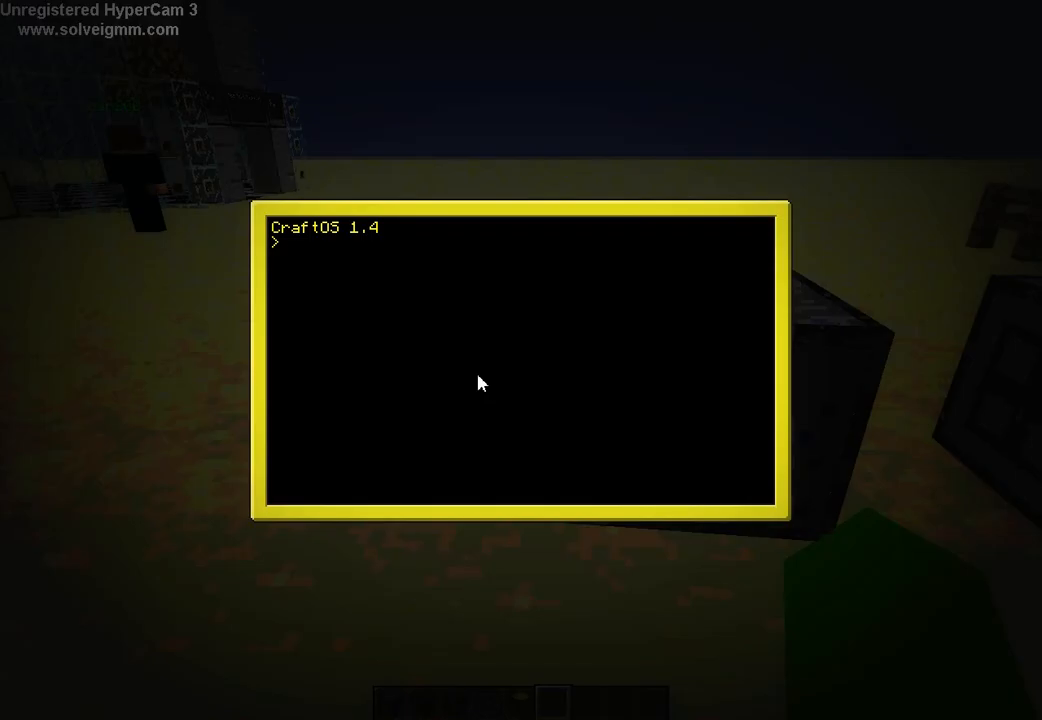
pyautogui.write('edit music')
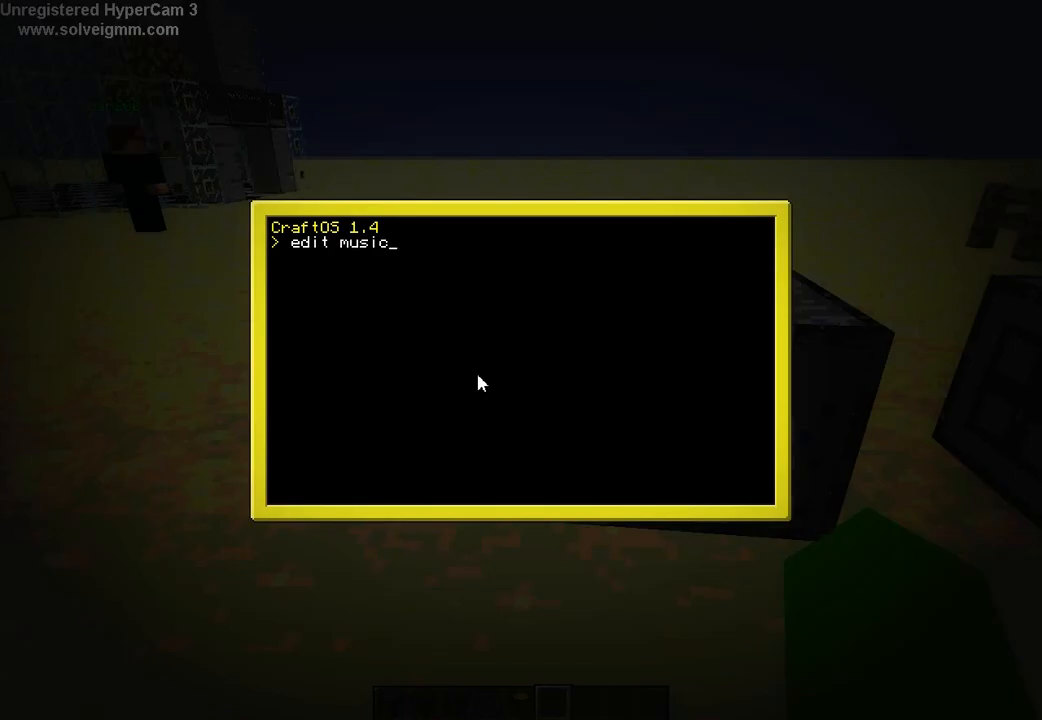
pyautogui.press('enter')
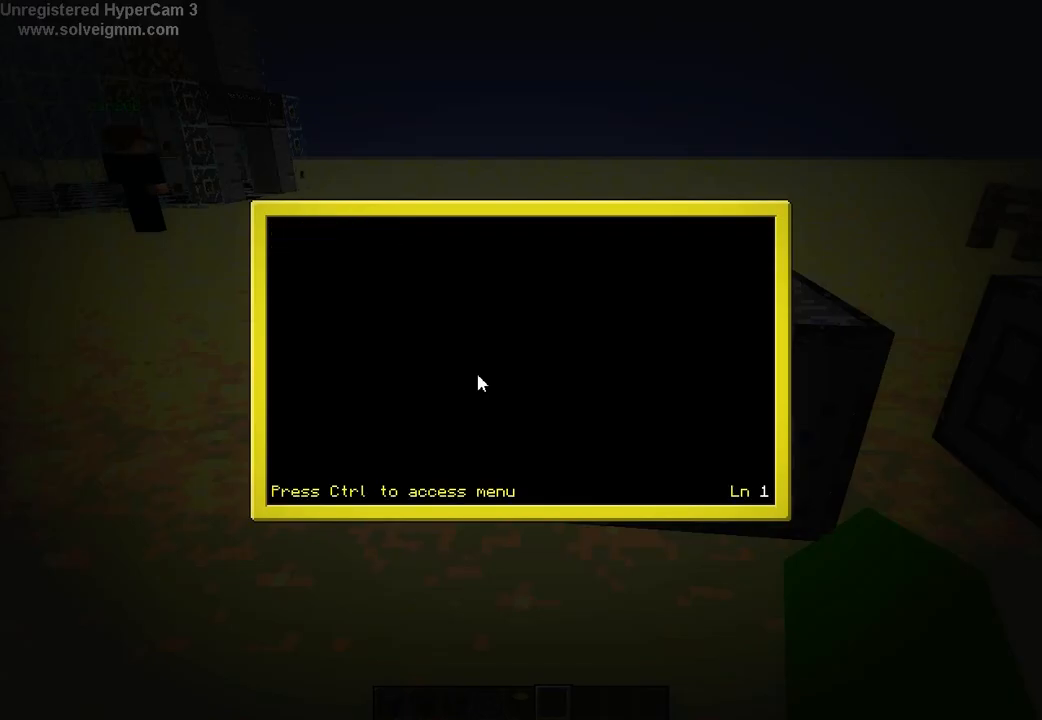
pyautogui.moveTo(530, 436)
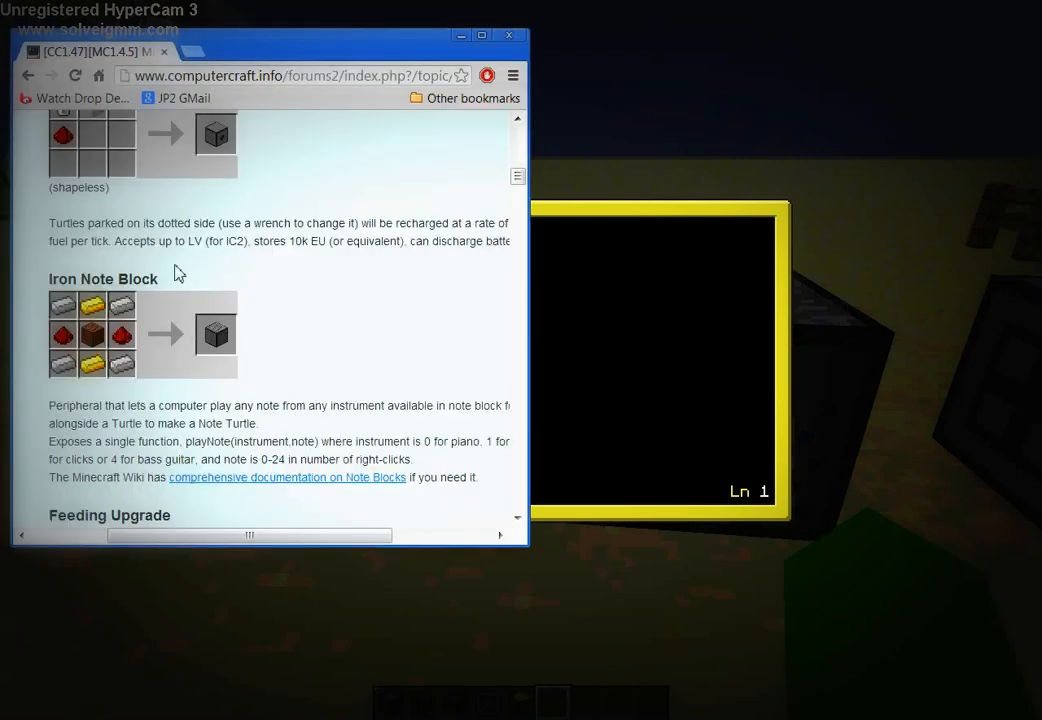
# Step: Check the Iron Note Block forum page, then put the browser away
pyautogui.scroll(-3)
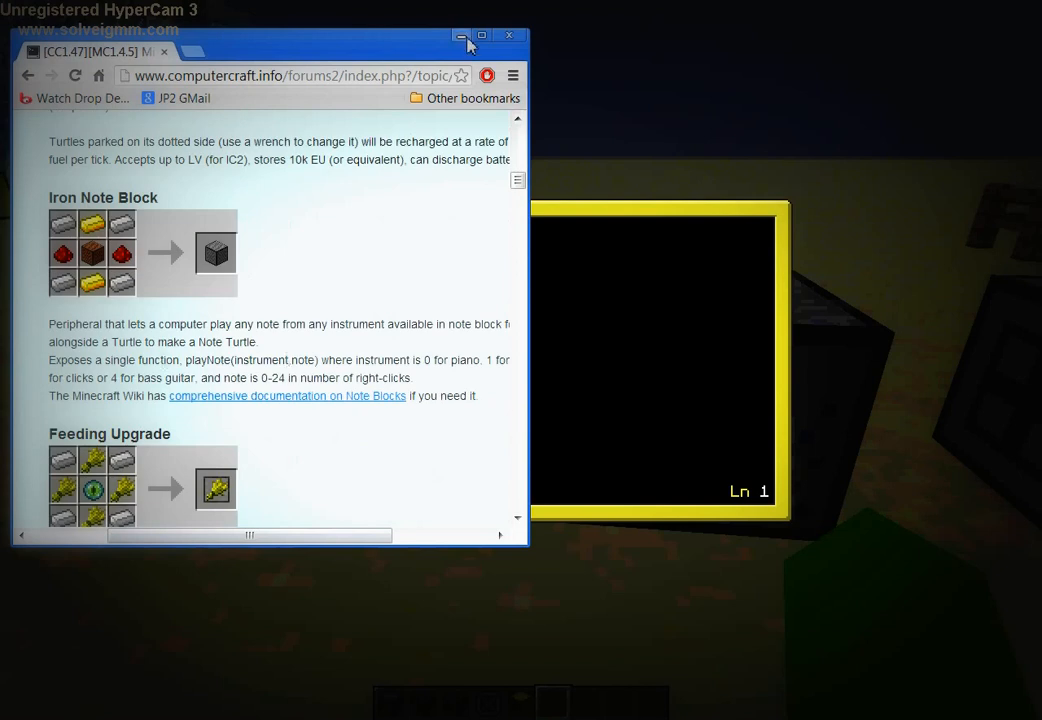
pyautogui.click(460, 36)
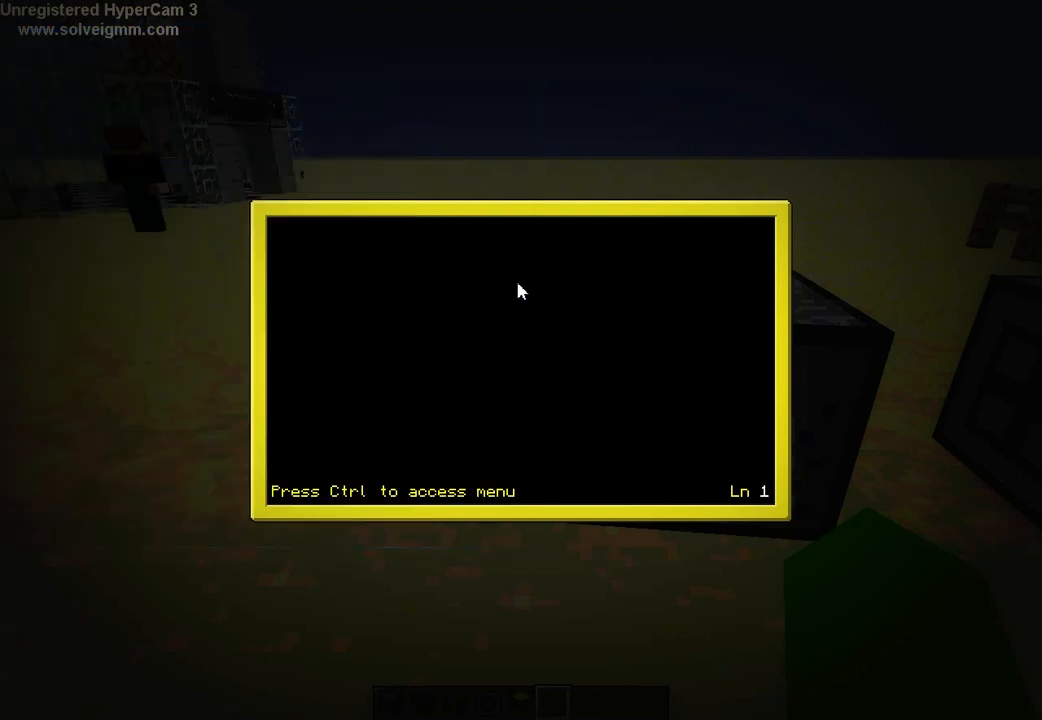
pyautogui.moveTo(322, 270)
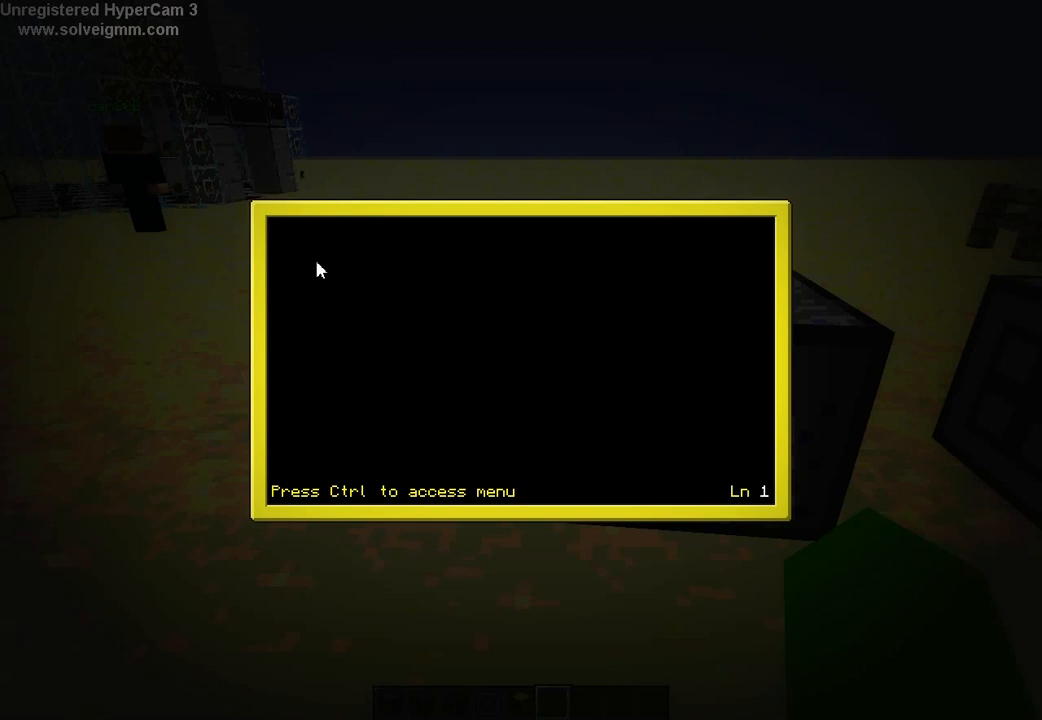
# Step: Write music = peripheral.wrap("right") to wrap the note-block peripheral
pyautogui.write('music = per')
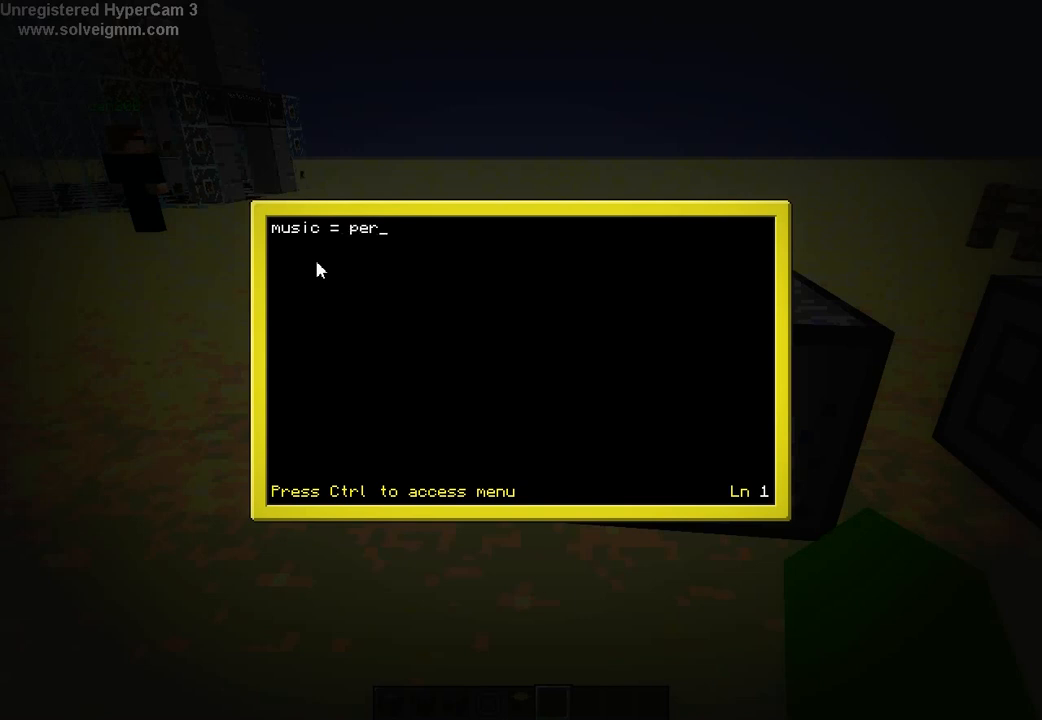
pyautogui.write('ipher')
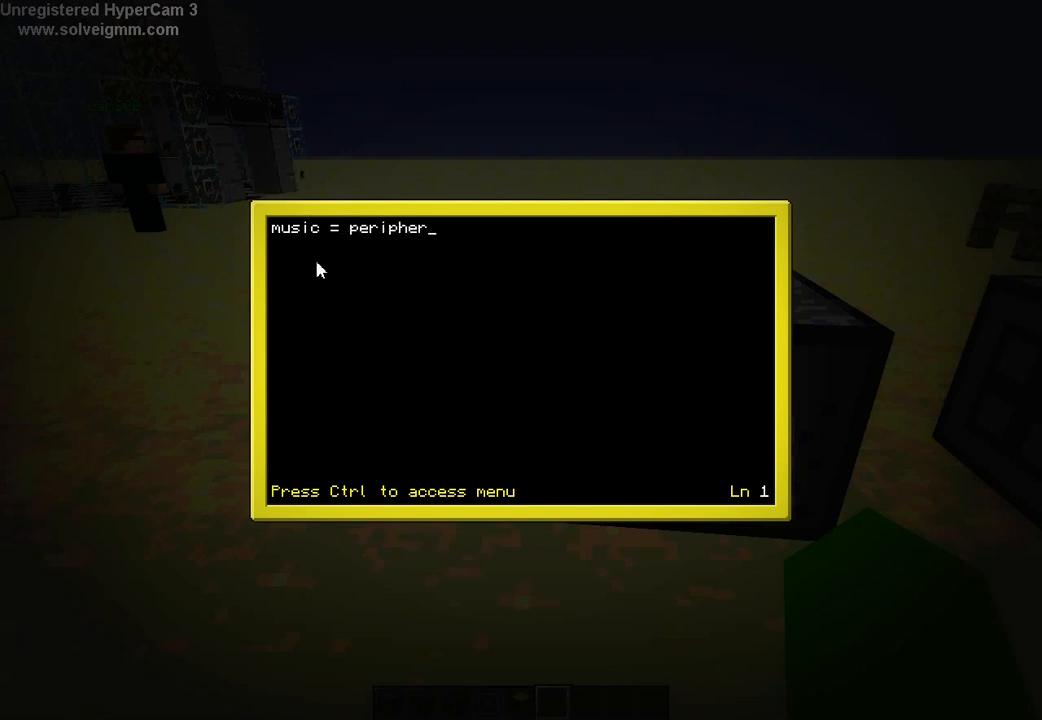
pyautogui.write('al.wra')
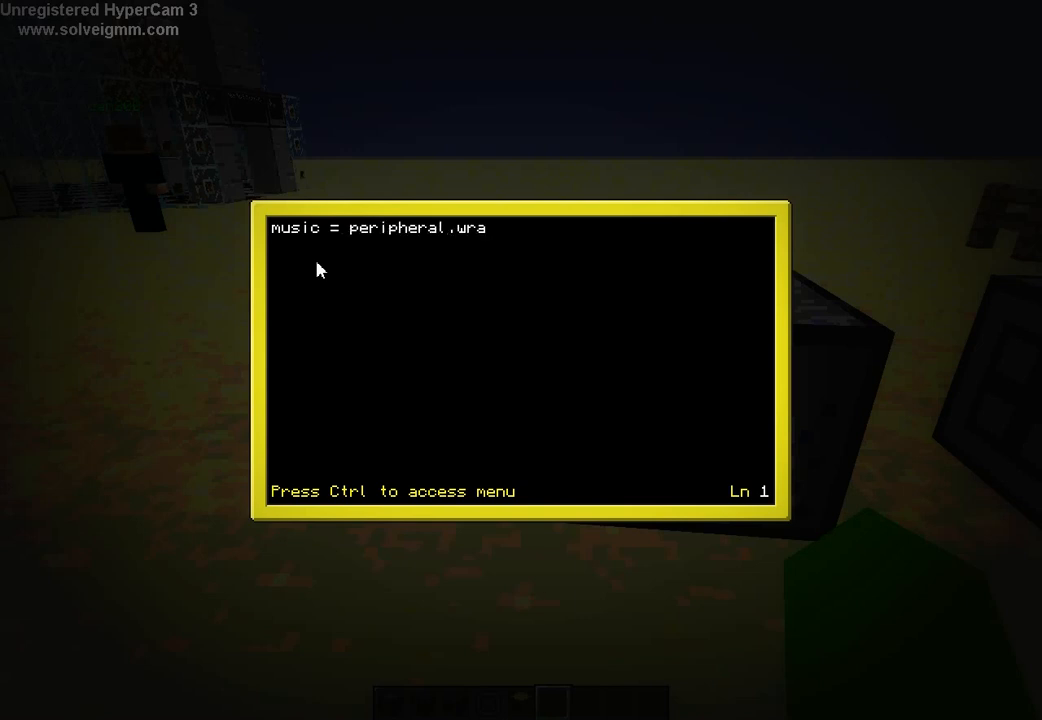
pyautogui.write('p("')
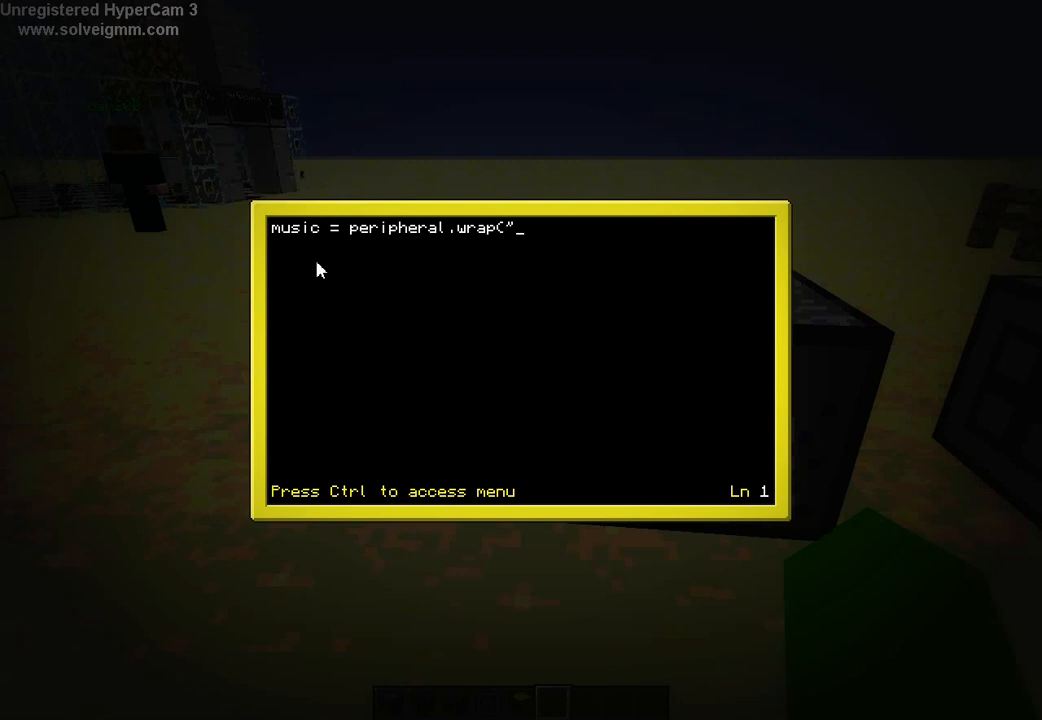
pyautogui.write('right"')
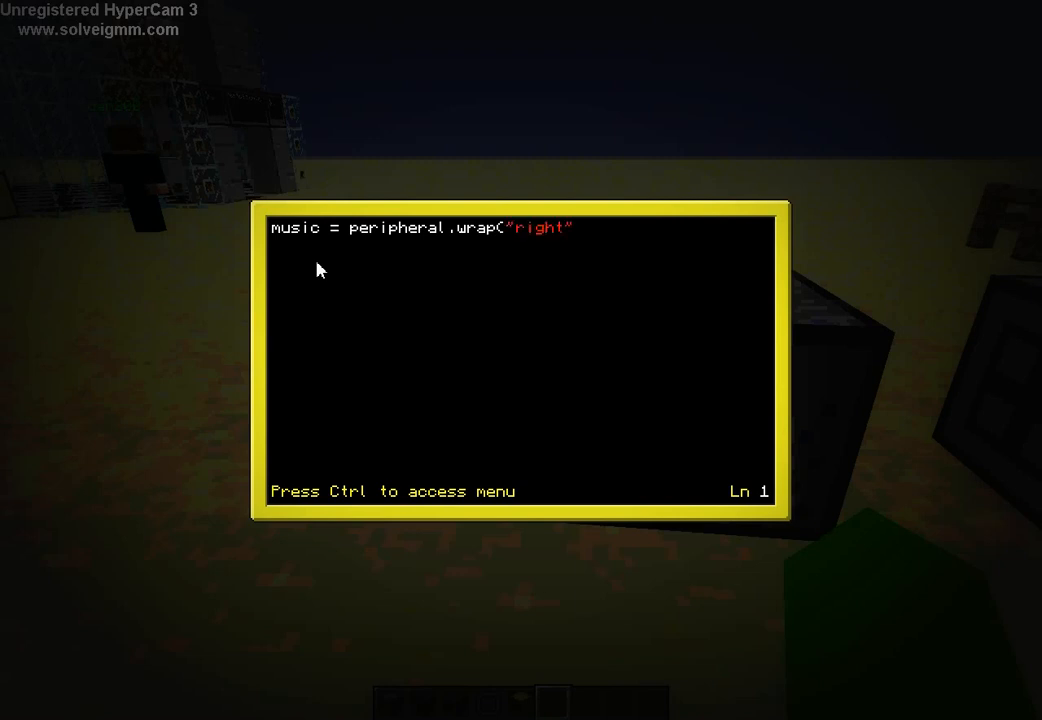
pyautogui.write(')')
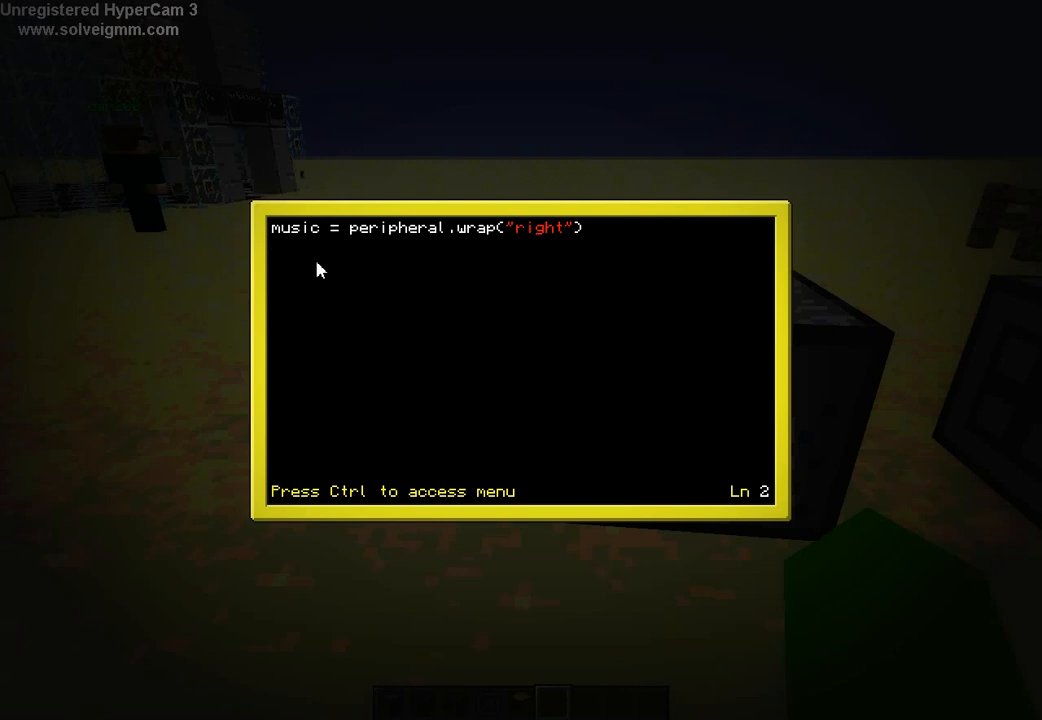
# Step: Add the music.playNote(1, 3) call and leave the editor
pyautogui.write('music')
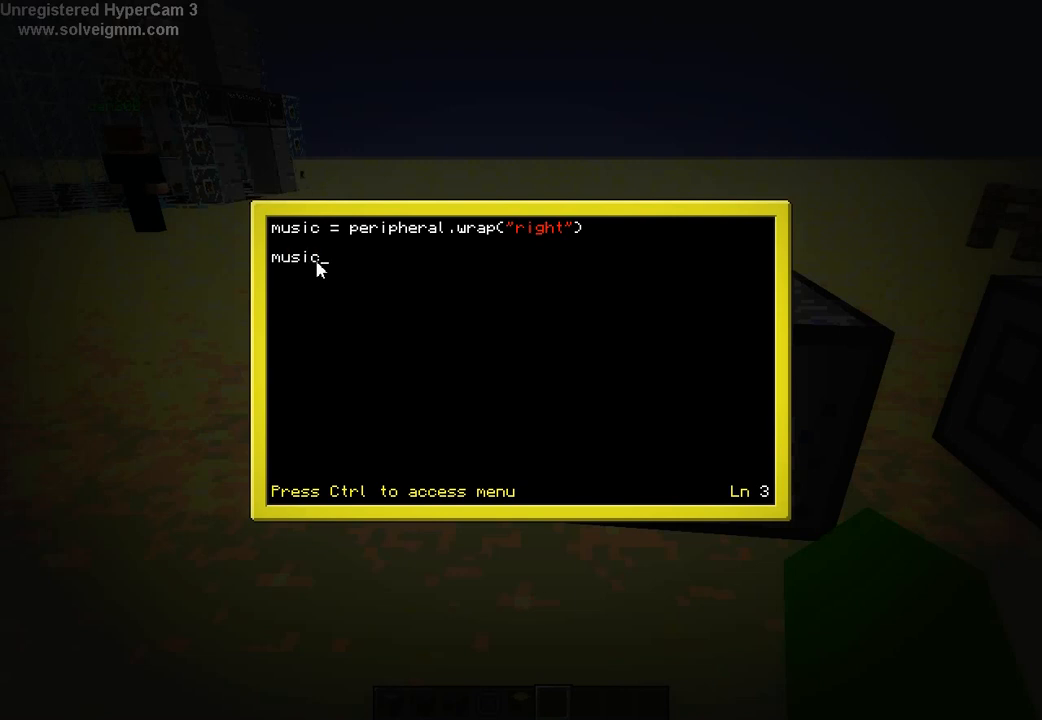
pyautogui.write('.playNote(')
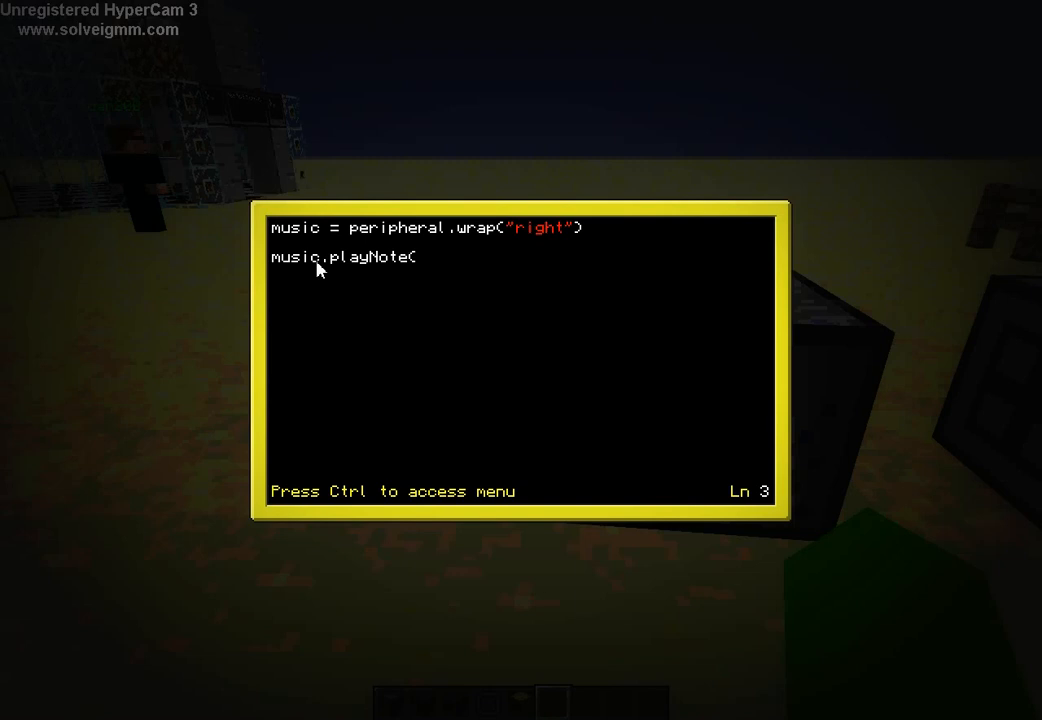
pyautogui.write('"')
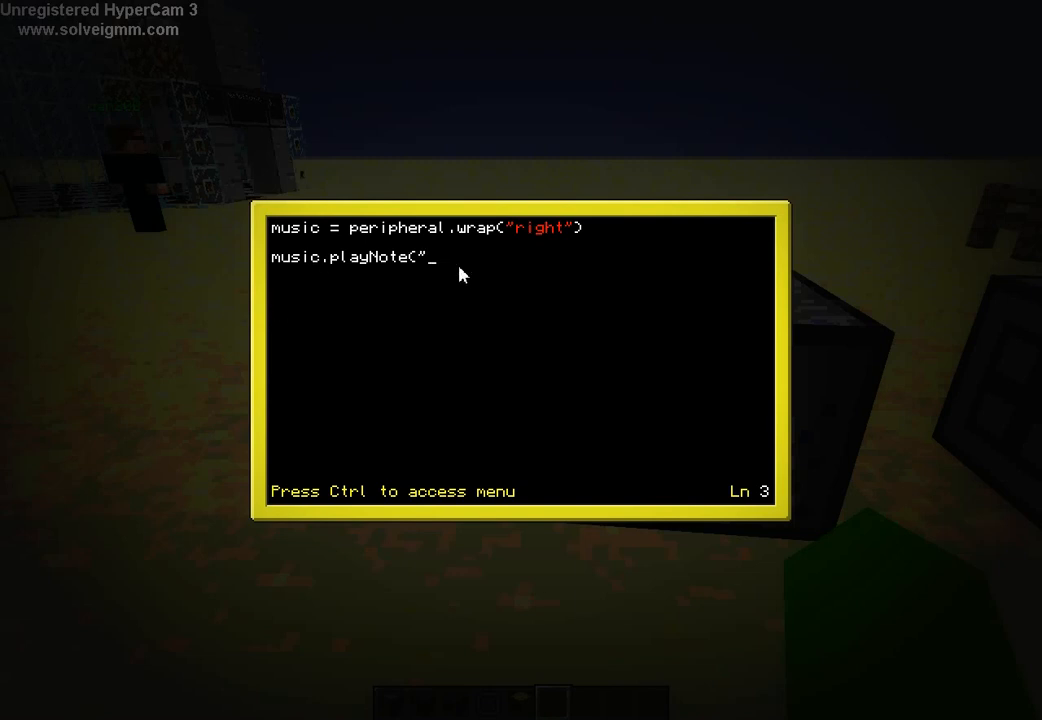
pyautogui.press('backspace')
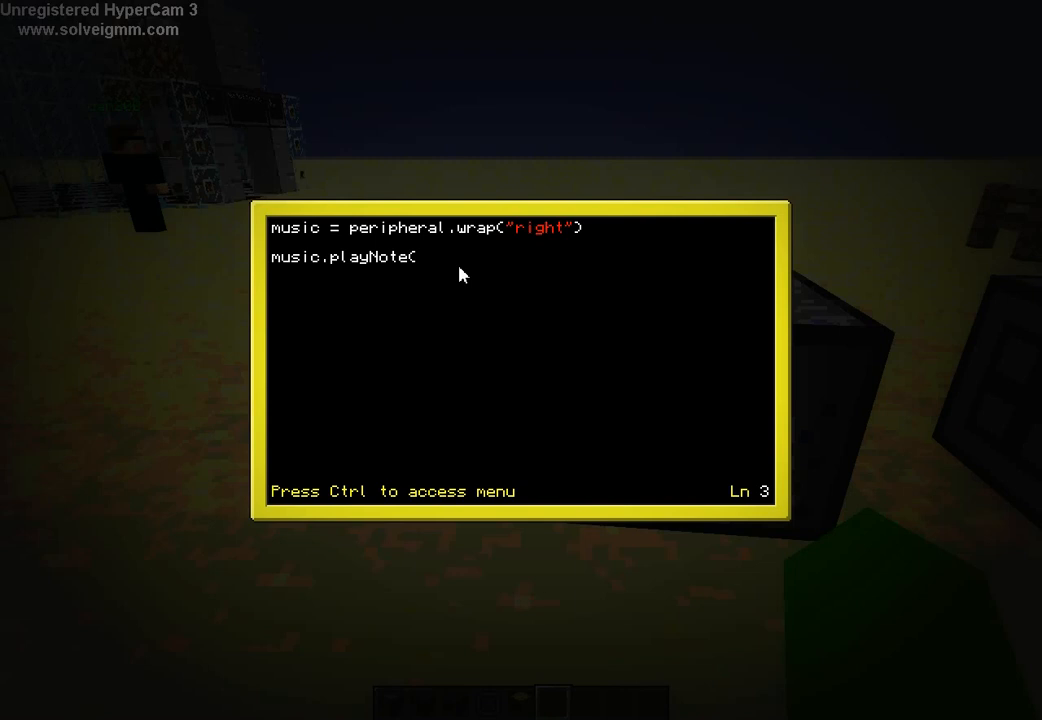
pyautogui.write('1 ,')
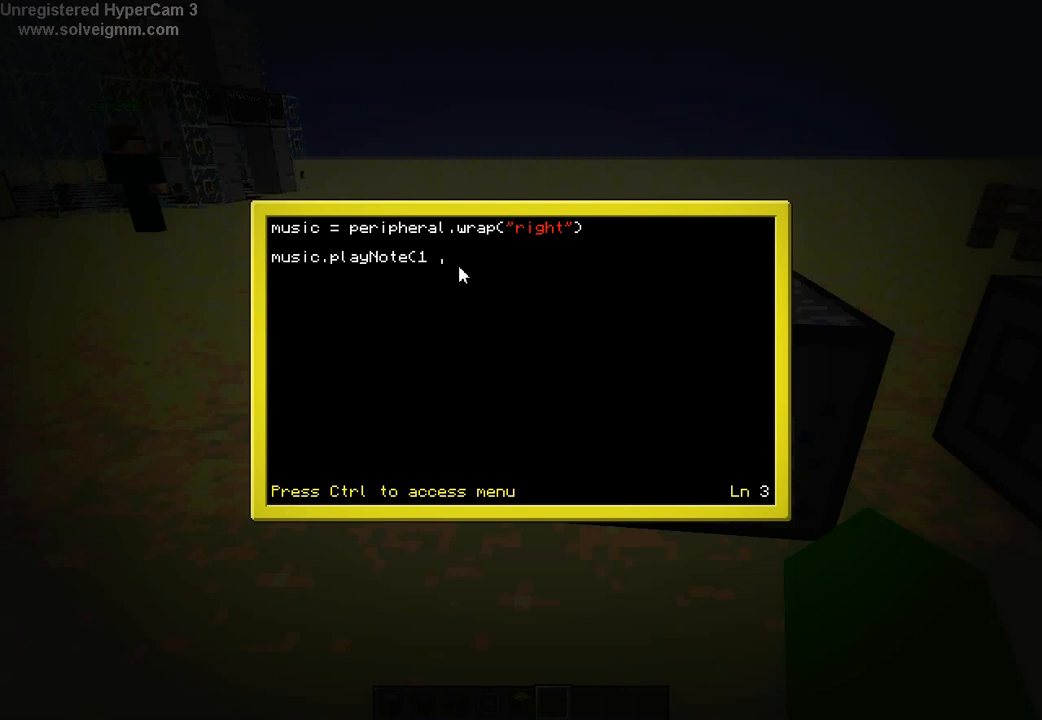
pyautogui.write('3)')
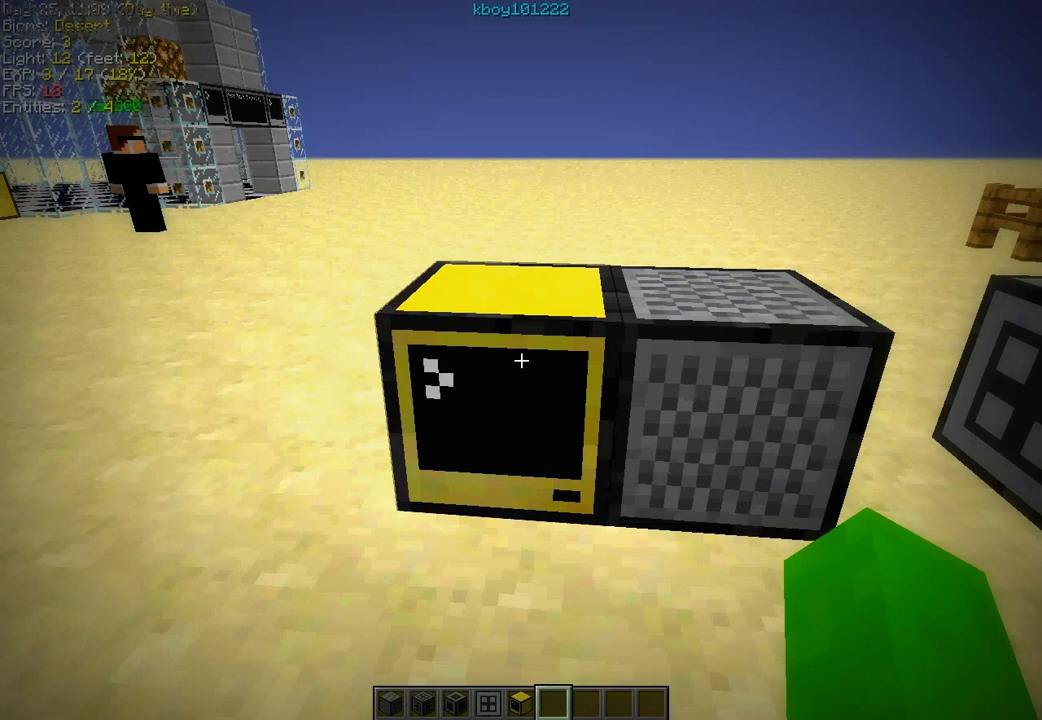
# Step: List the computer's programs and run the music program
pyautogui.press('Escape')
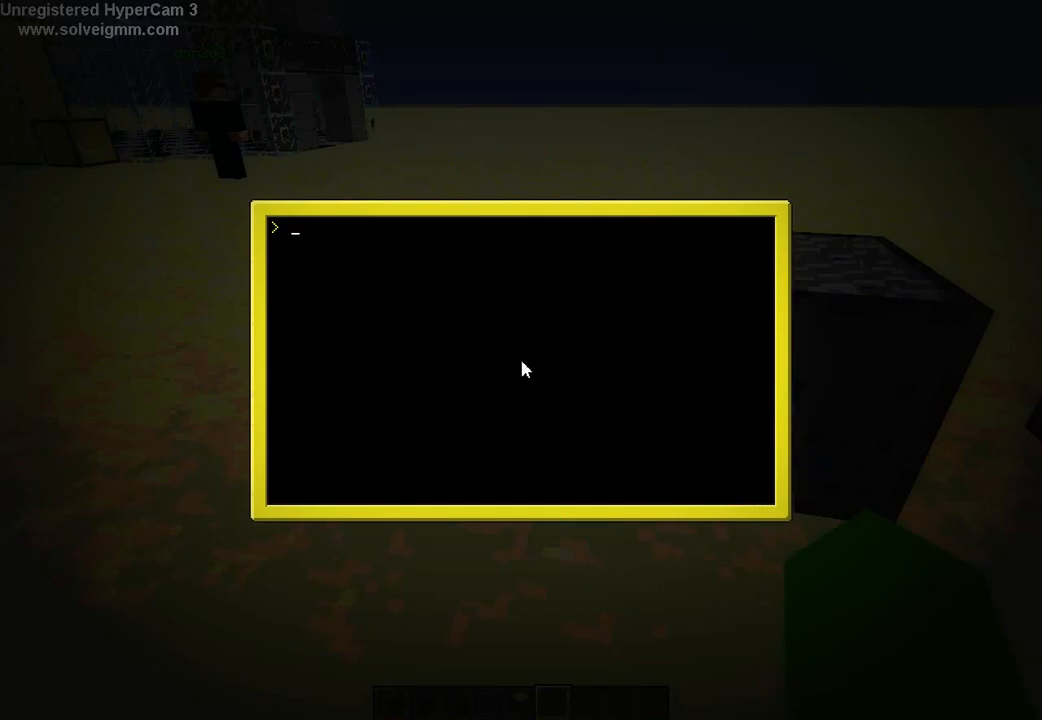
pyautogui.write('programs')
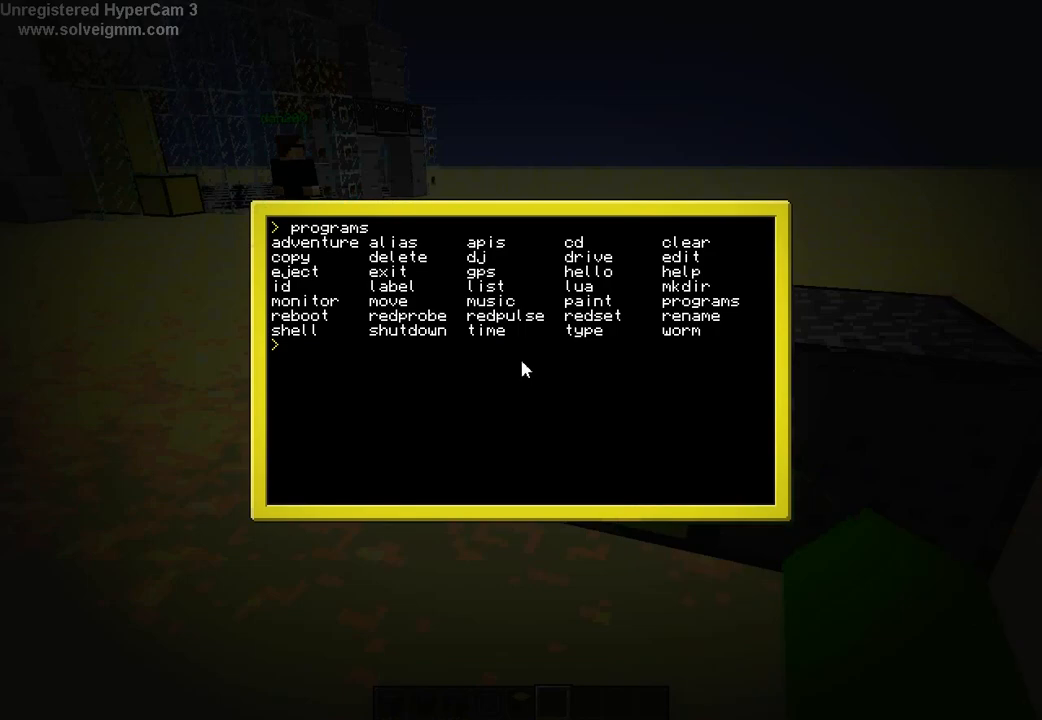
pyautogui.write('music')
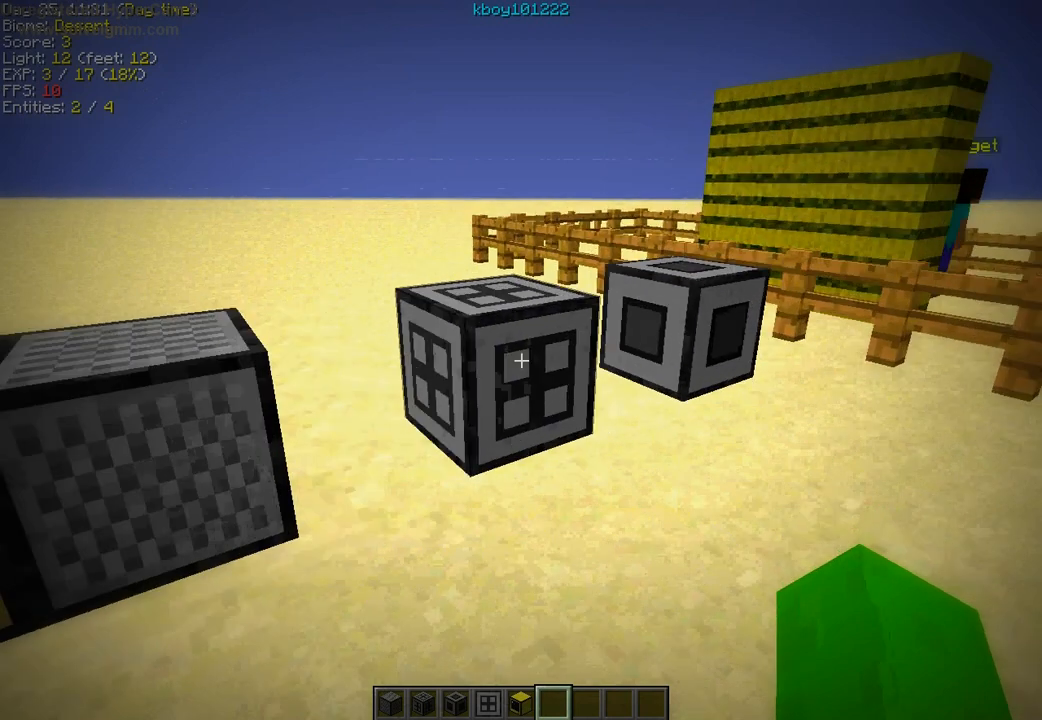
# Step: Look through the ComputerCraft turtle items down to the floppy disks, then close the browser
pyautogui.rightClick(520, 364)
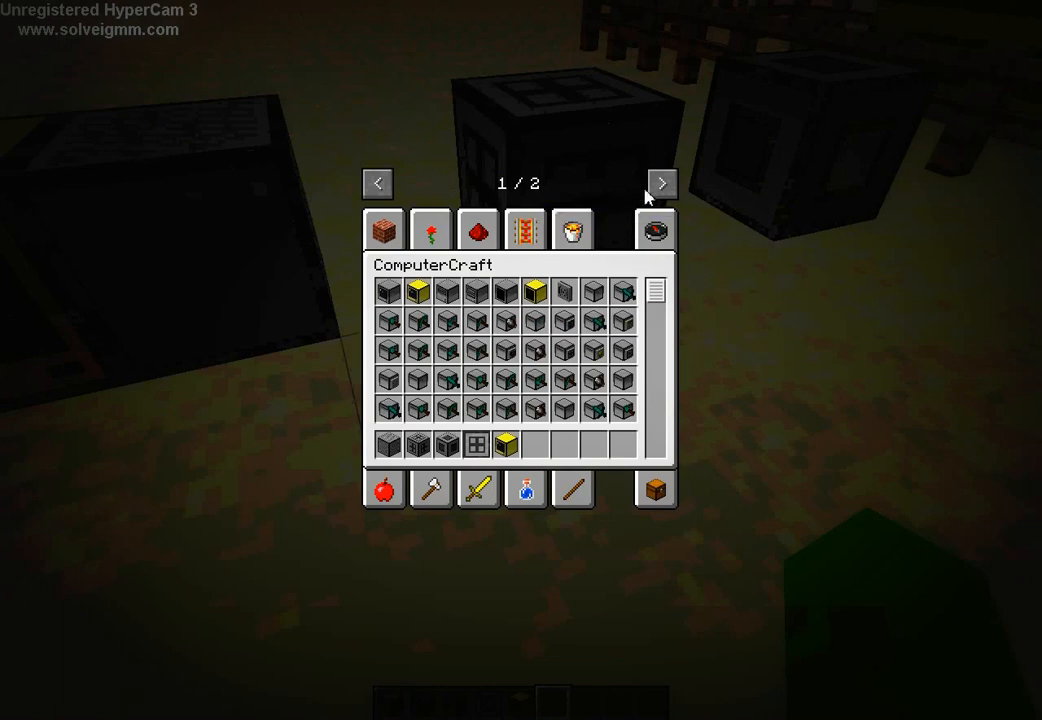
pyautogui.click(662, 184)
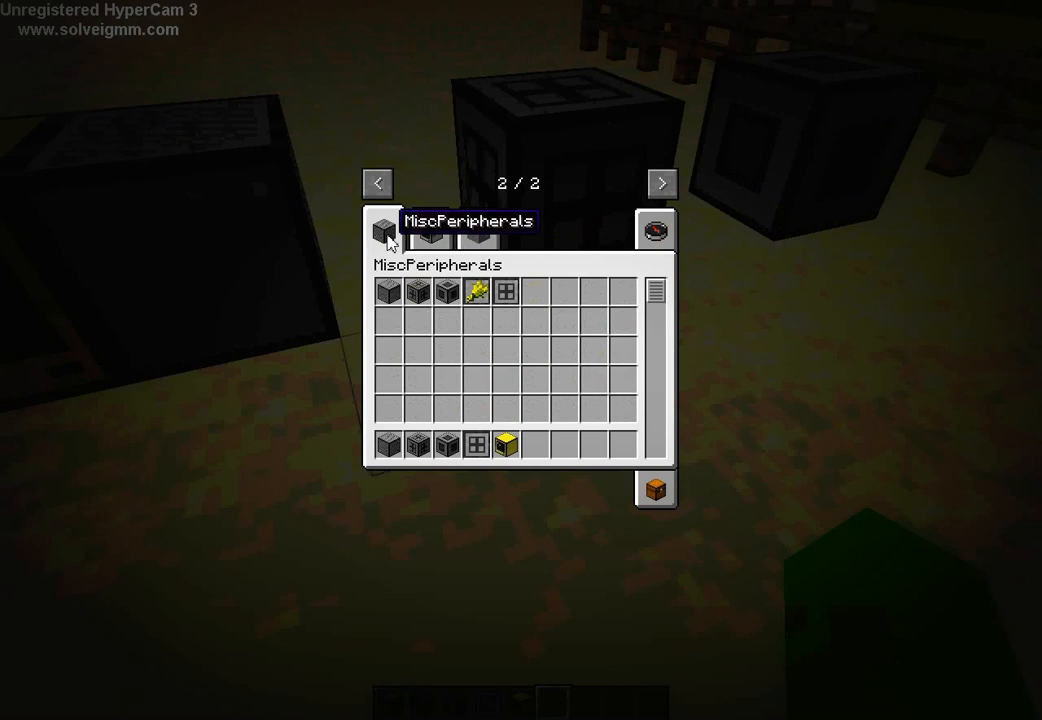
pyautogui.click(432, 230)
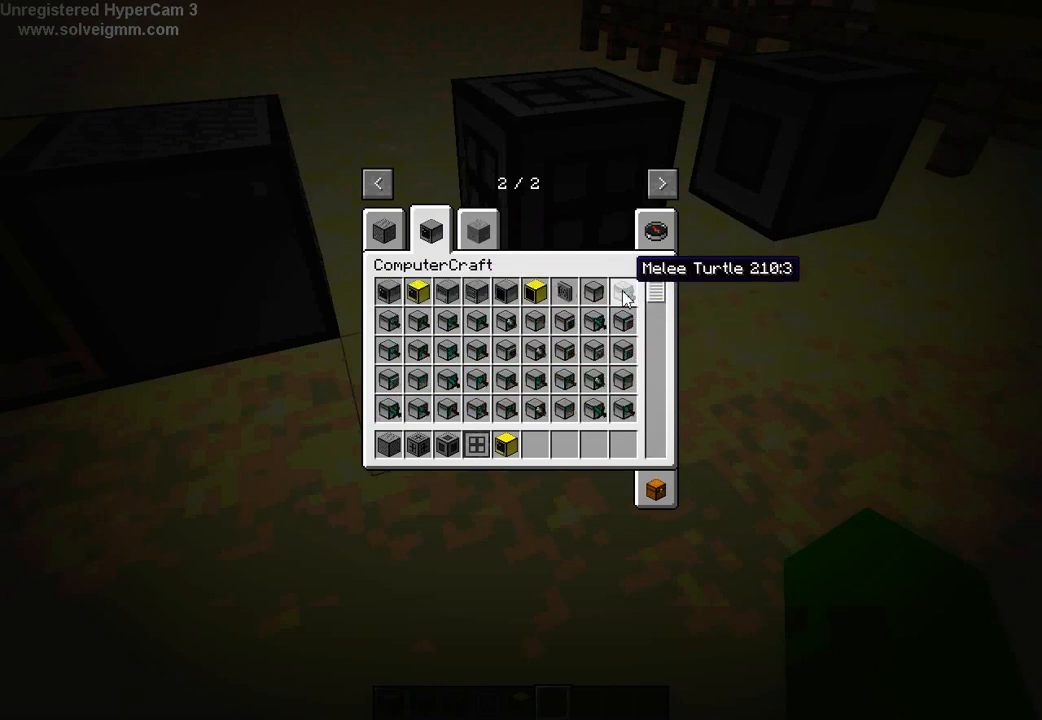
pyautogui.moveTo(504, 318)
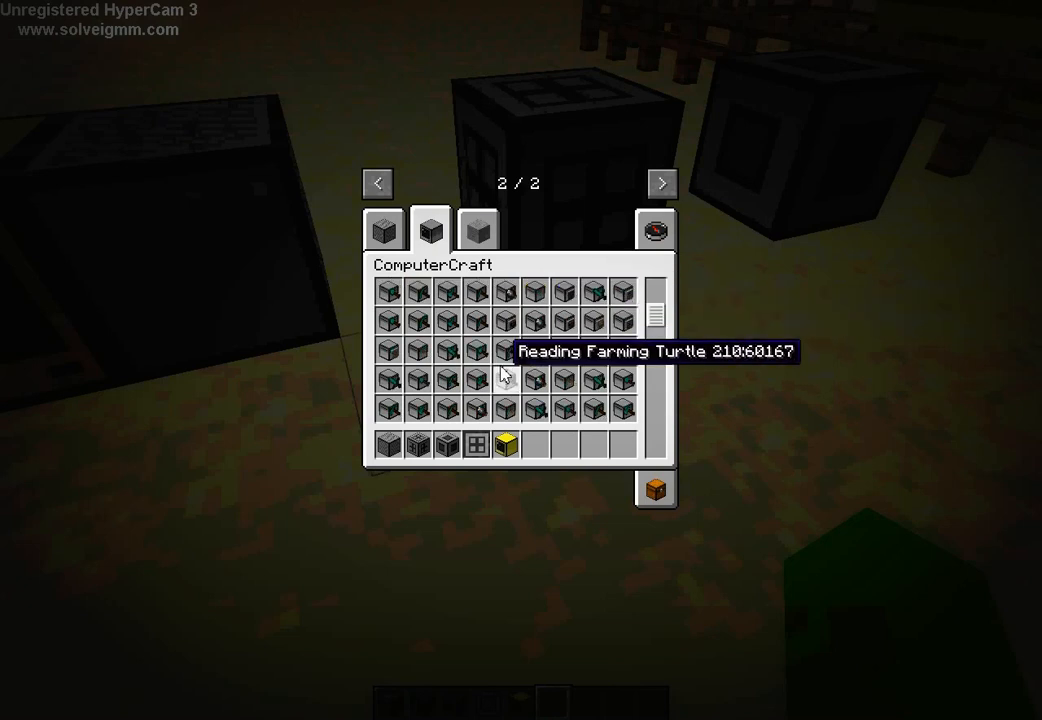
pyautogui.scroll(-3)
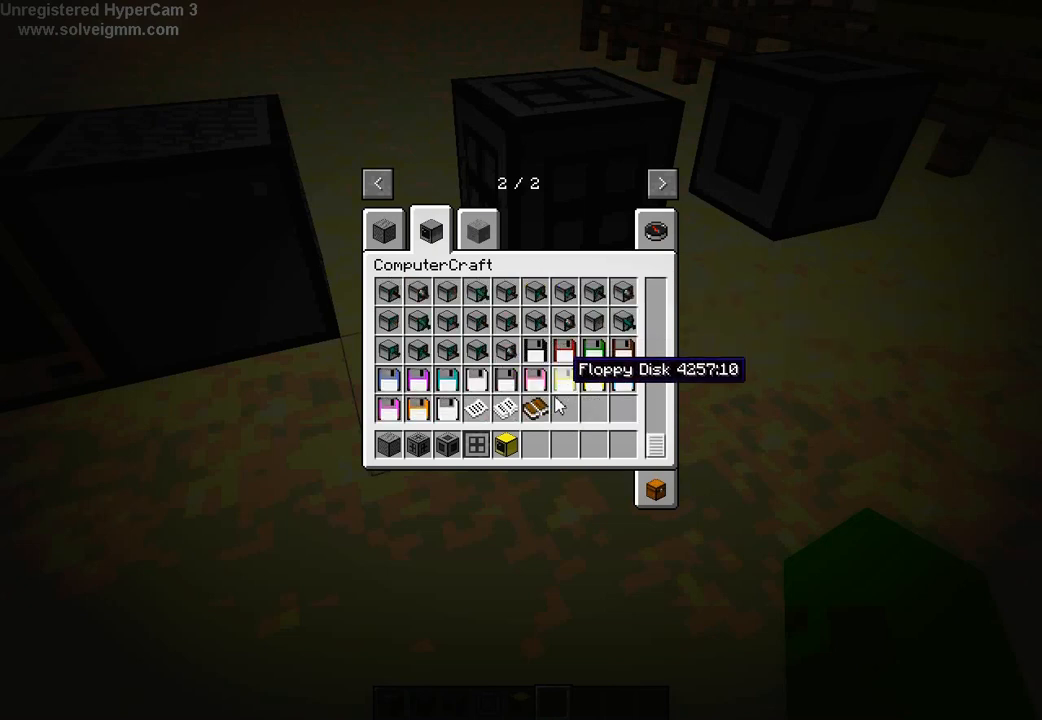
pyautogui.press('Escape')
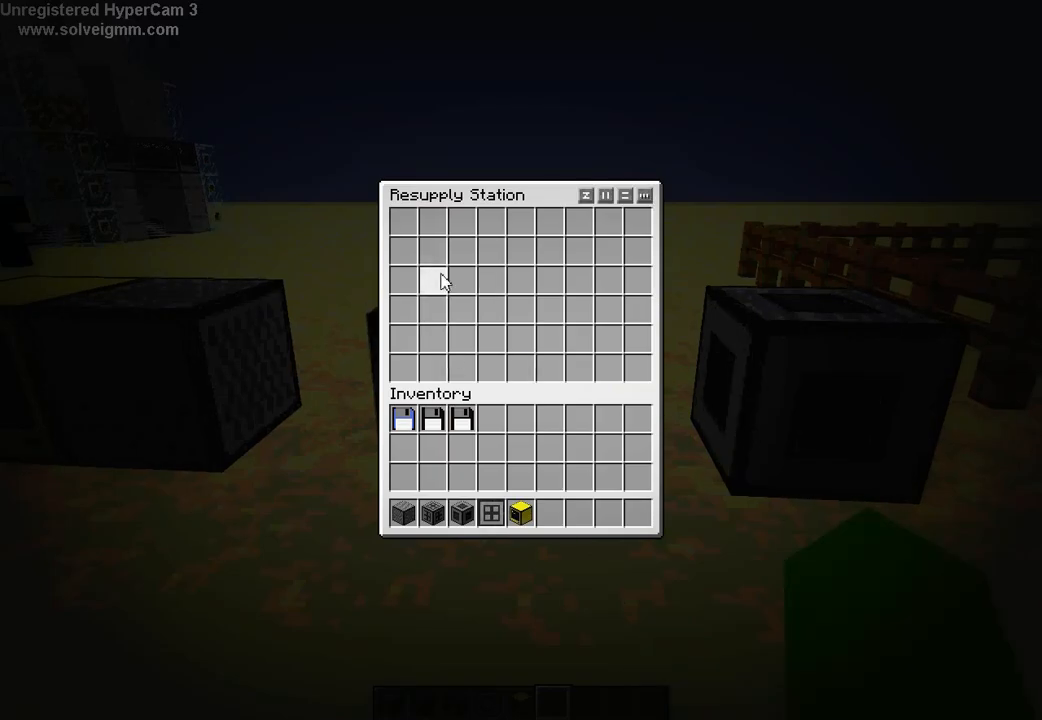
pyautogui.moveTo(430, 520)
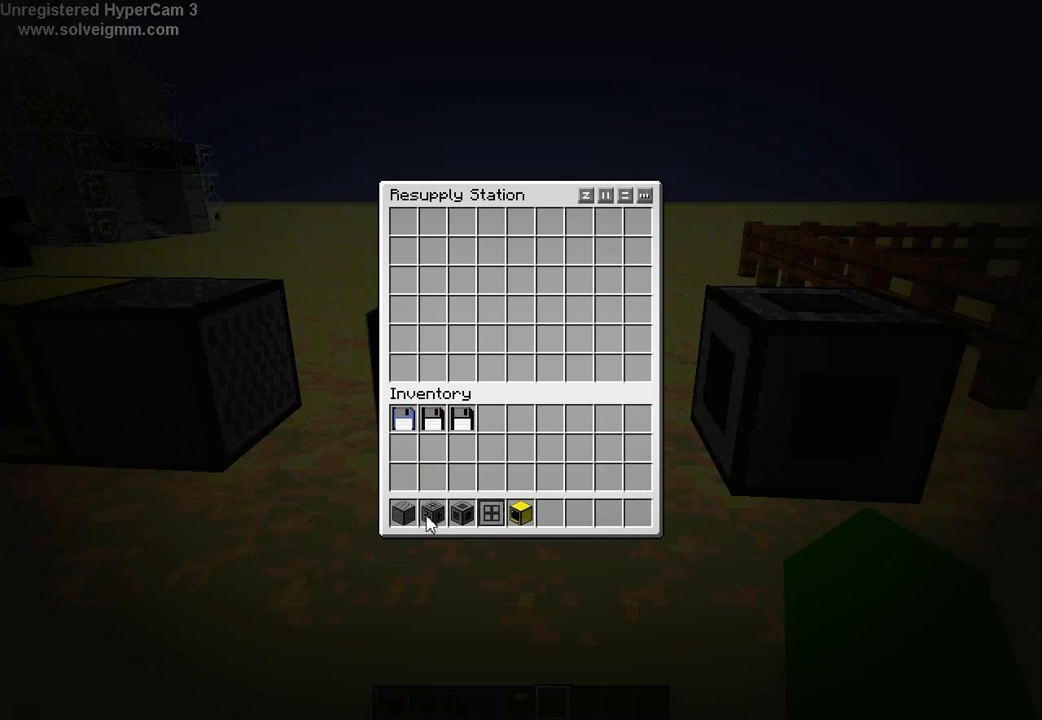
# Step: View the Resupply Station's crafting recipe and close its storage window
pyautogui.click(492, 512)
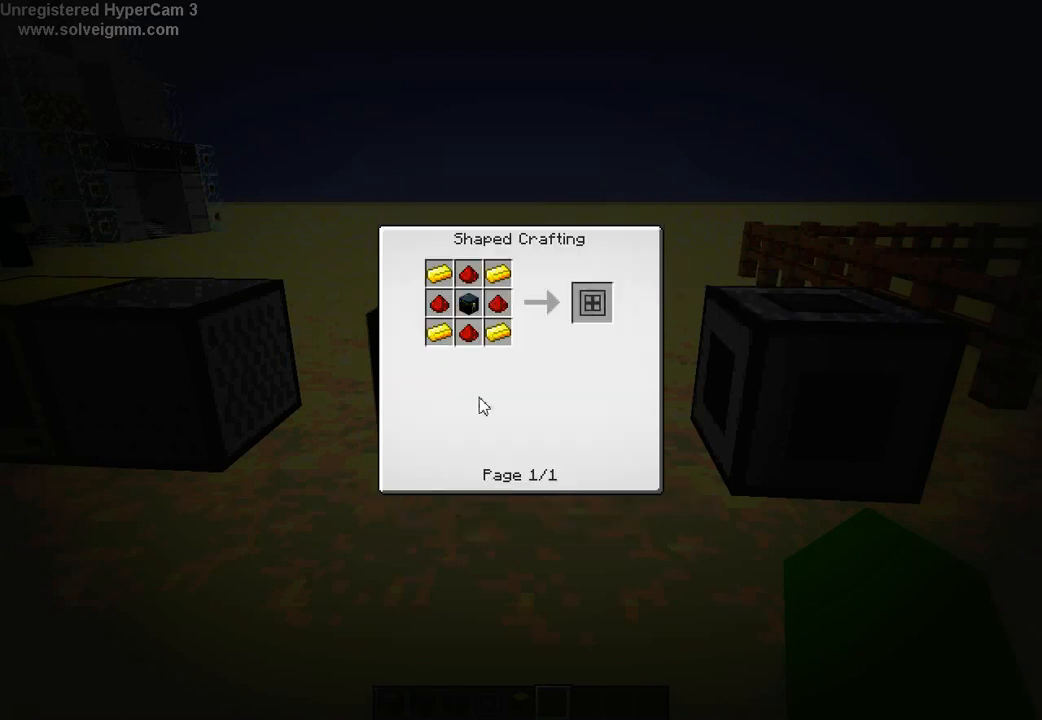
pyautogui.moveTo(466, 272)
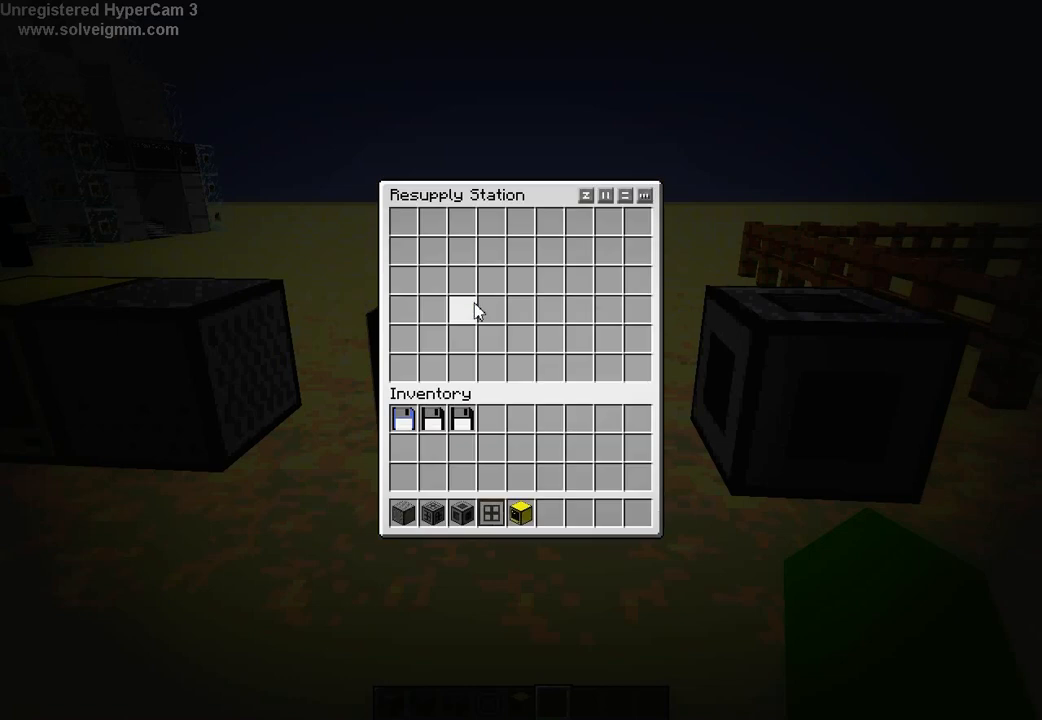
pyautogui.press('Escape')
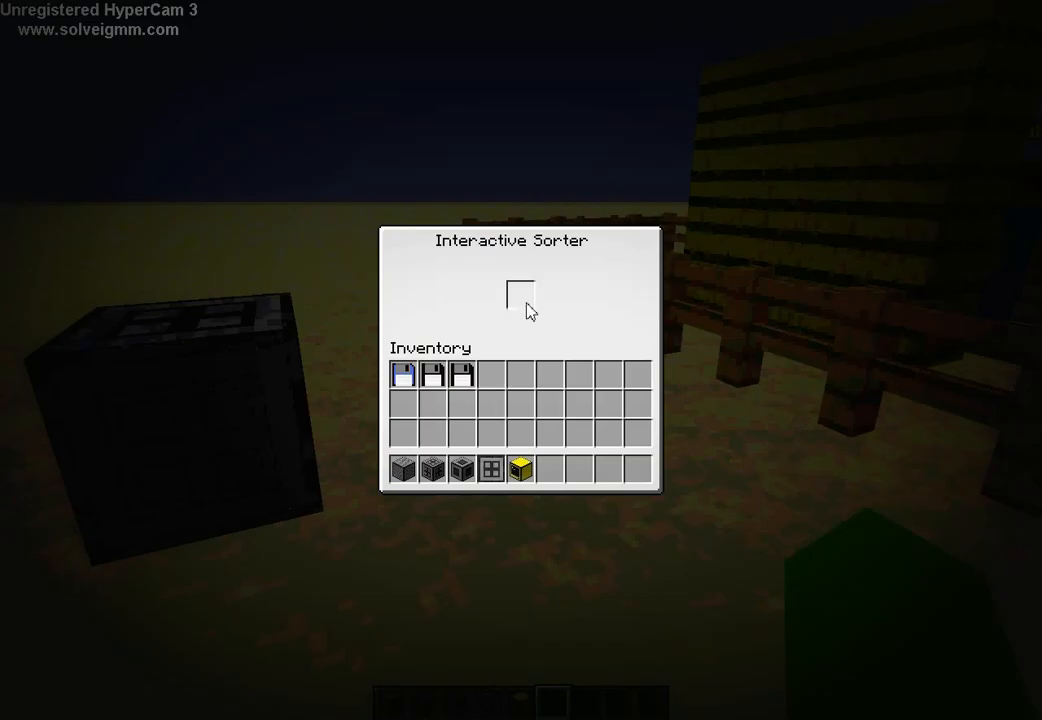
pyautogui.press('Escape')
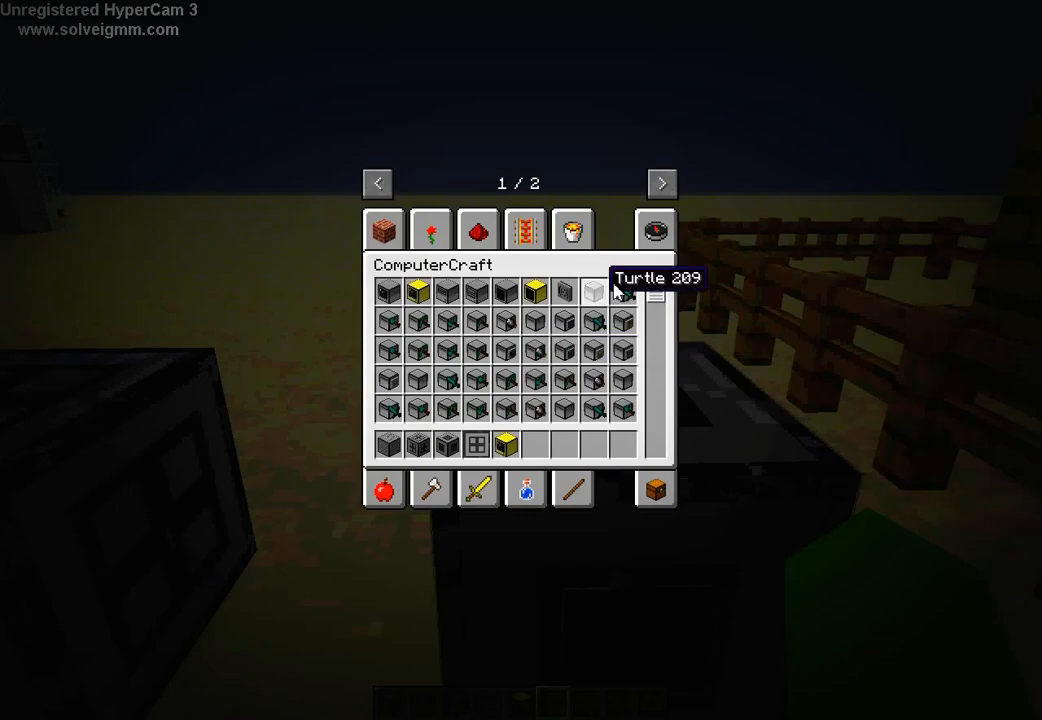
pyautogui.moveTo(656, 230)
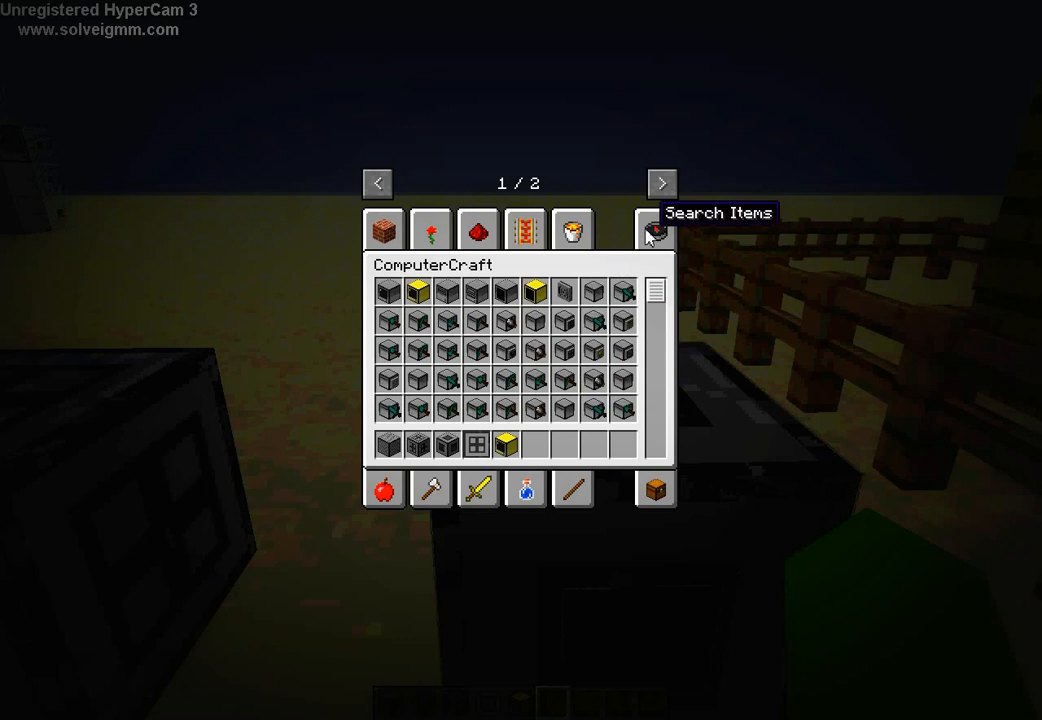
# Step: Search the items for compass and take the Compass Turtle
pyautogui.write('compa')
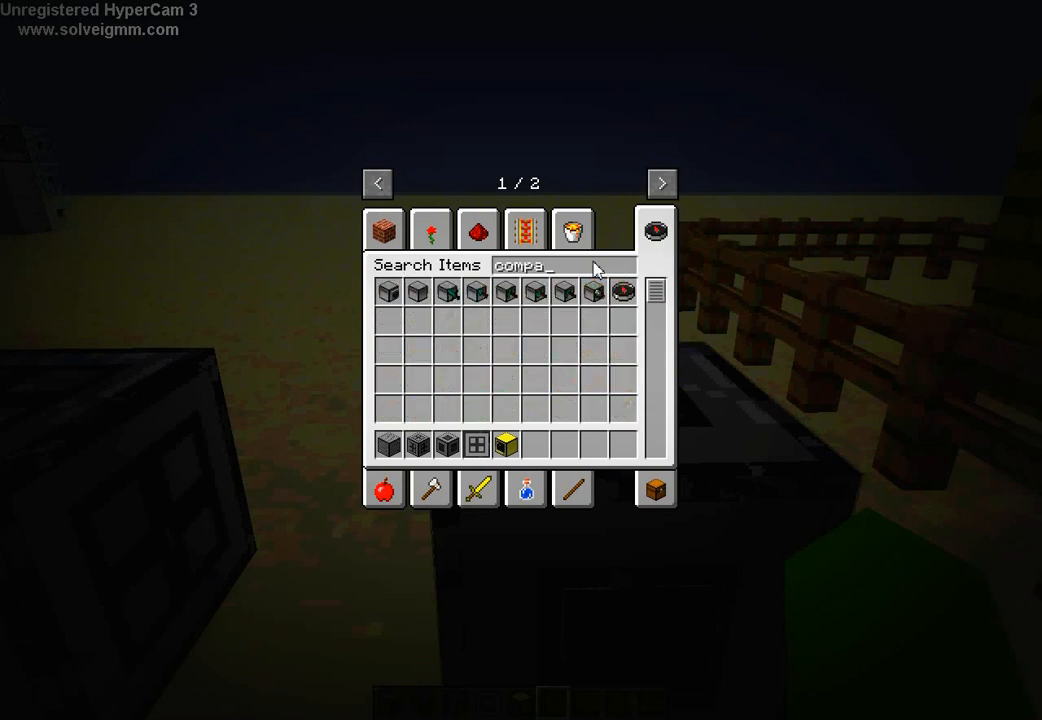
pyautogui.moveTo(418, 292)
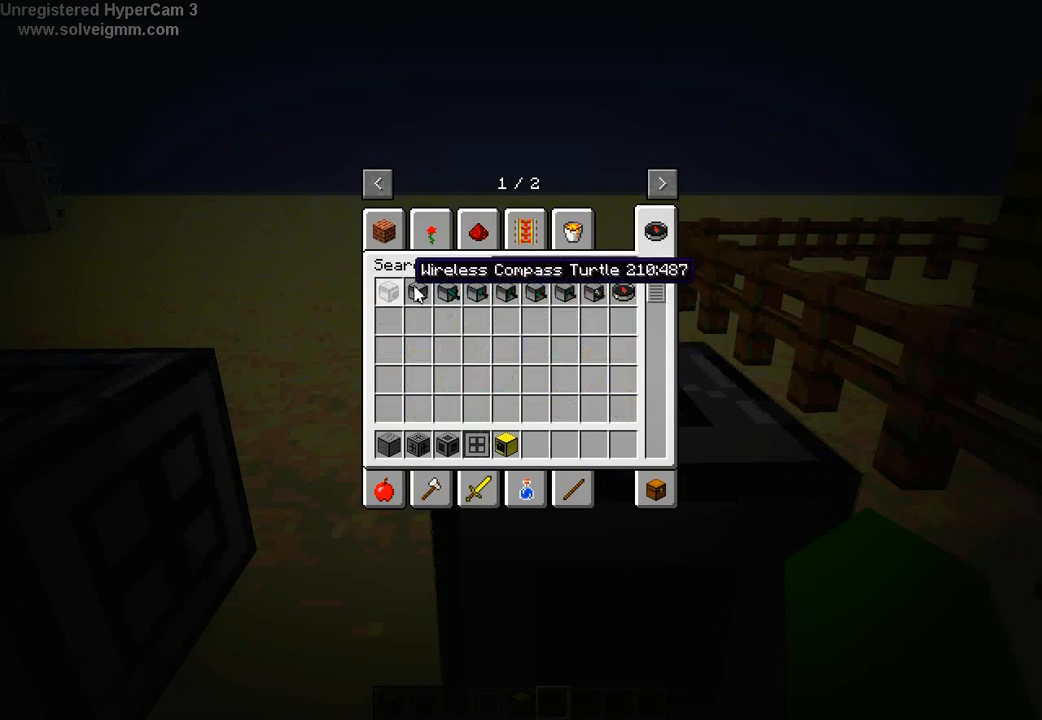
pyautogui.write('e')
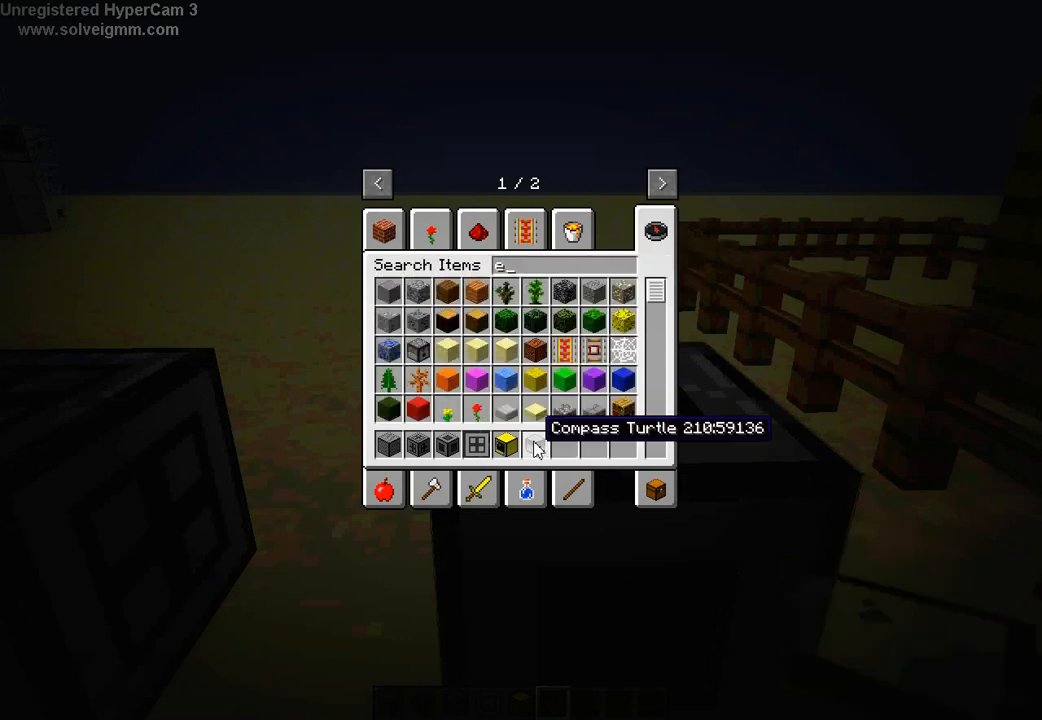
pyautogui.press('Escape')
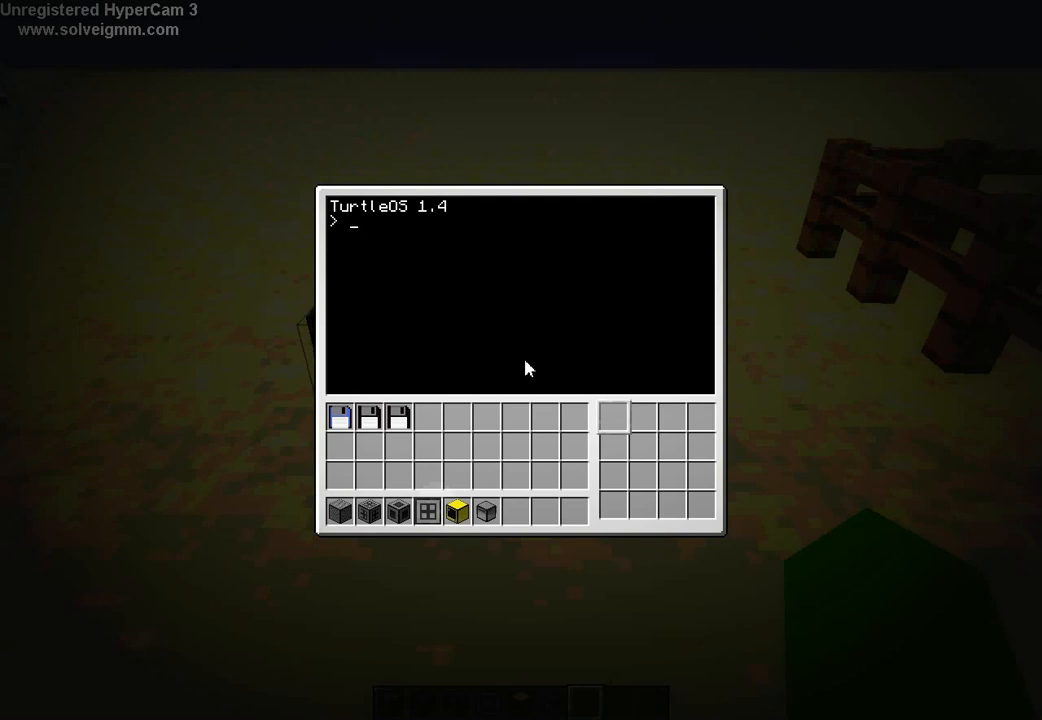
# Step: Open the compass turtle's TurtleOS console, then return to the item list
pyautogui.press('Escape')
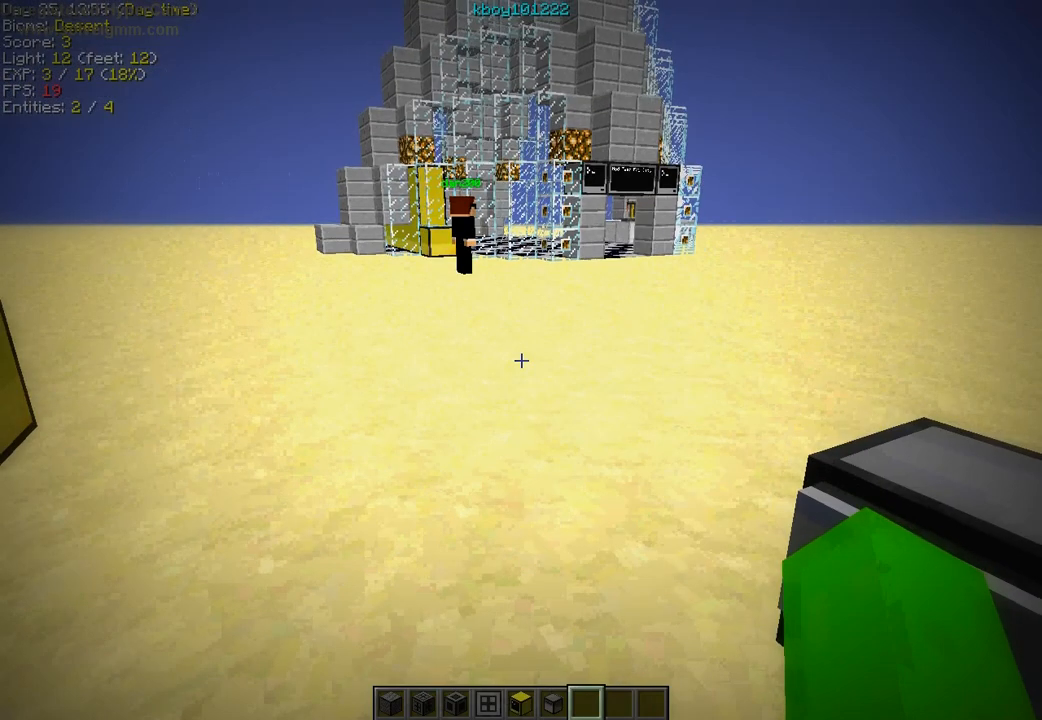
pyautogui.press('e')
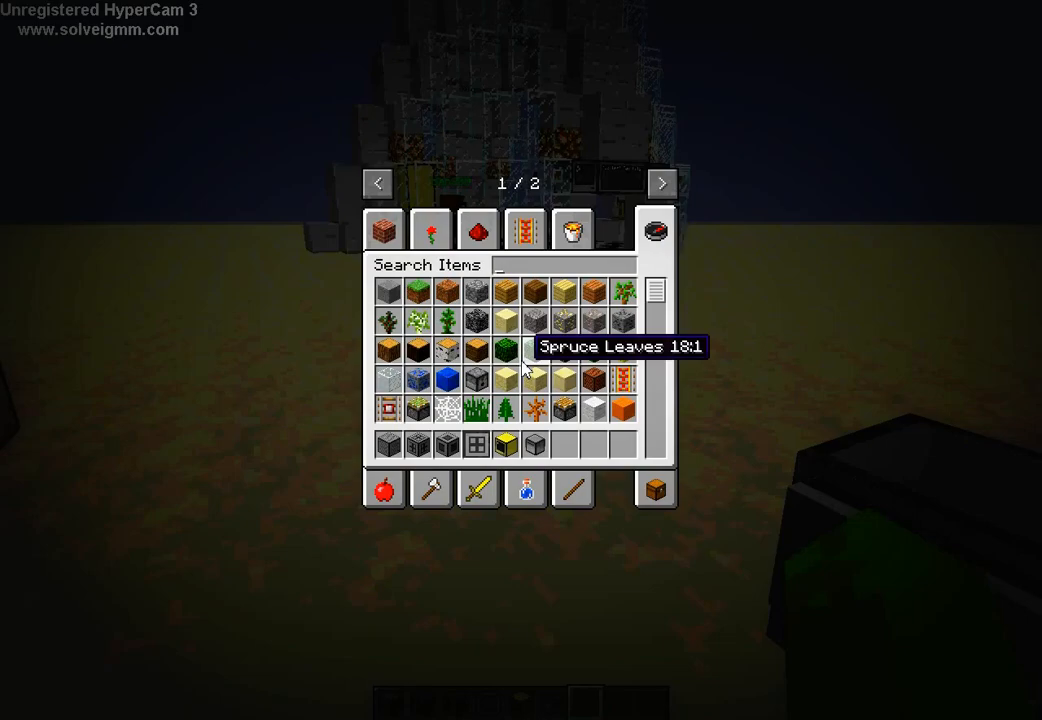
pyautogui.press('Escape')
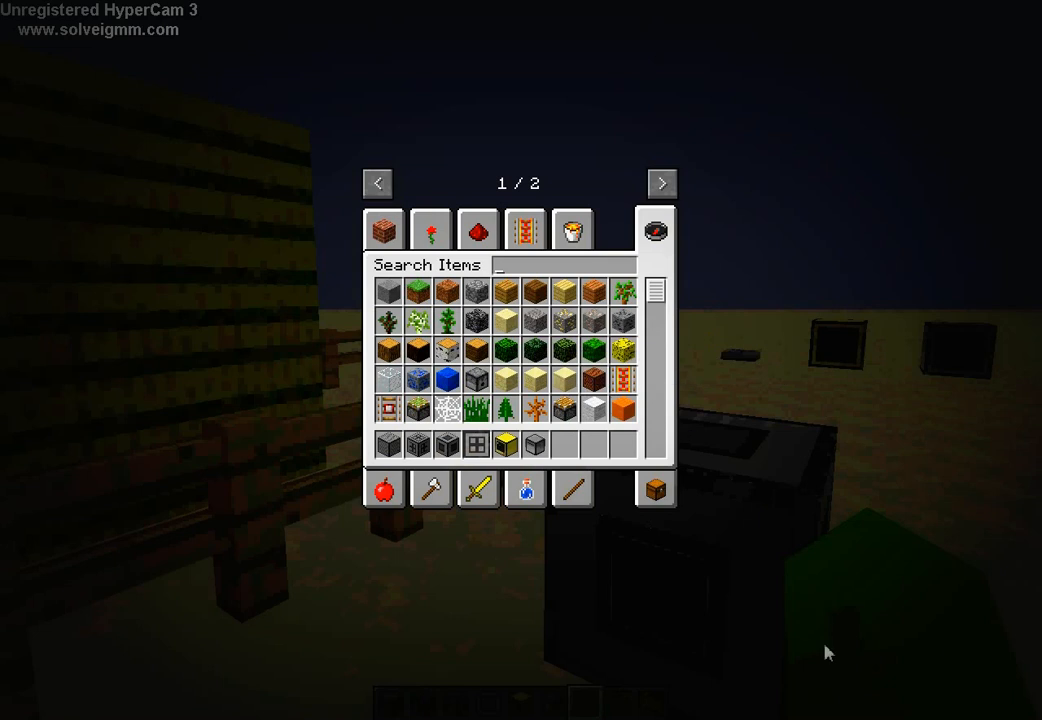
pyautogui.moveTo(828, 706)
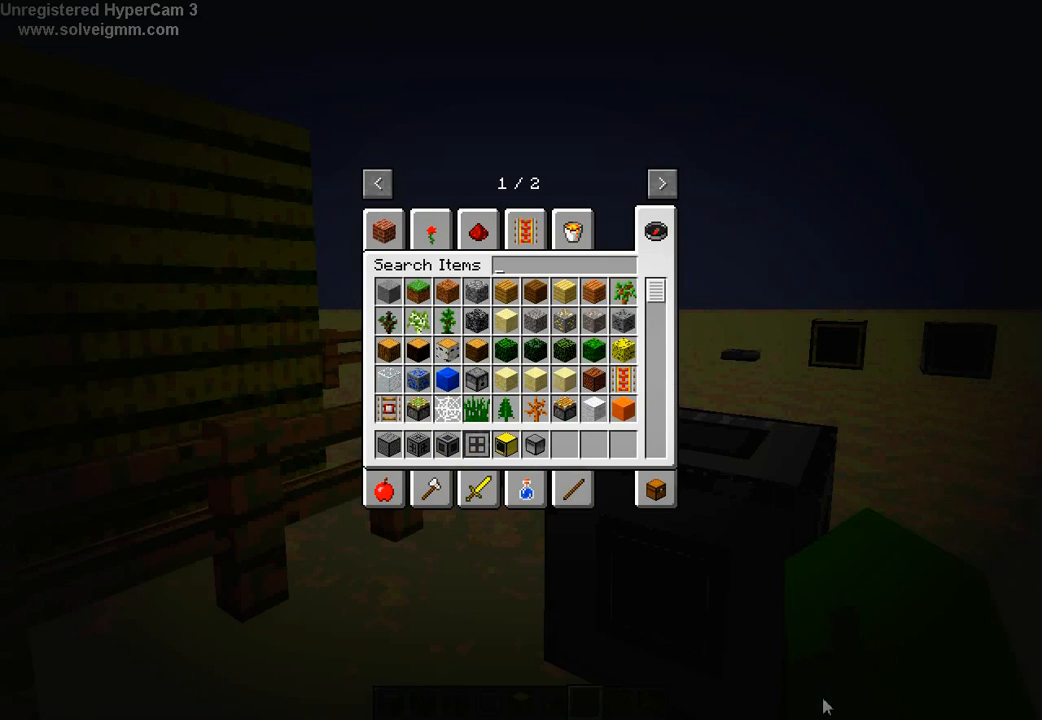